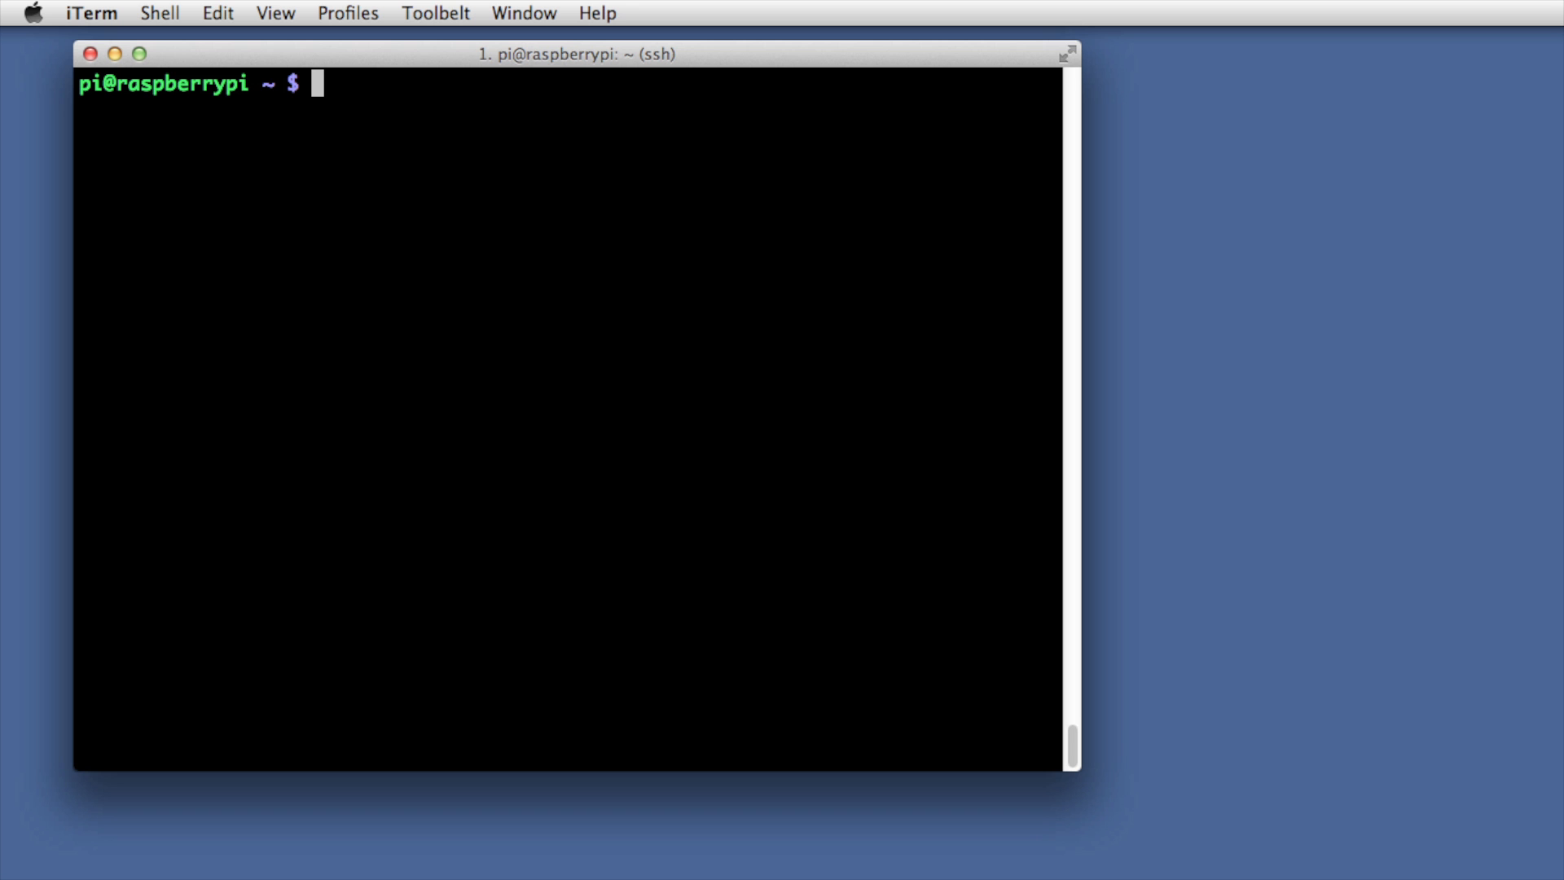
mouse_move(717, 552)
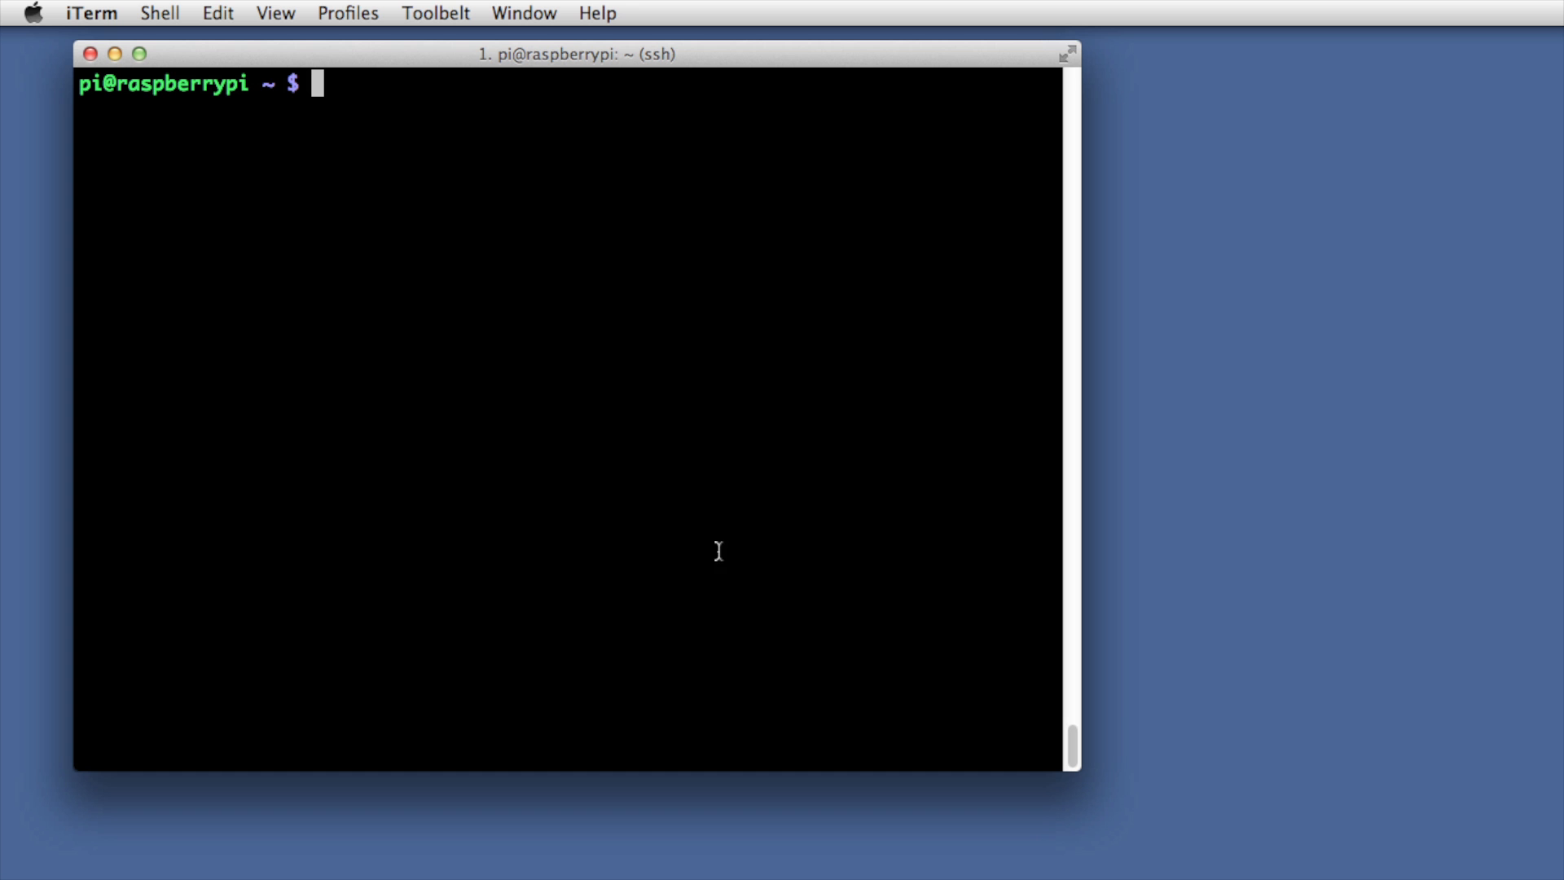
mouse_move(645, 441)
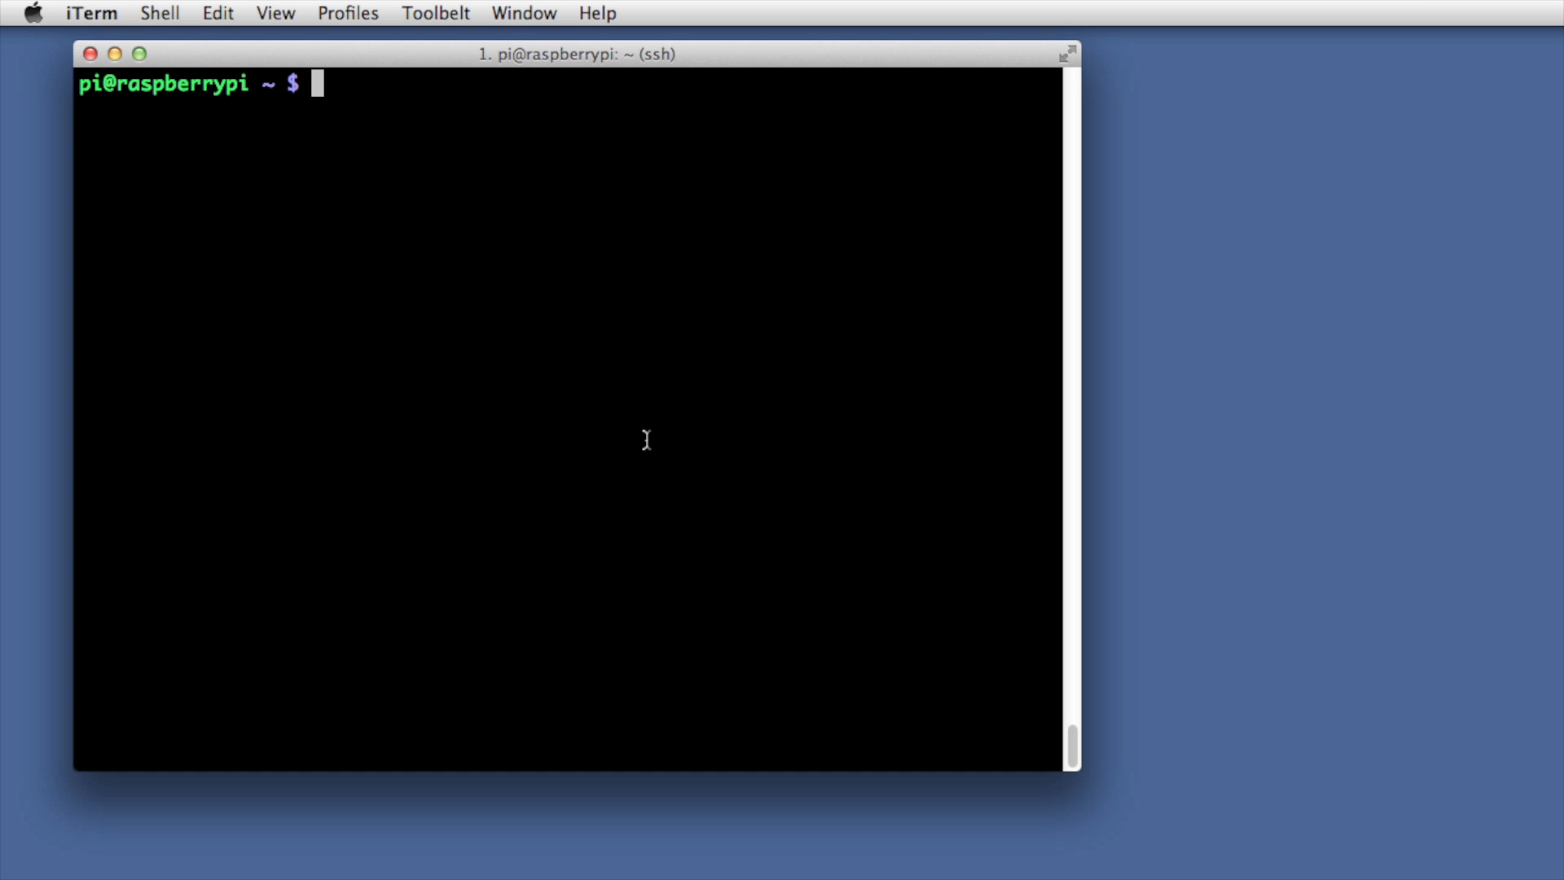
Type the command sudo pip install blinkstick
type("p")
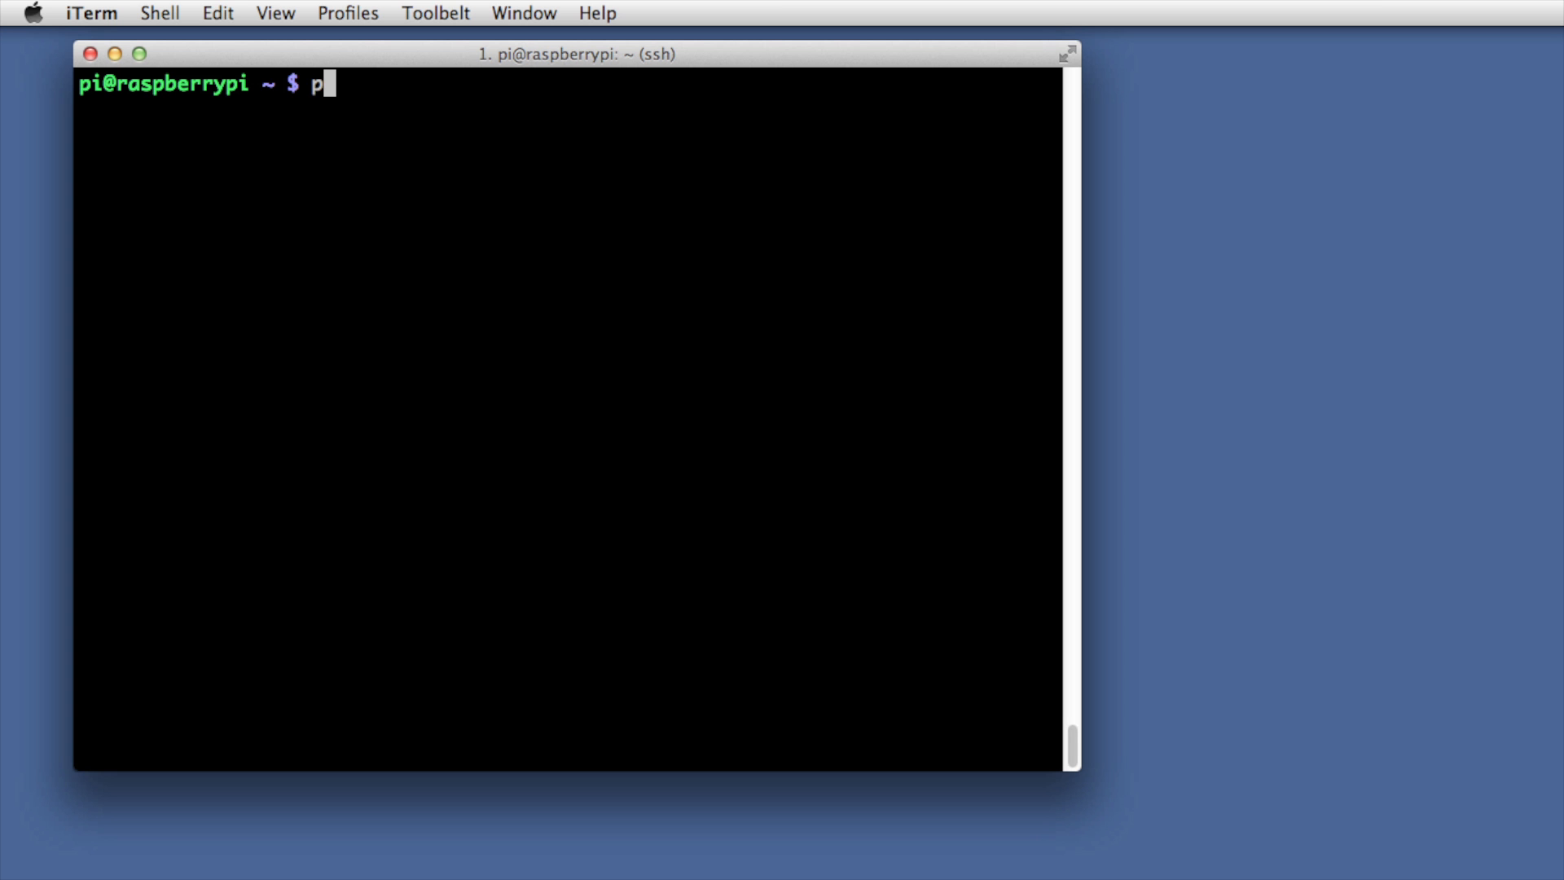
type("sudo")
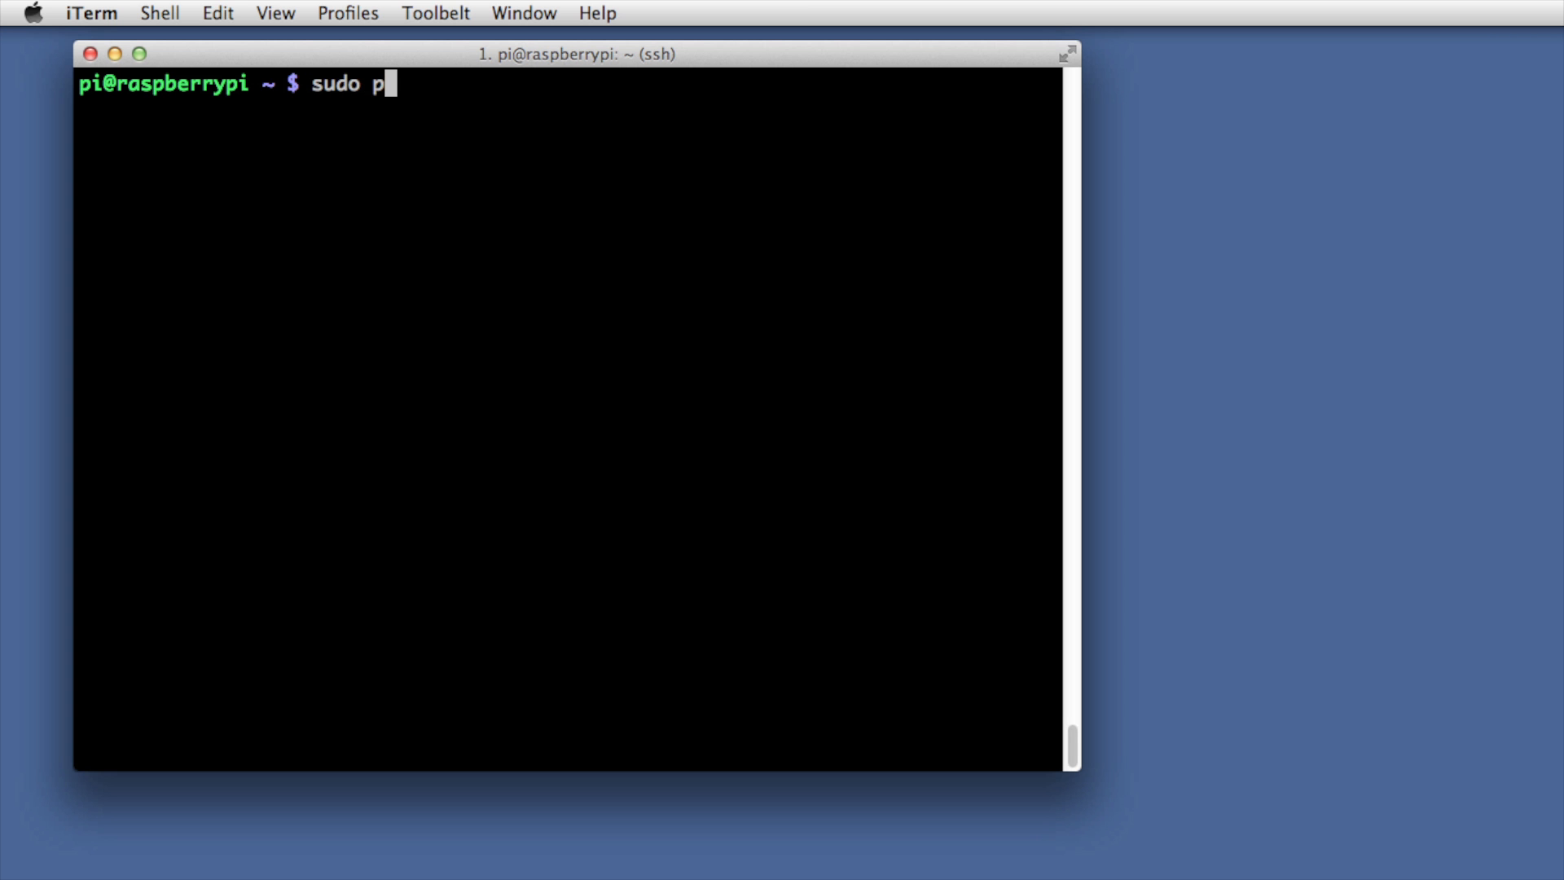
type("ip install")
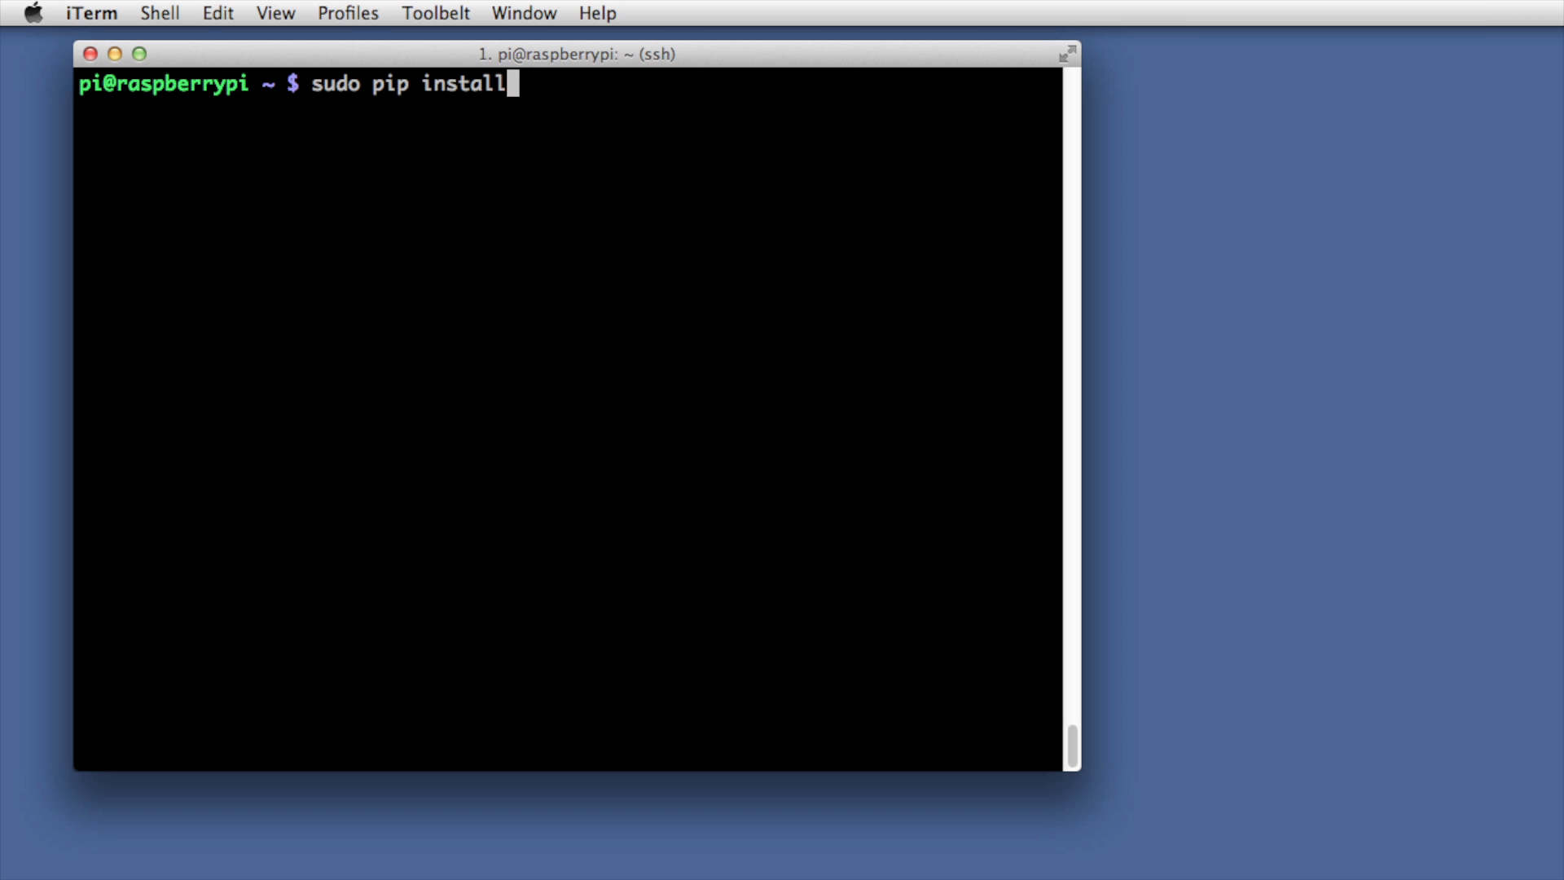
type("blinksti")
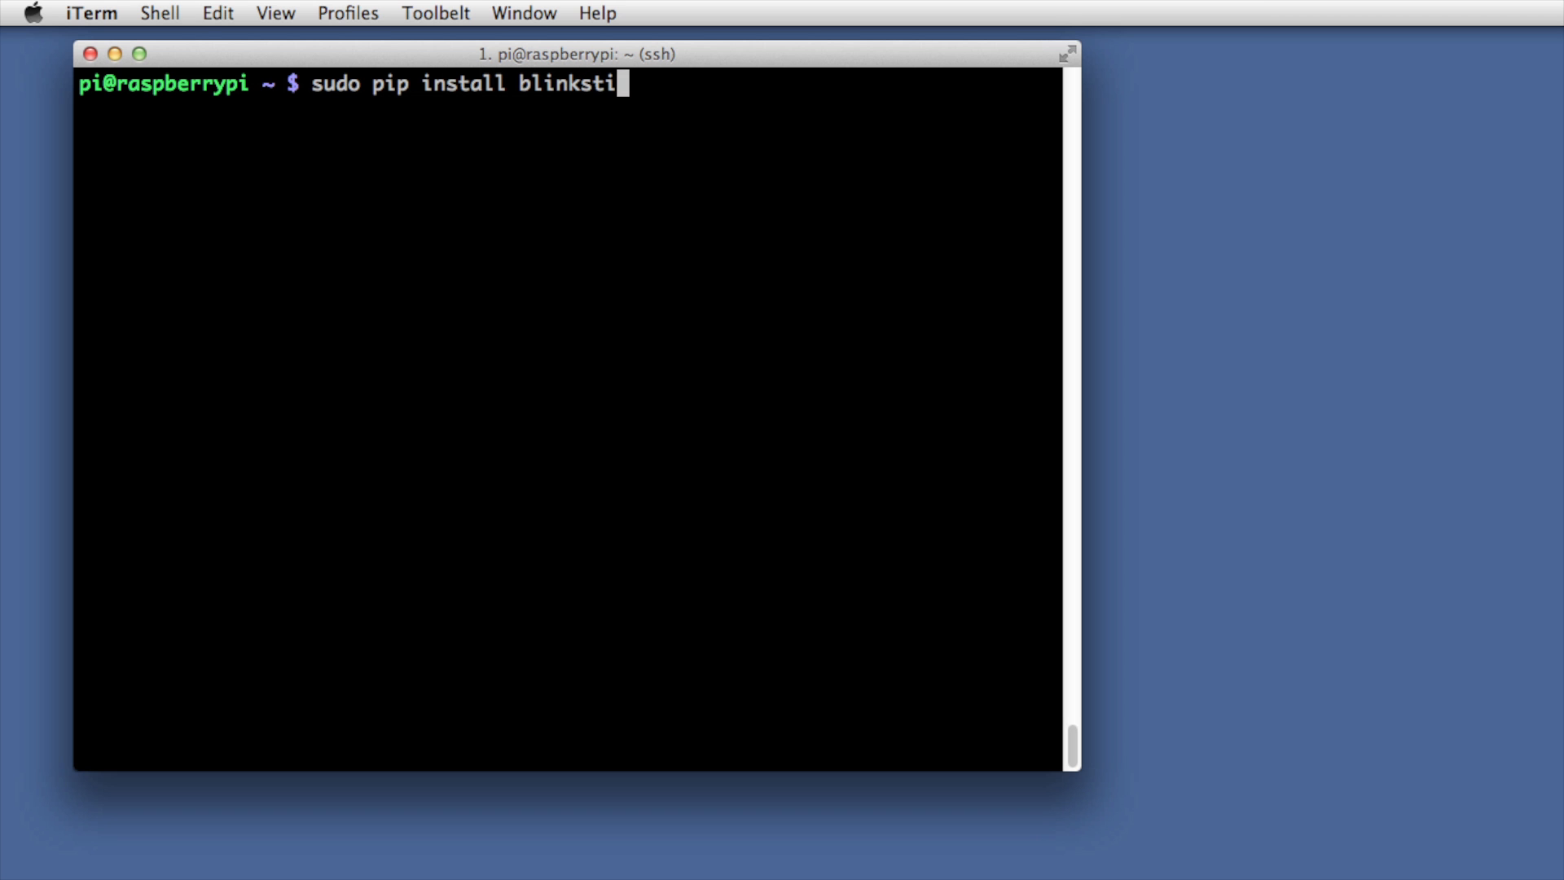
type("ck")
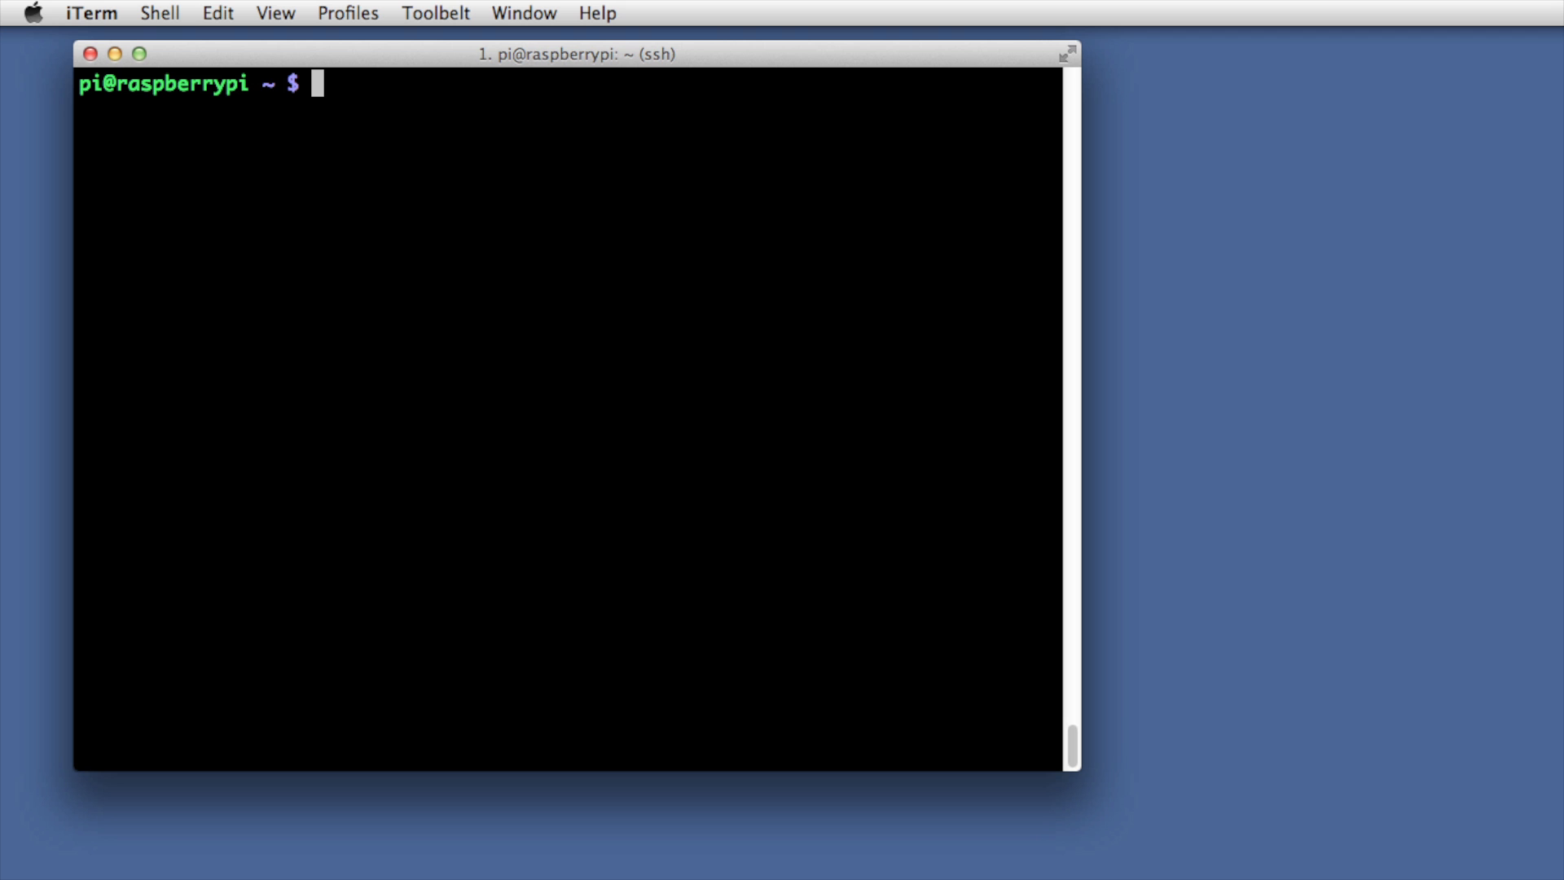
Draft and discard an apt-get python-pip install, then run the blinkstick install
type("sudo")
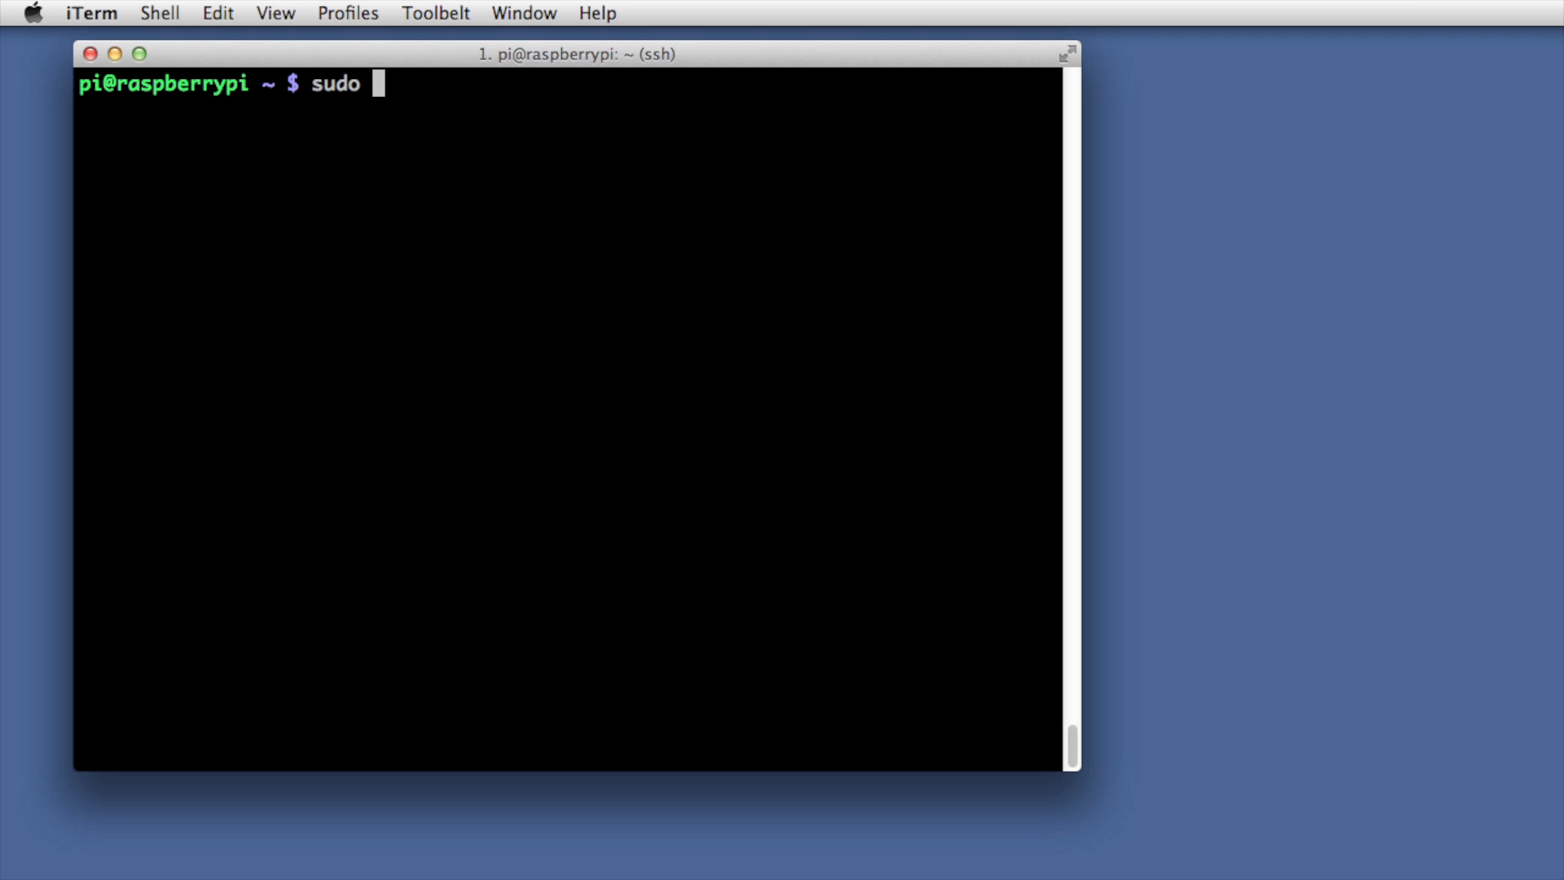
type("apt-get")
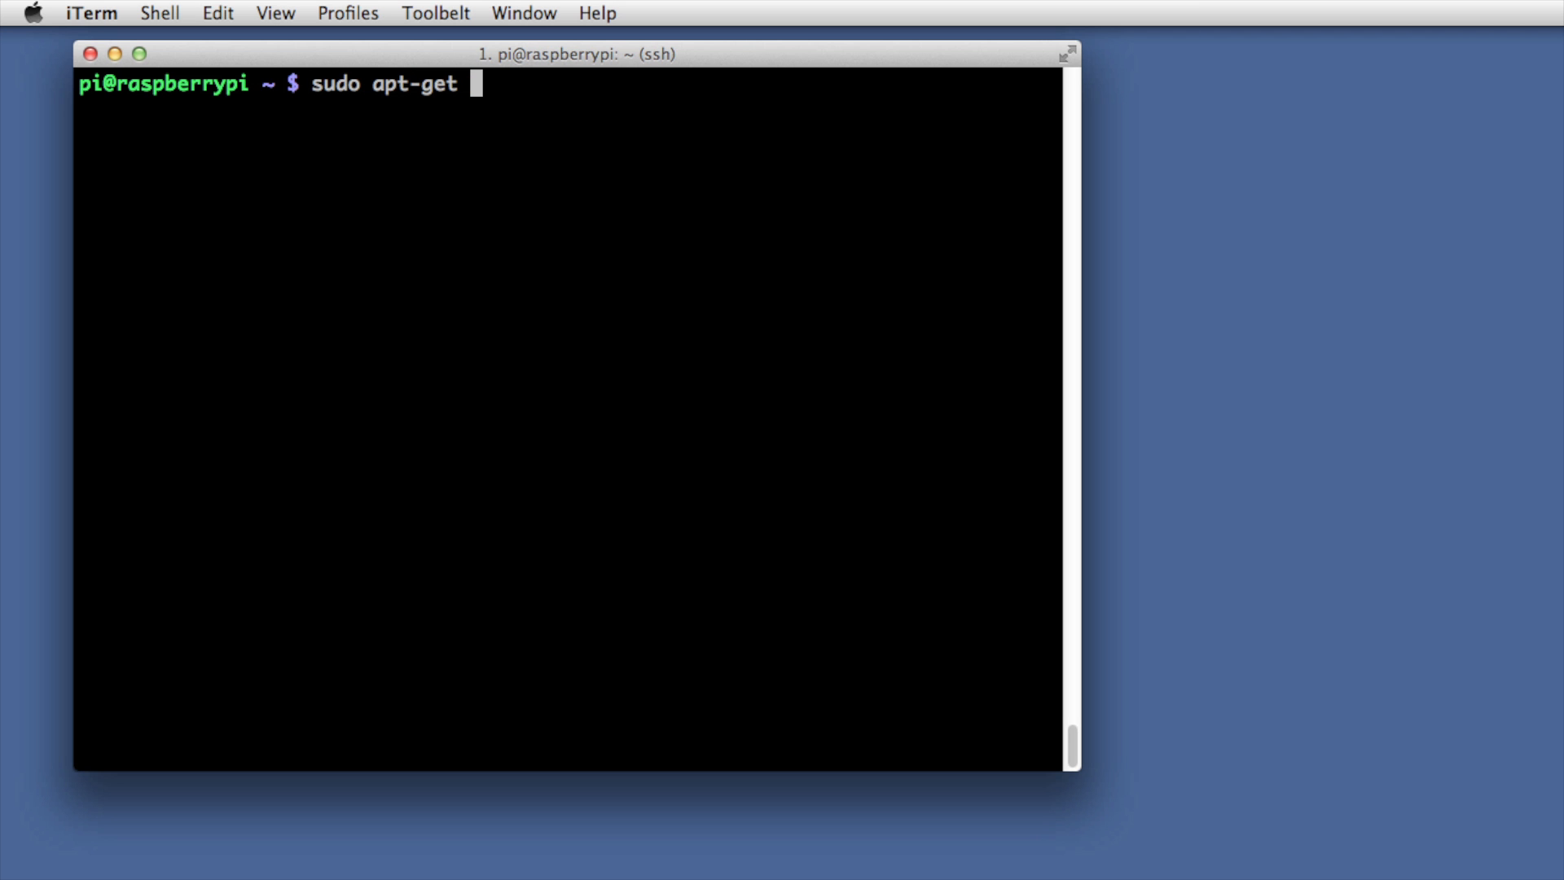
type("install p")
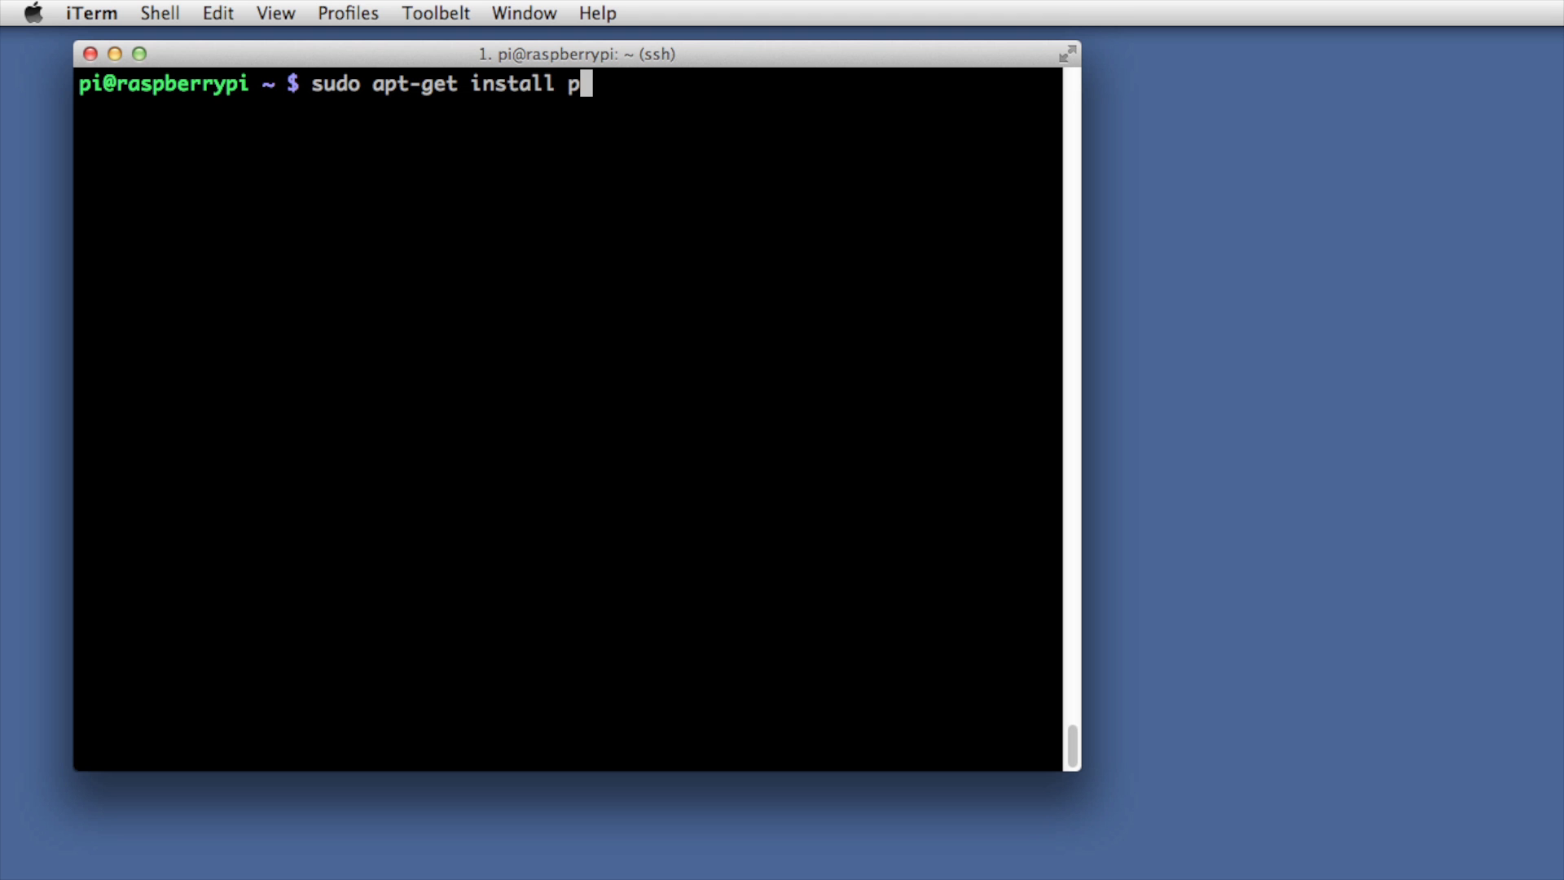
type("ython-pip")
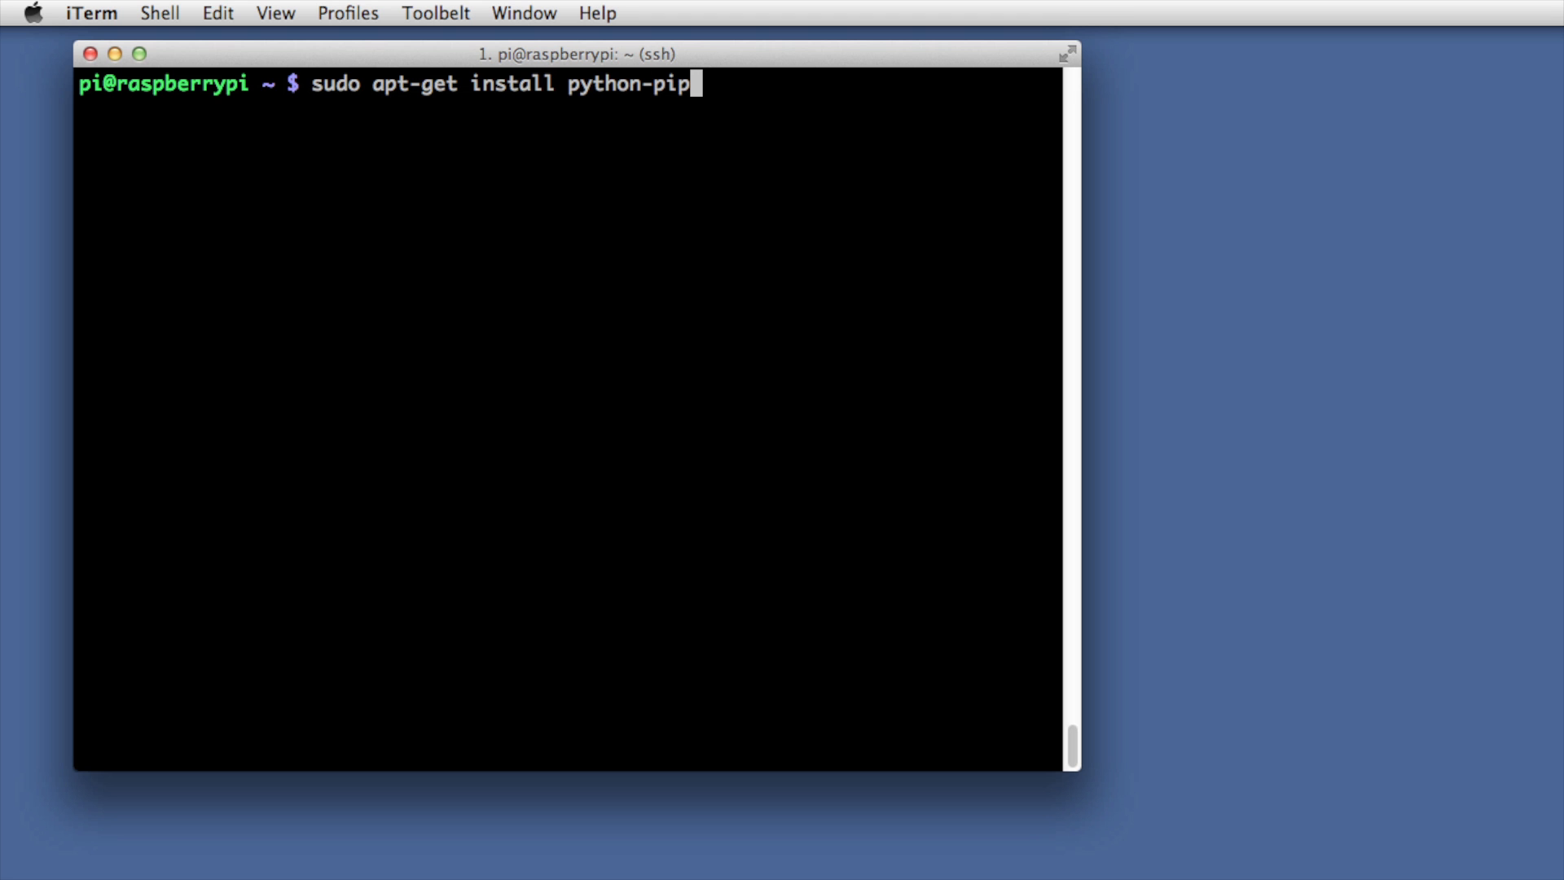
key("Backspace")
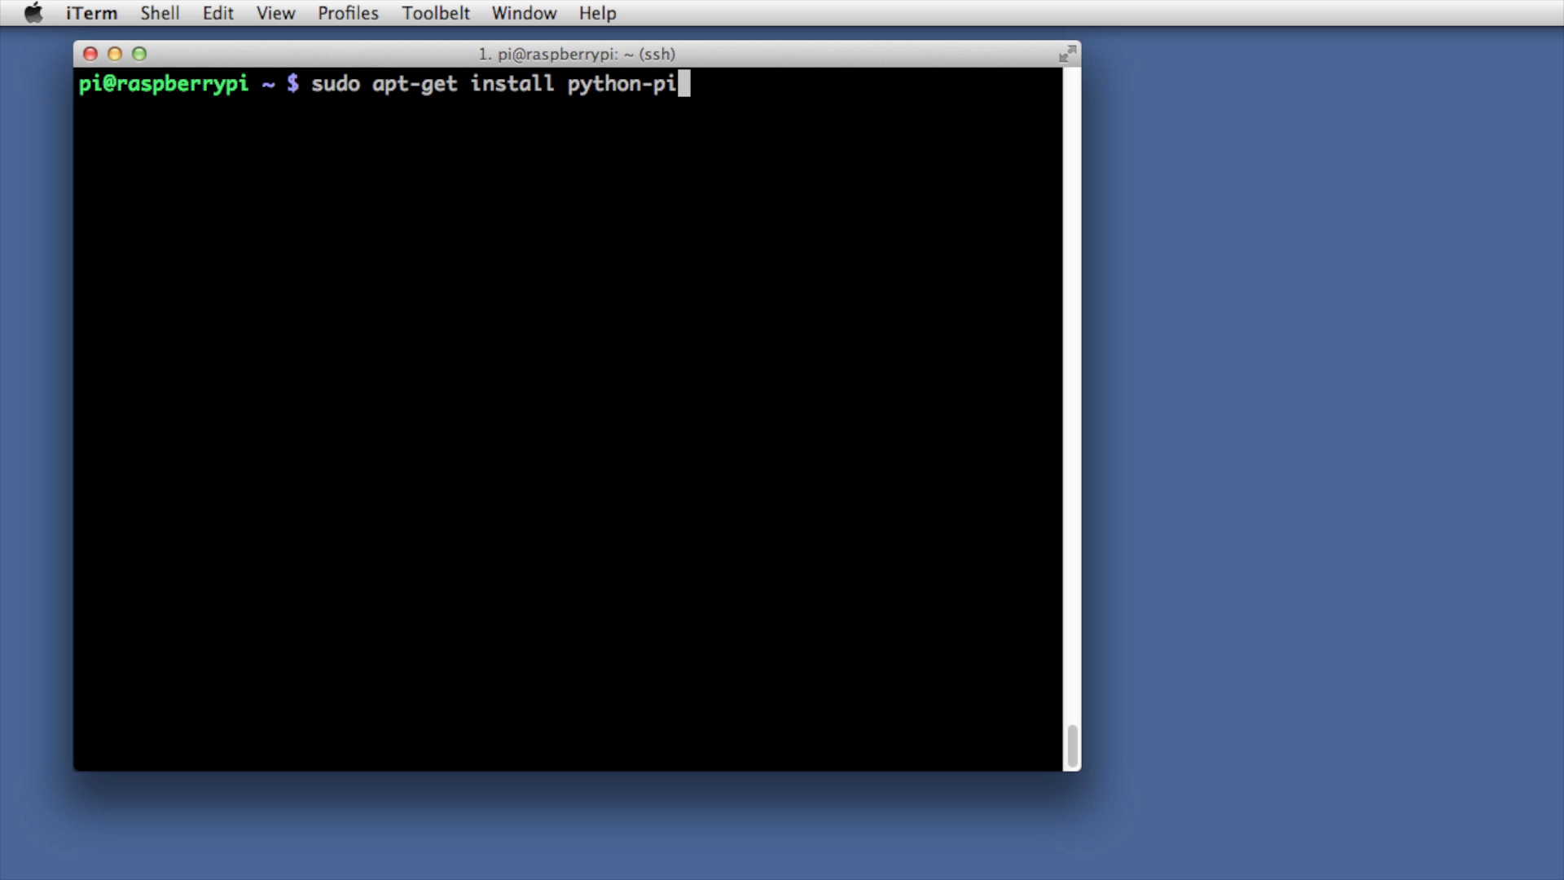
key("BackSpace")
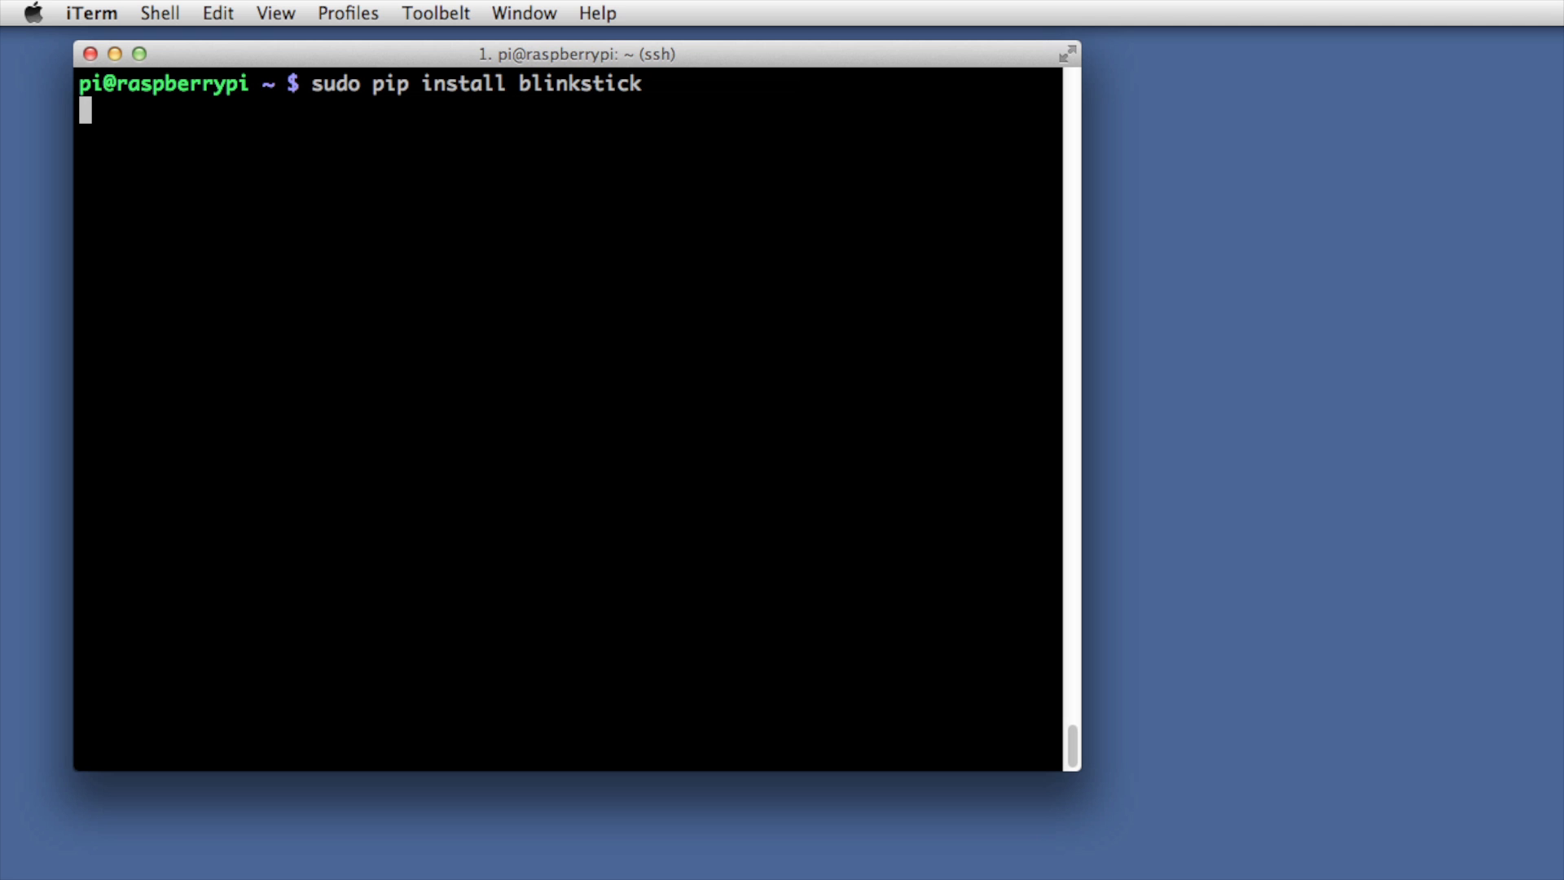
key("Return")
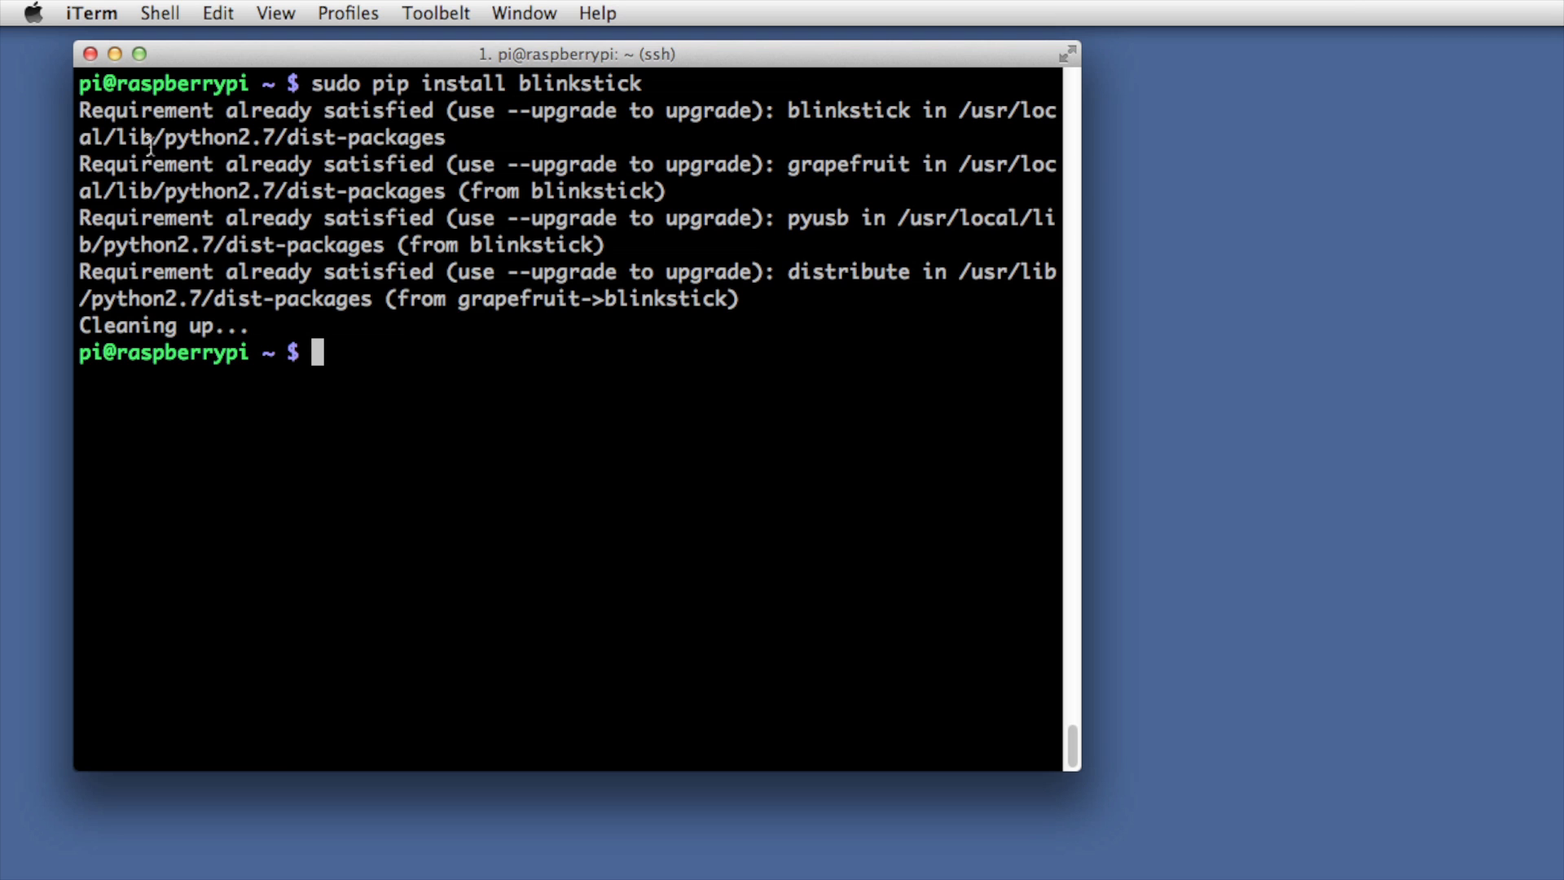
mouse_move(561, 404)
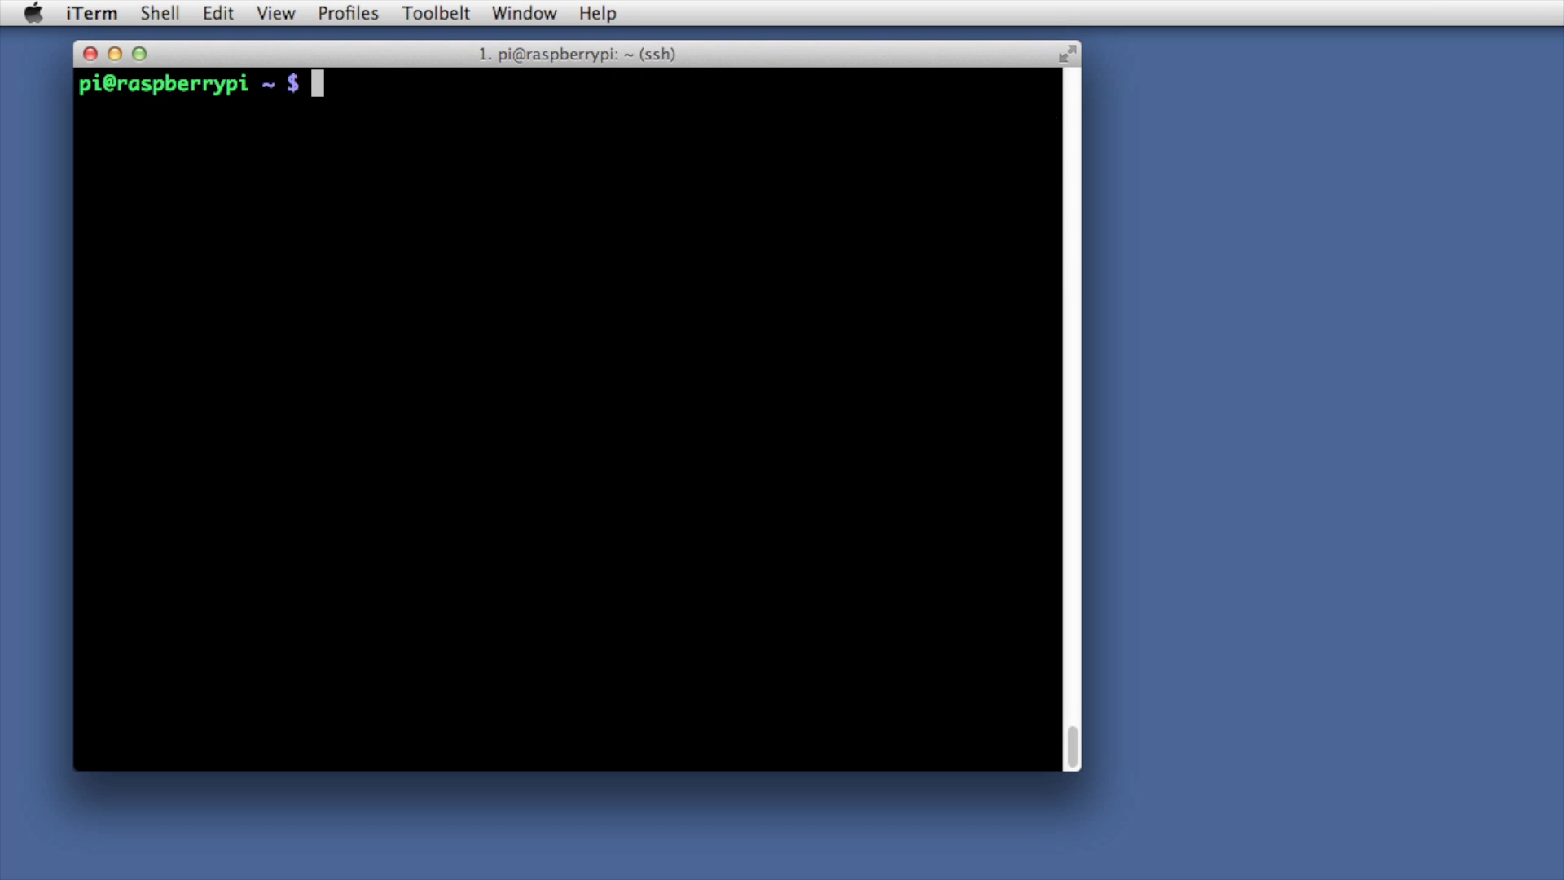
Start Python and run from blinkstick import blinkstick
type("p")
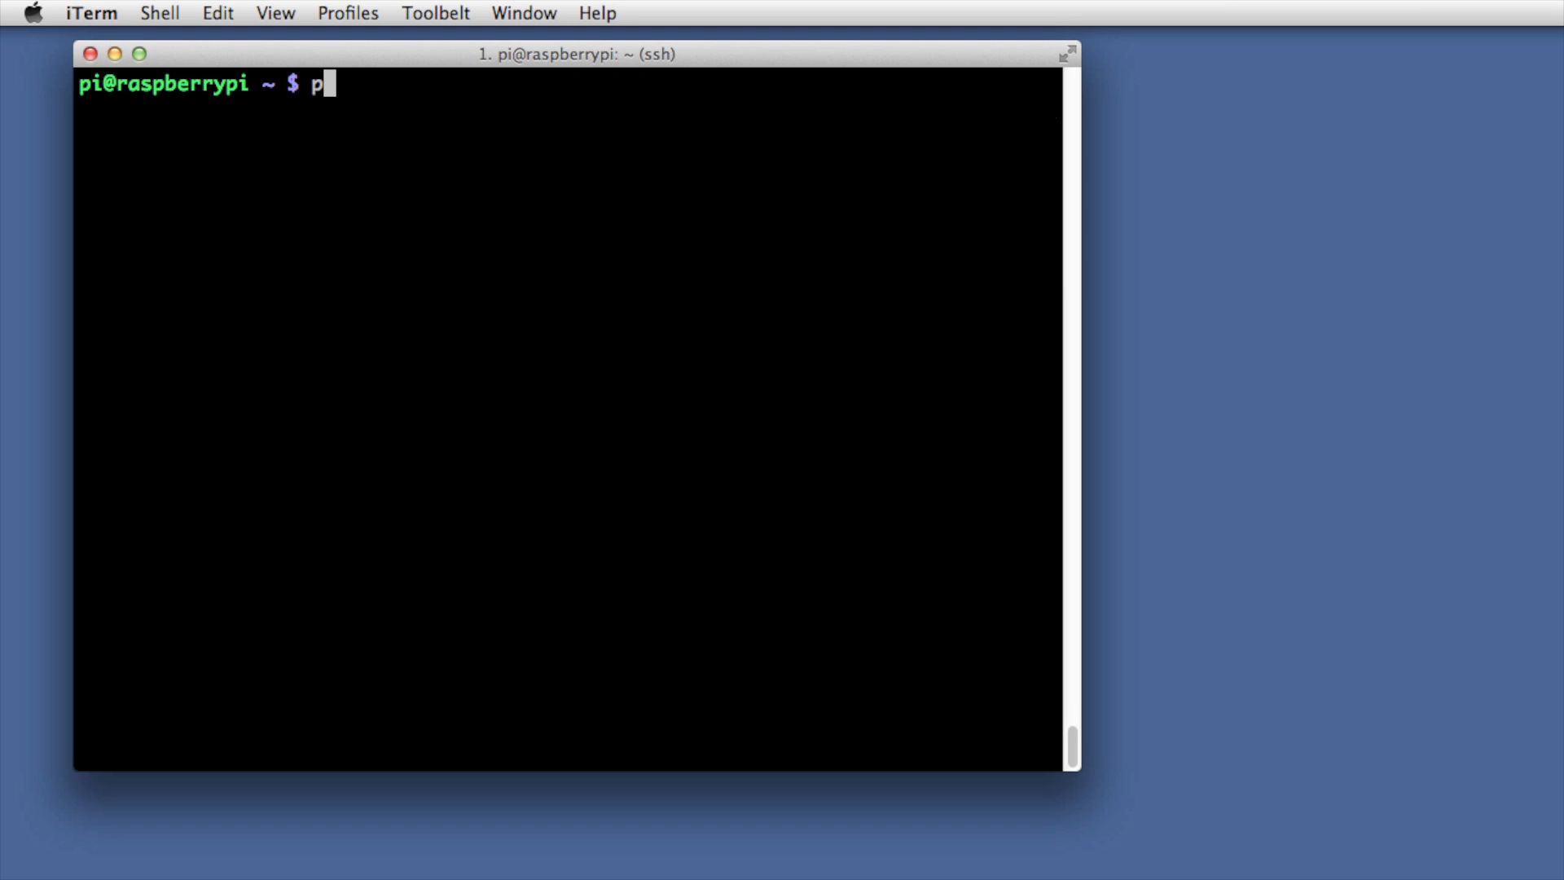
key("Return")
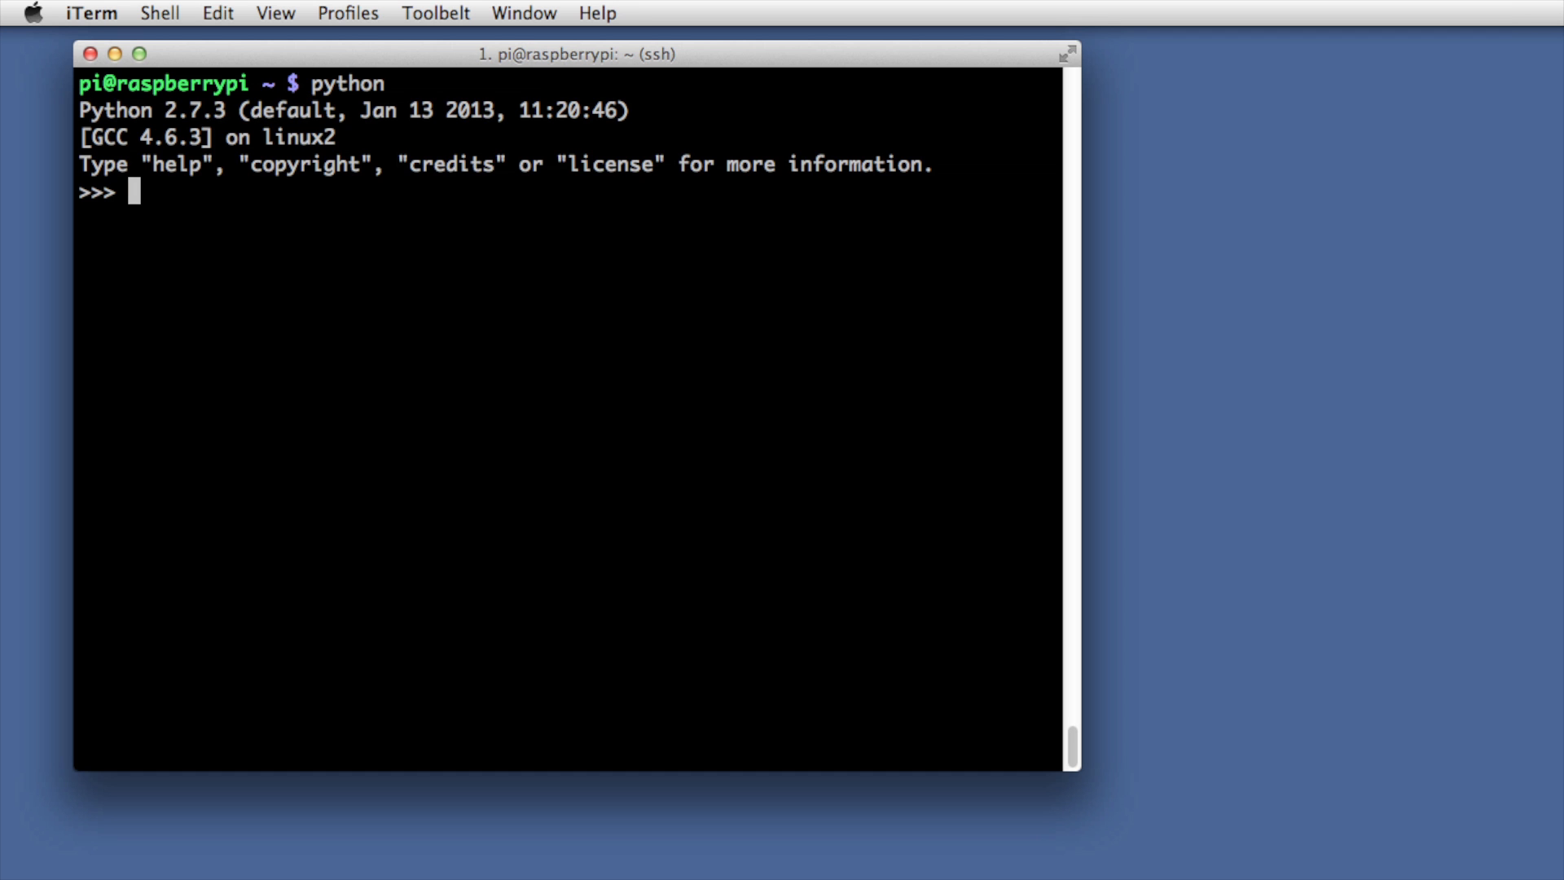
type("from")
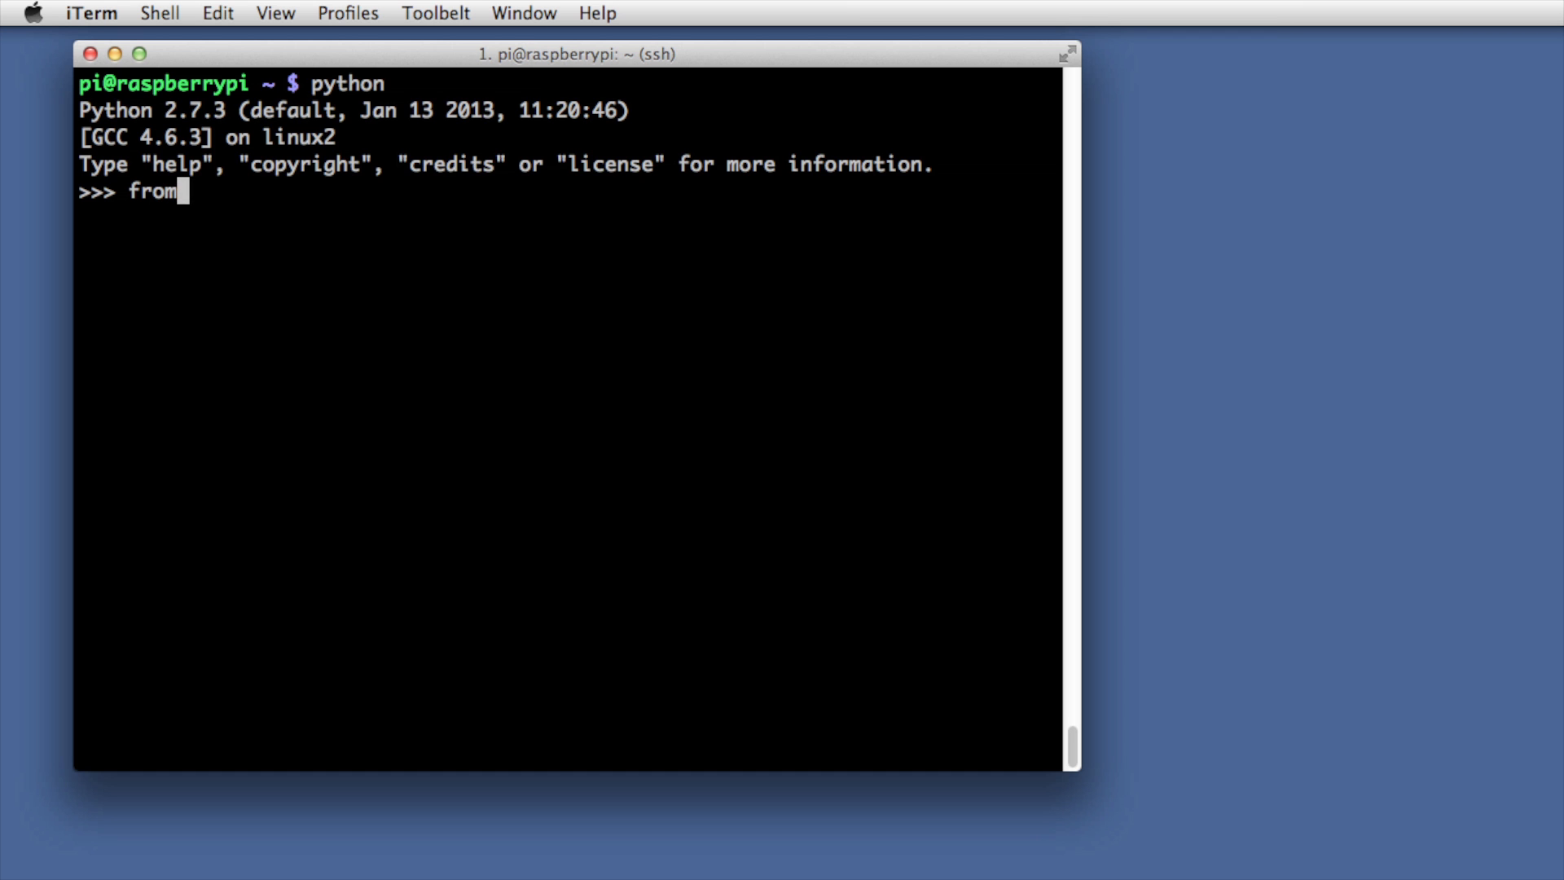
type("blink")
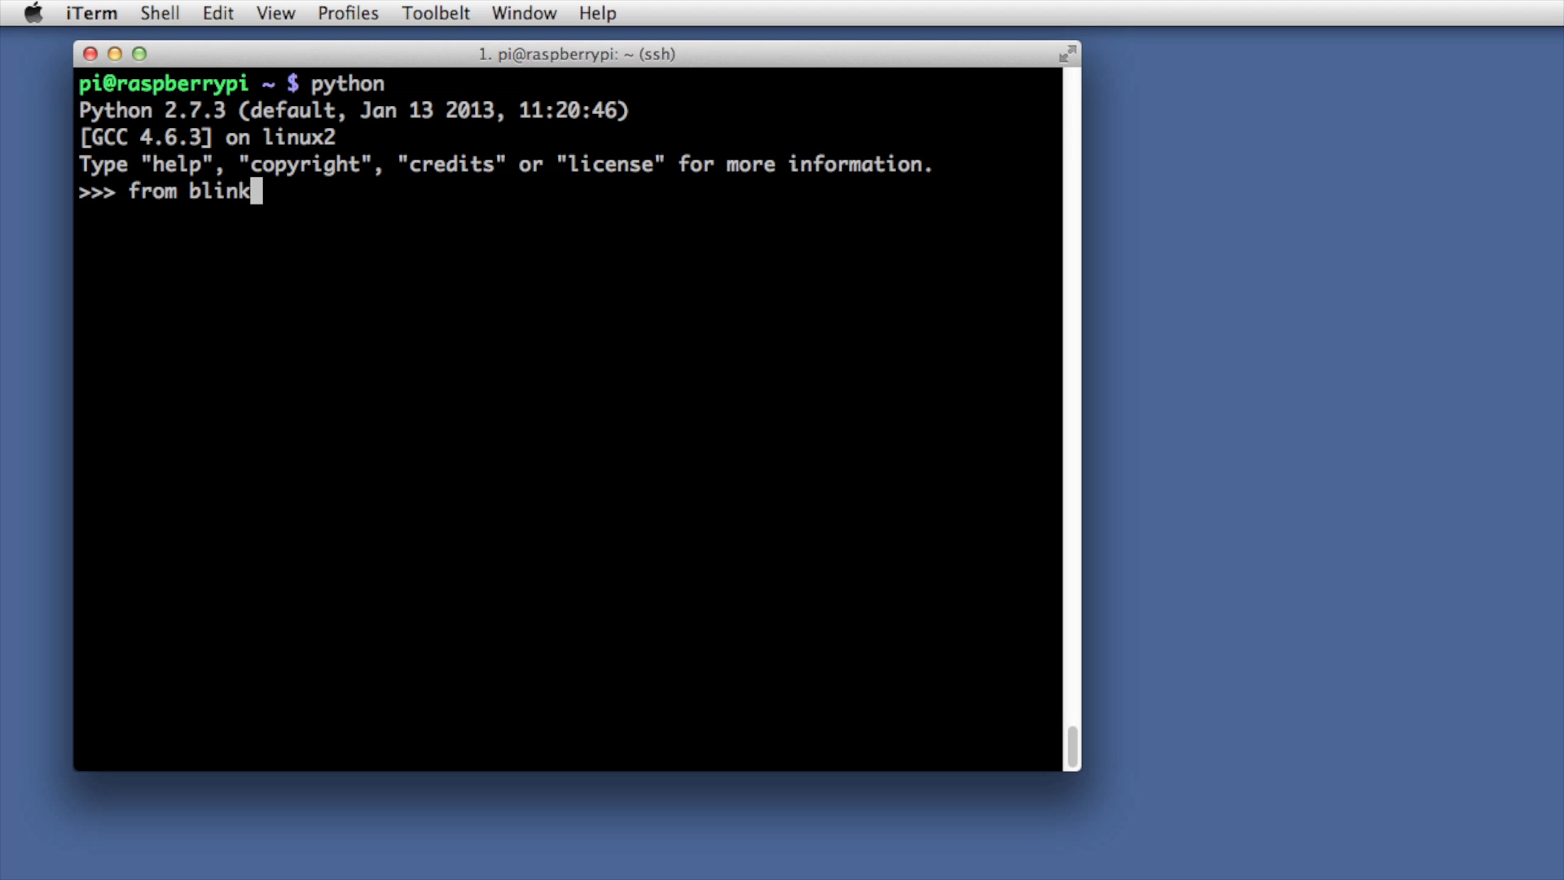
type("stick import b")
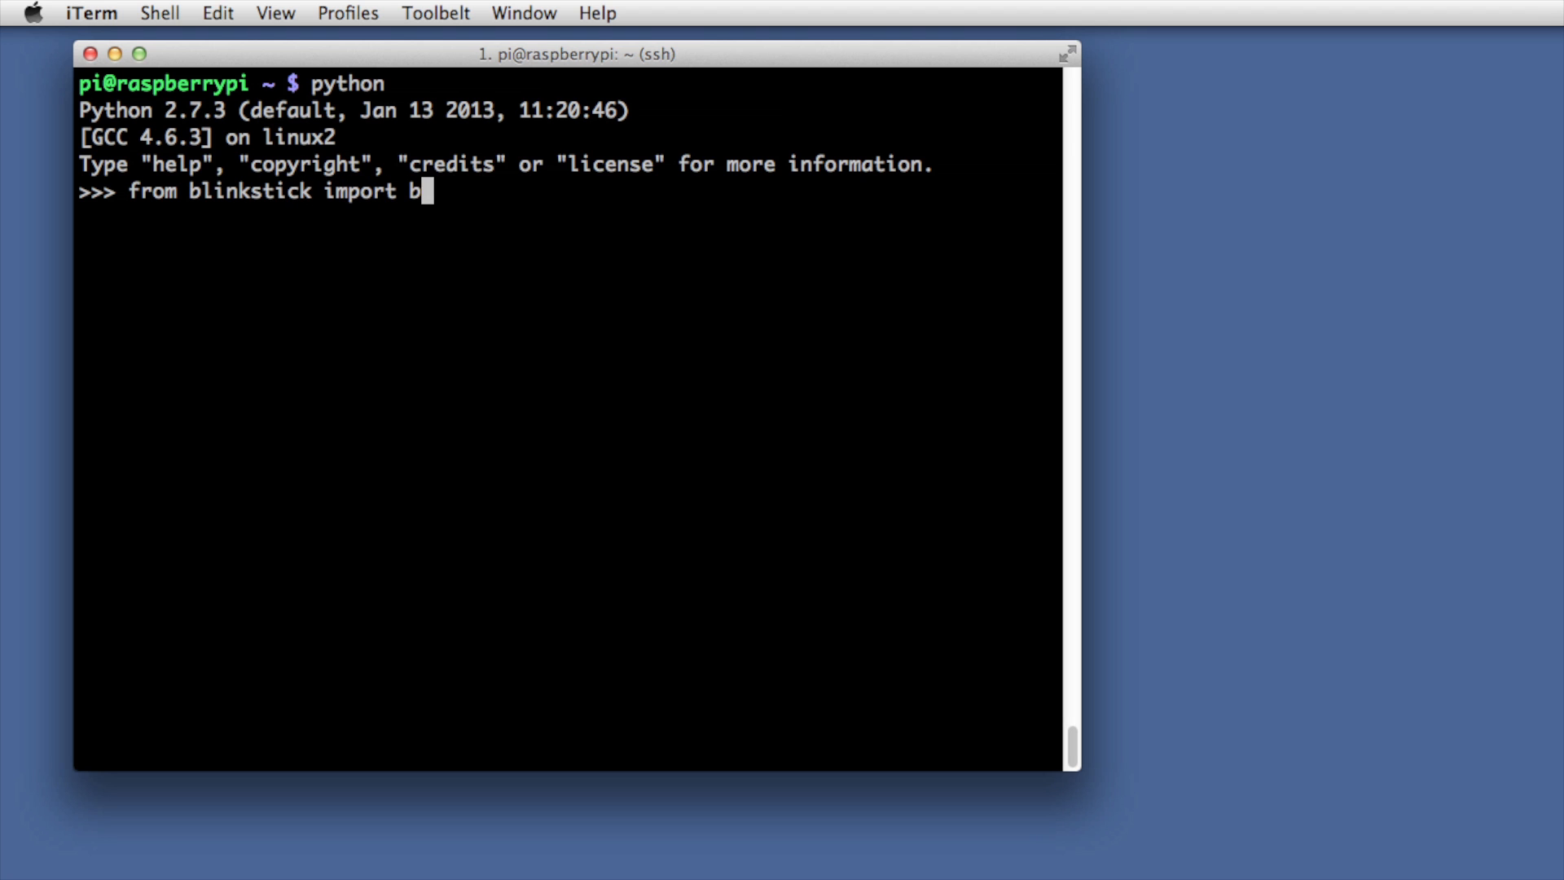
type("linkstic")
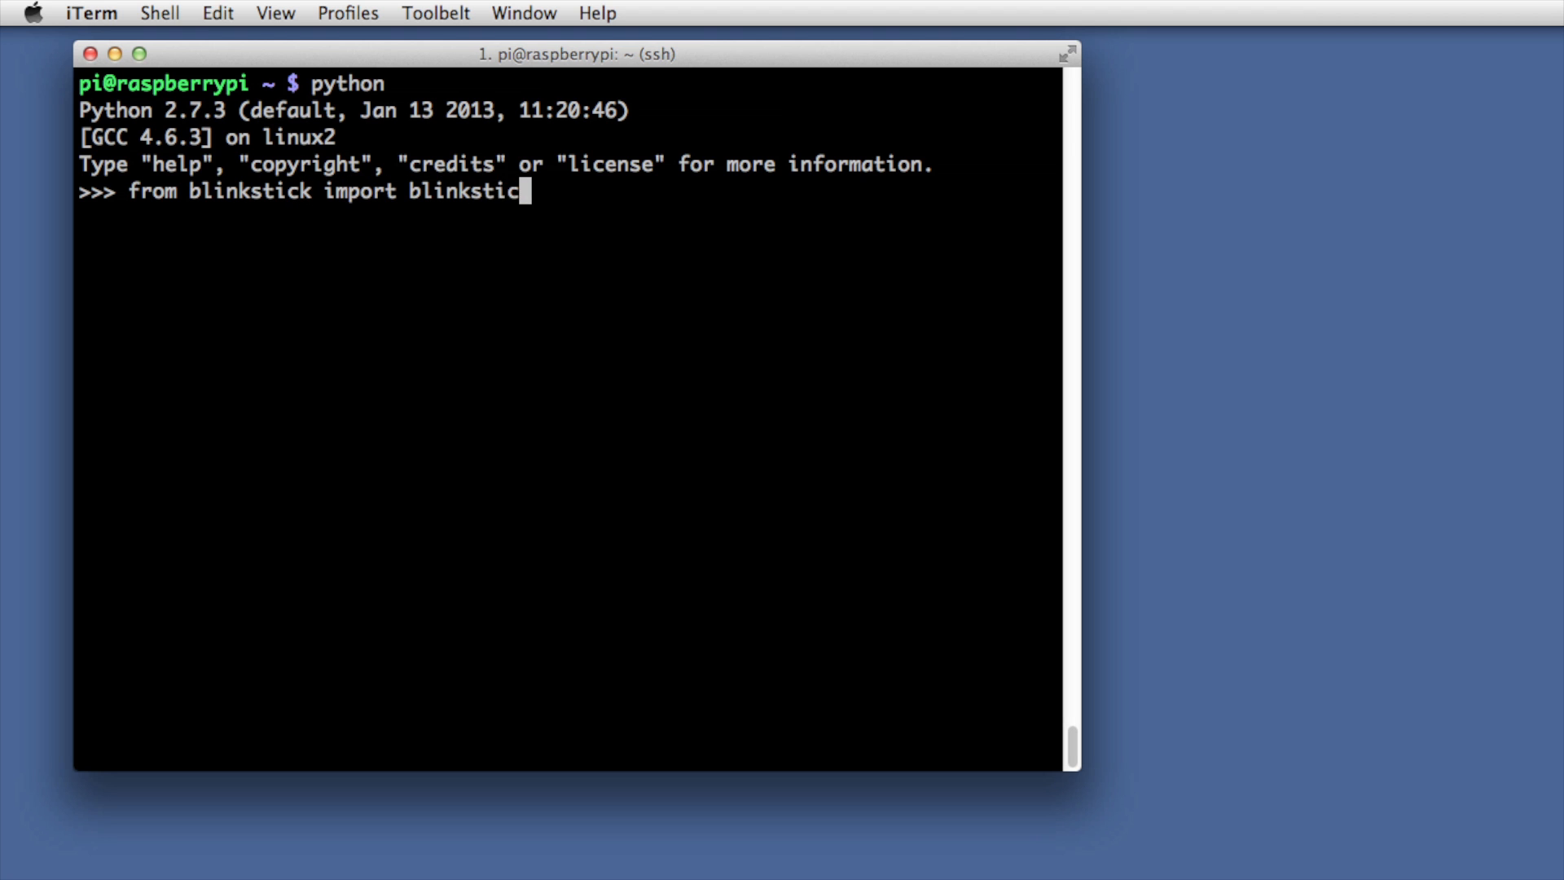
key("Return")
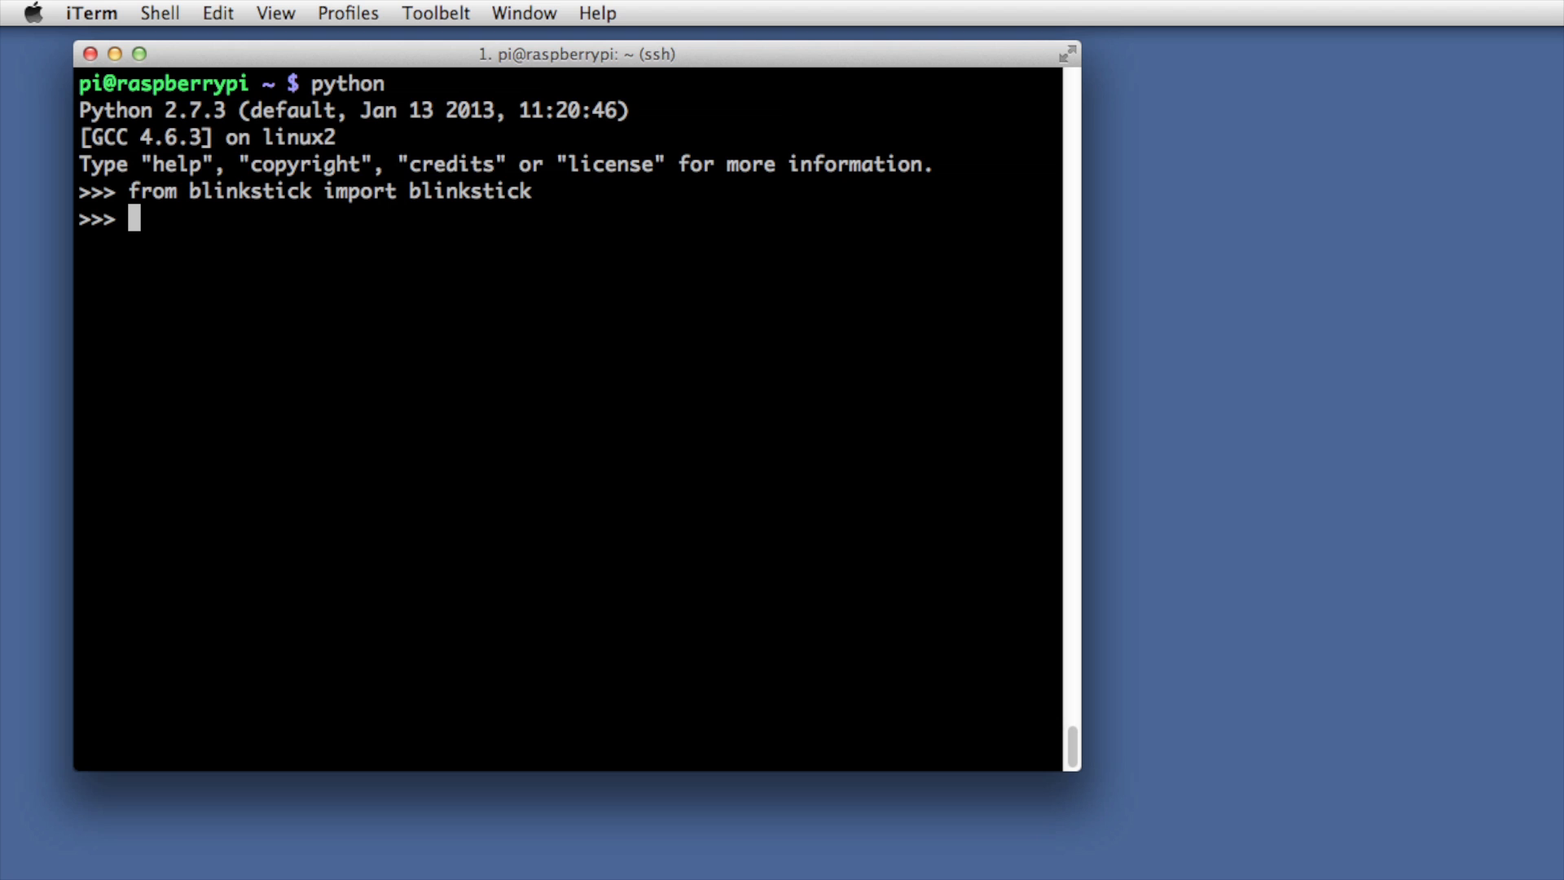
Find all connected BlinkSticks with bsticks = blinkstick.find_all()
type("bsticks")
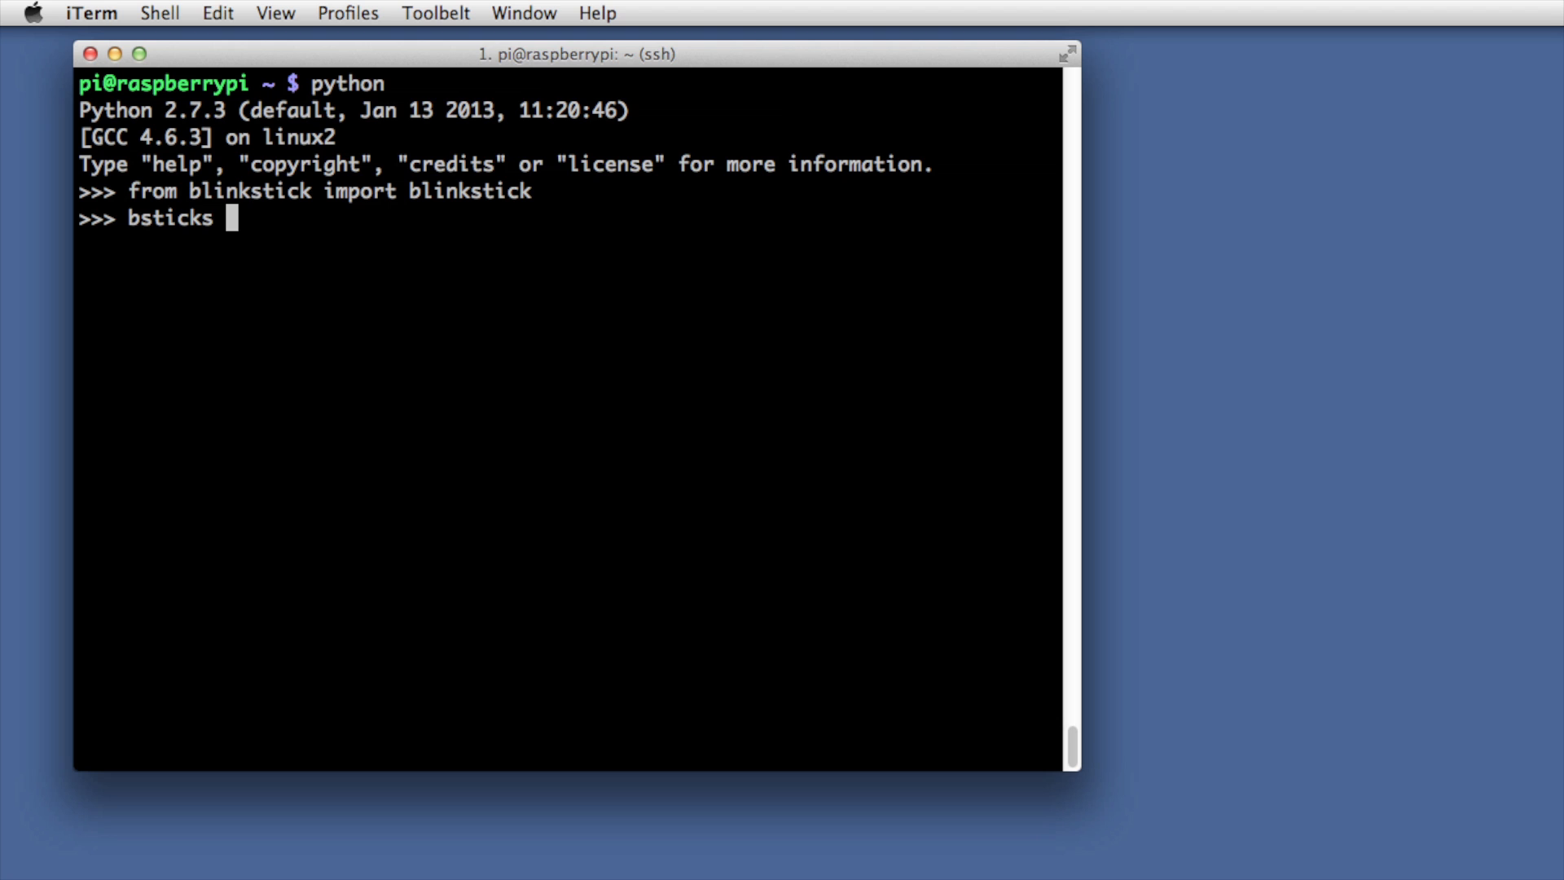
type("= blinkst")
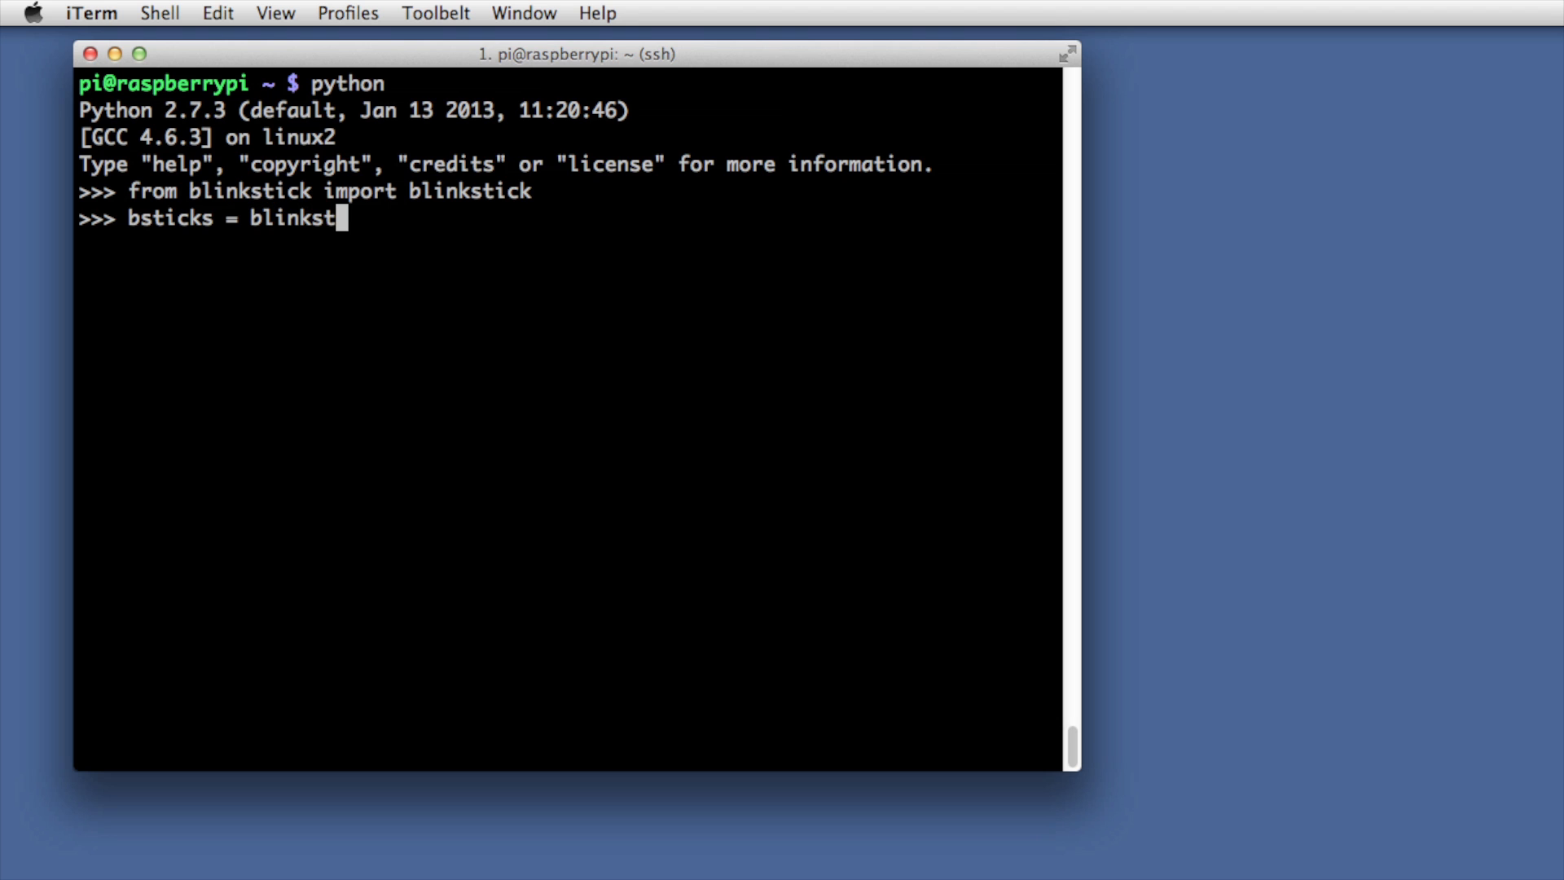
type("ick.")
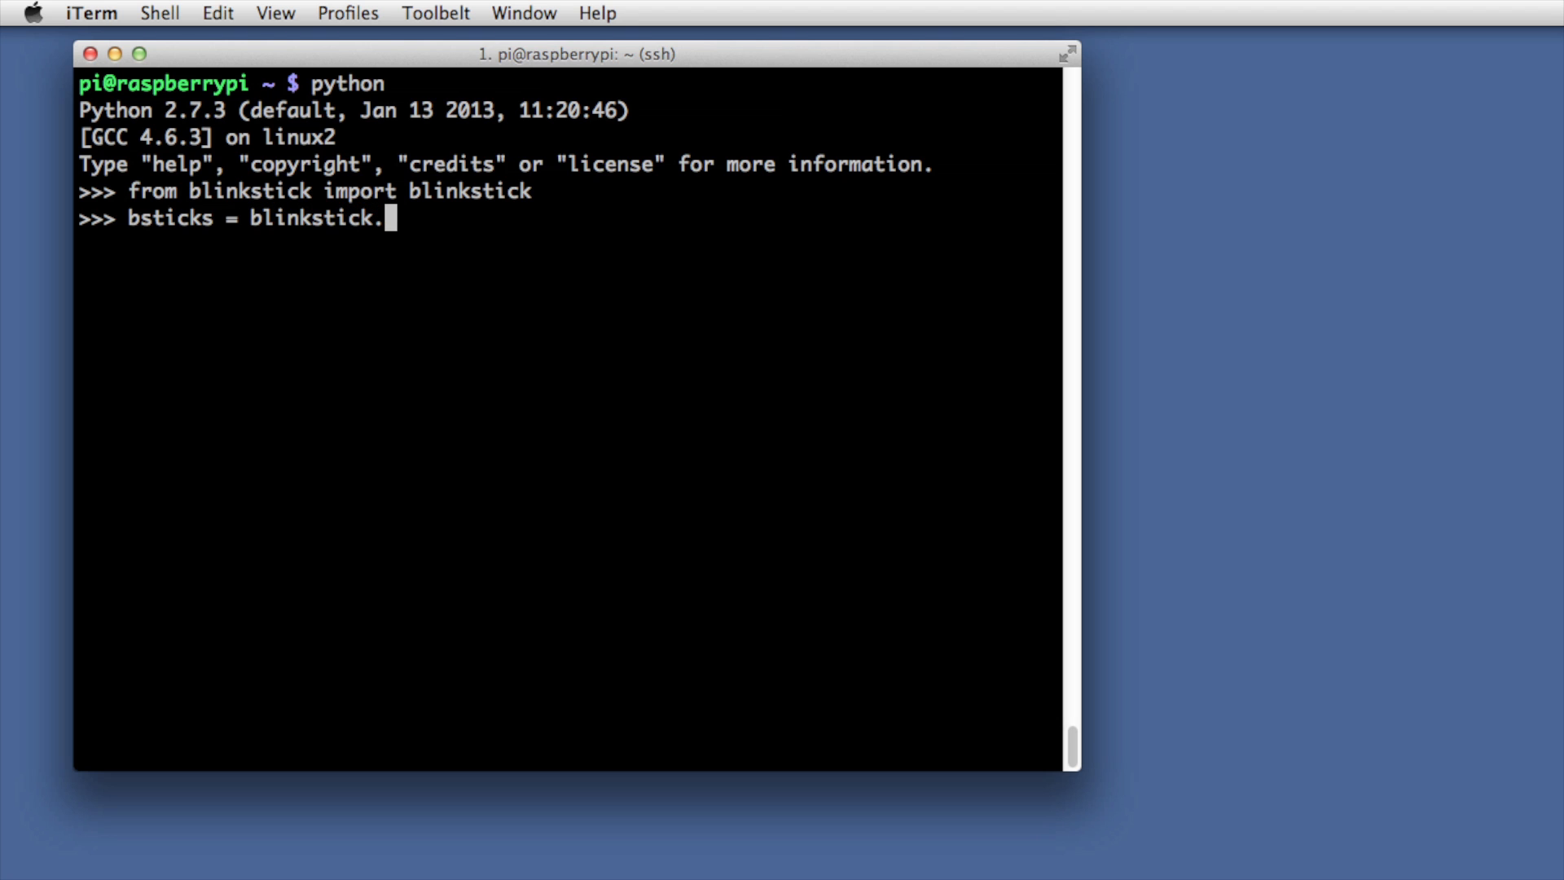
type("find_all()")
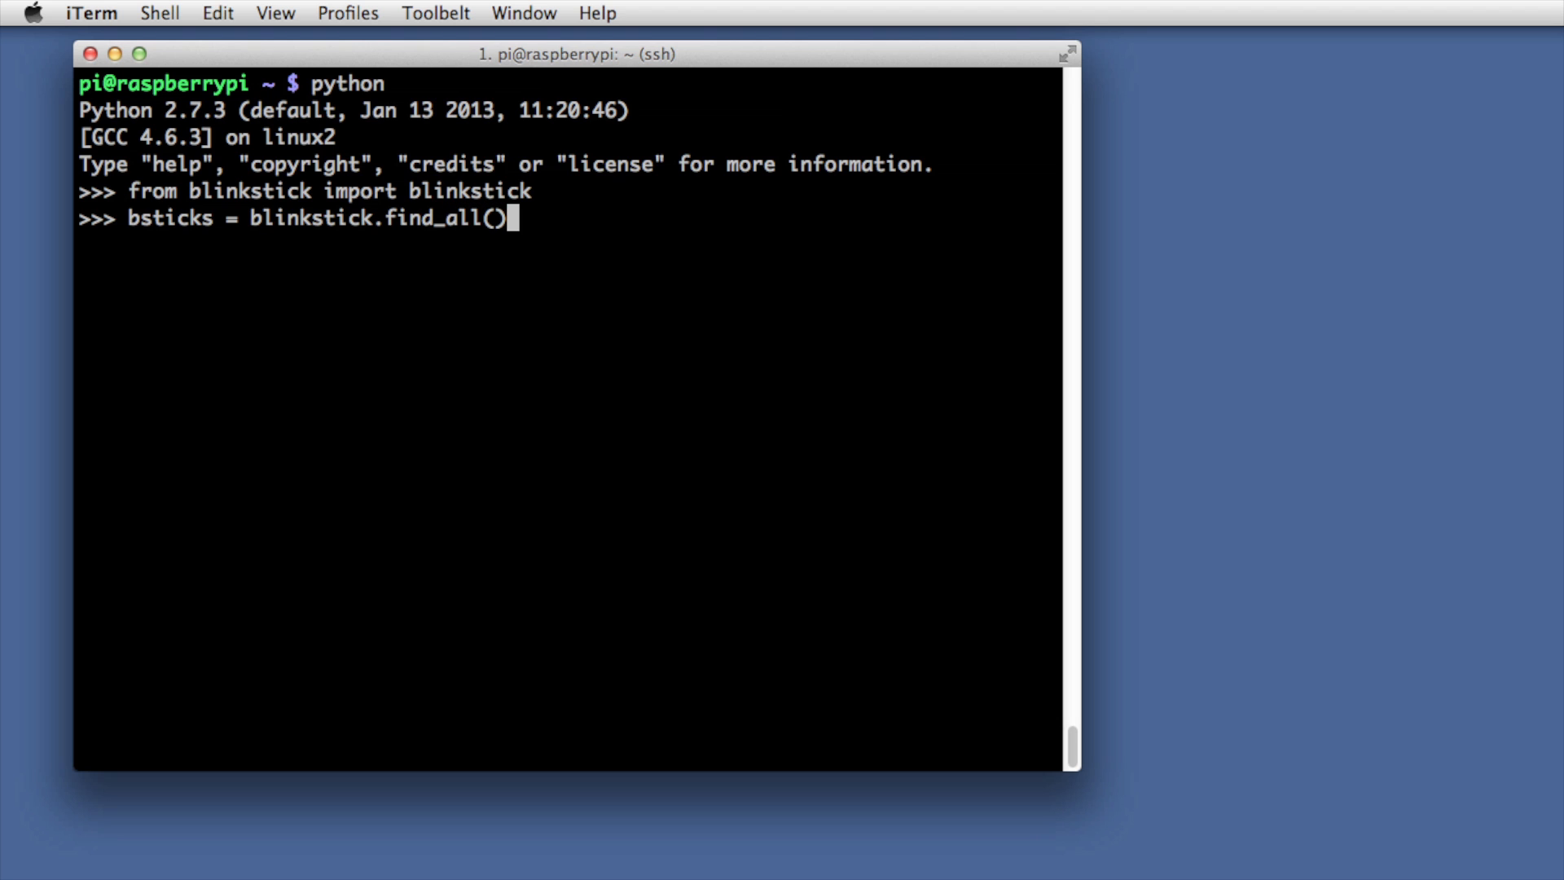
key("Return")
type("bsticks")
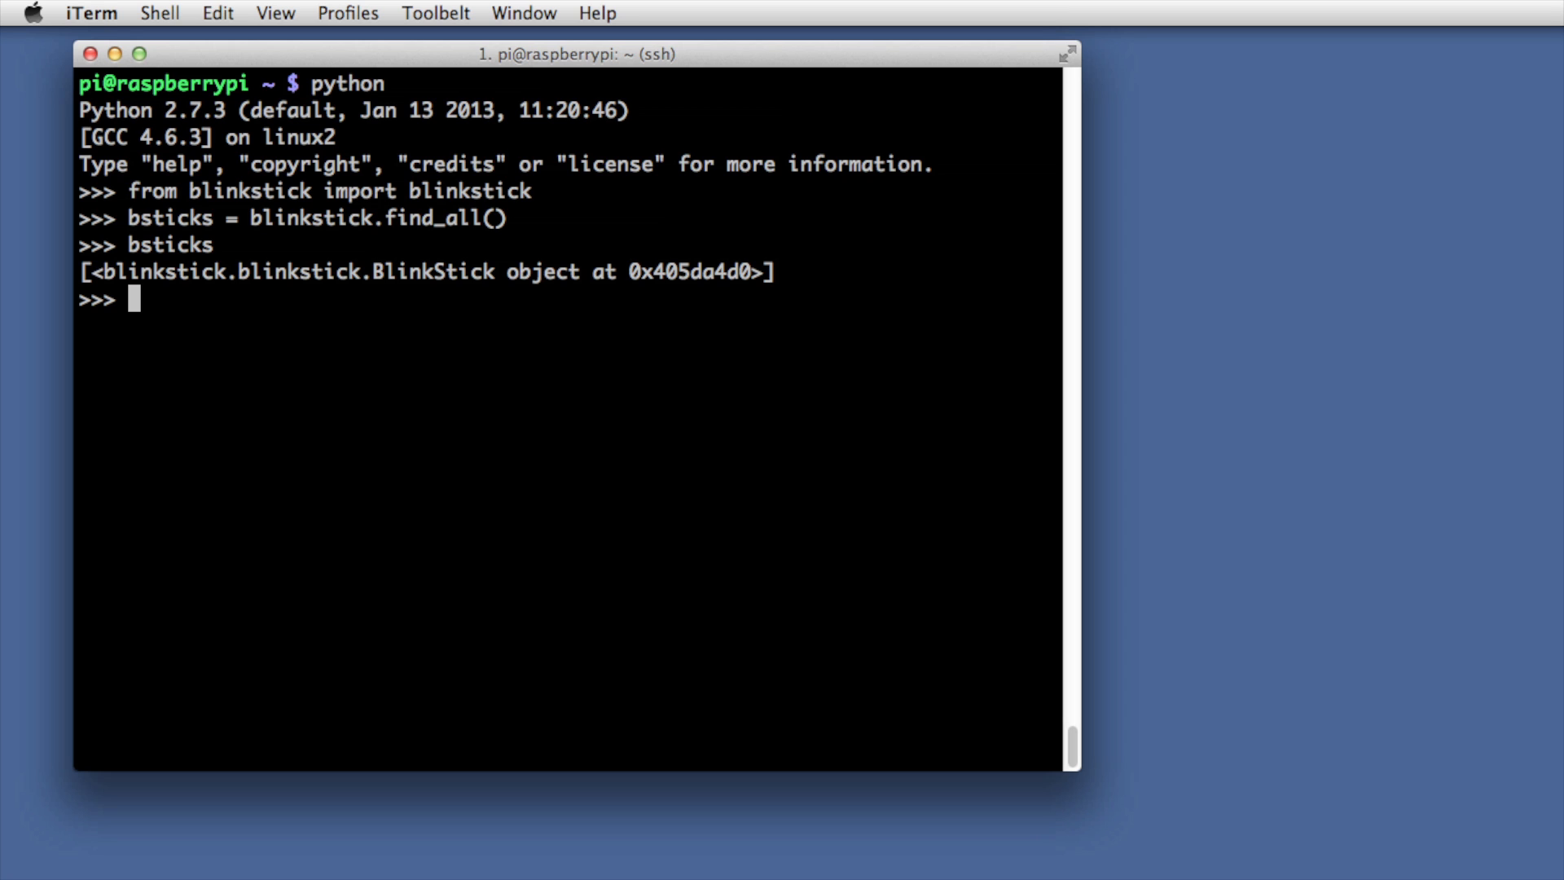
Store the first BlinkStick with b = bsticks[0], then type help(b)
type("b = b")
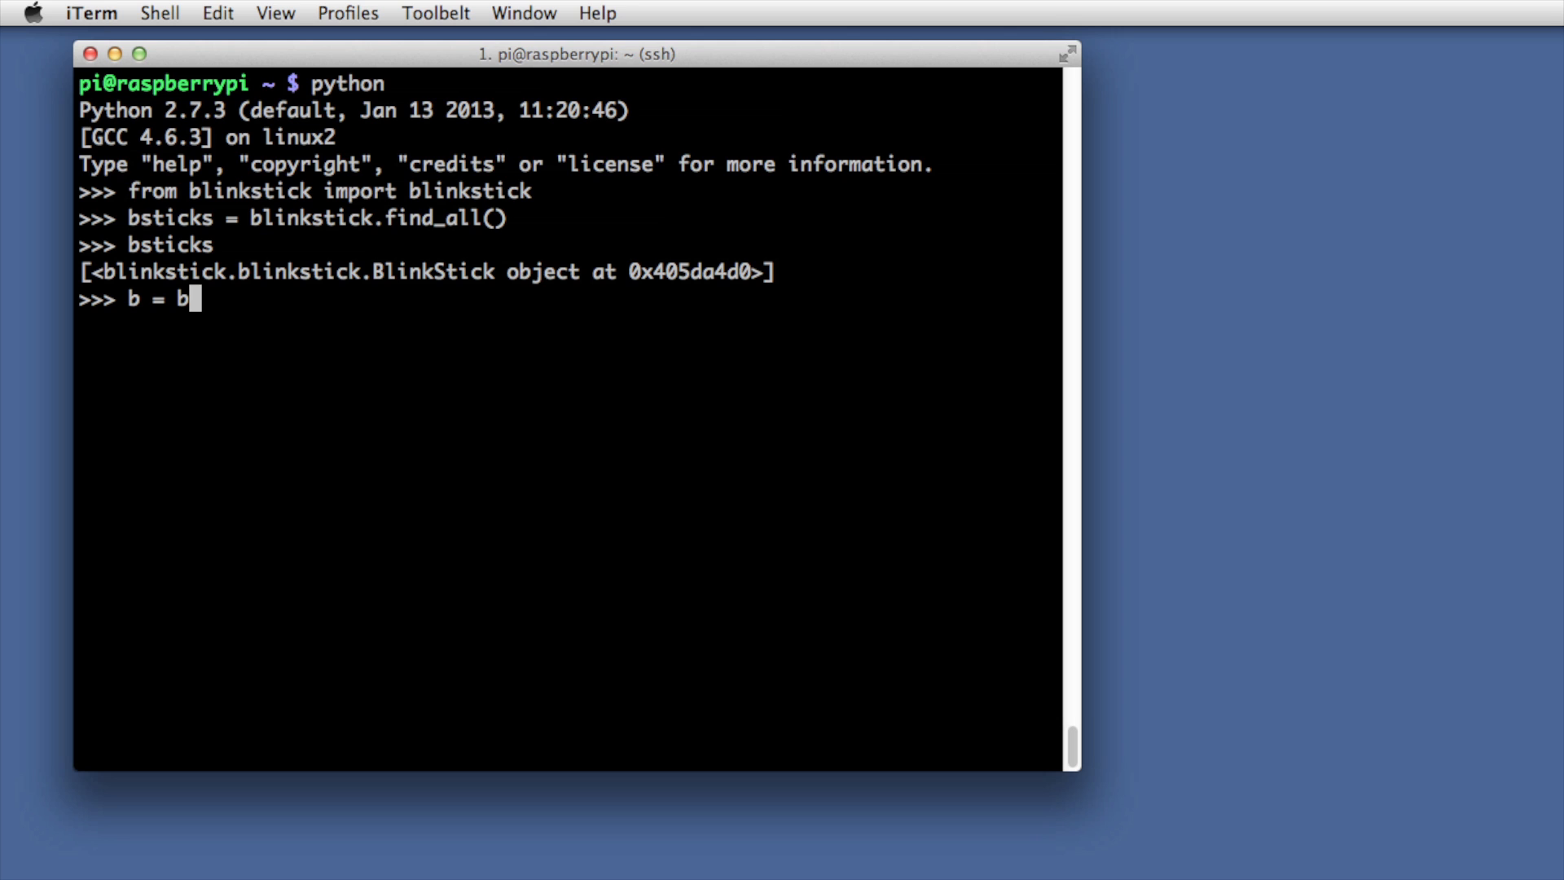
type("stic")
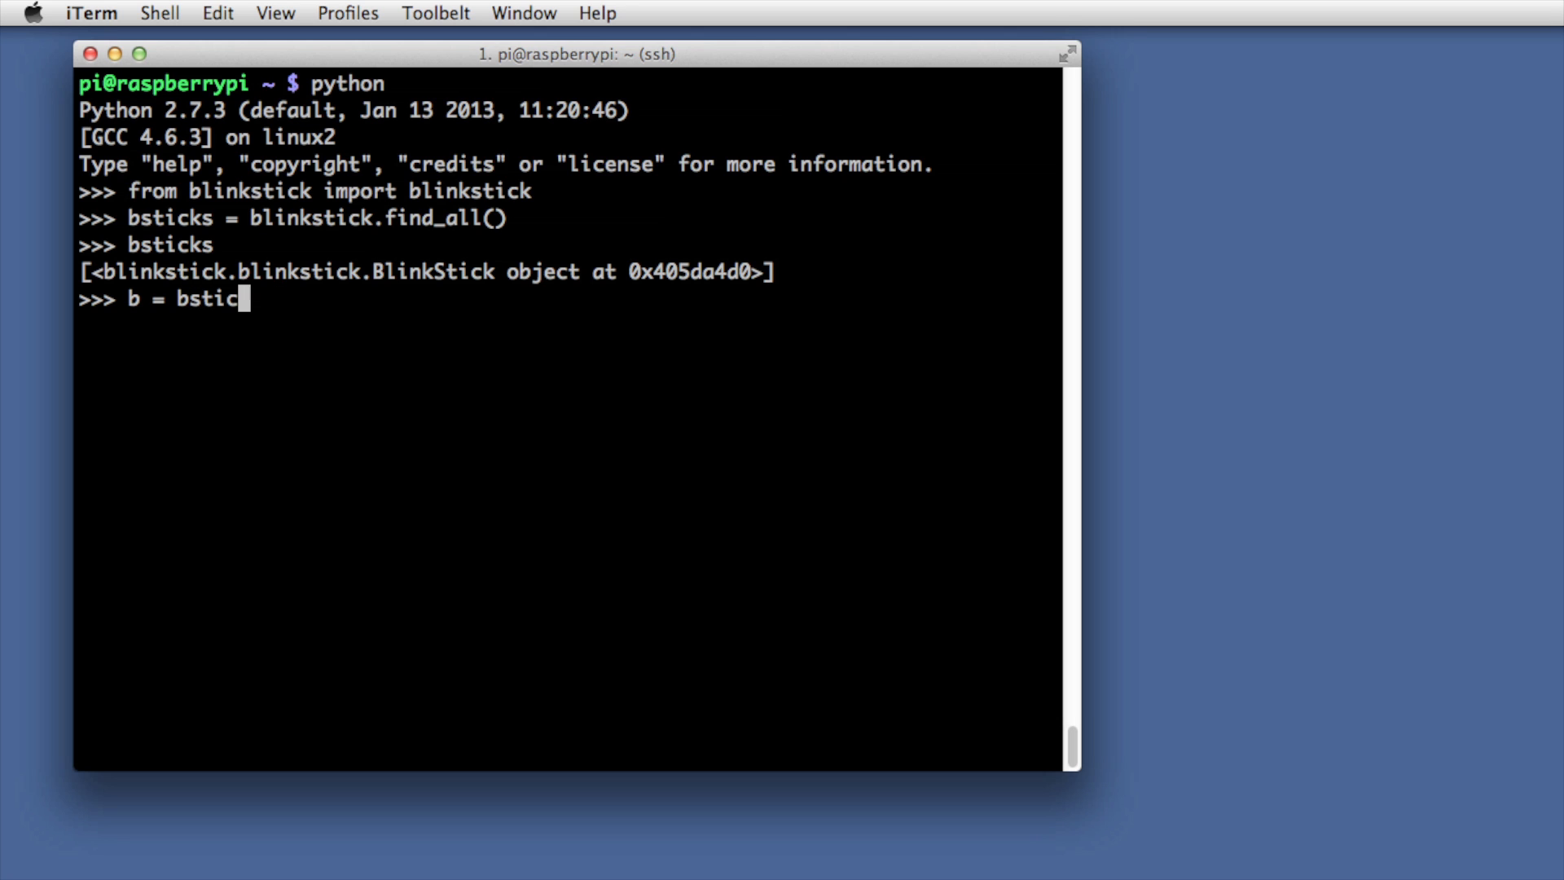
type("ks[0]")
type("b")
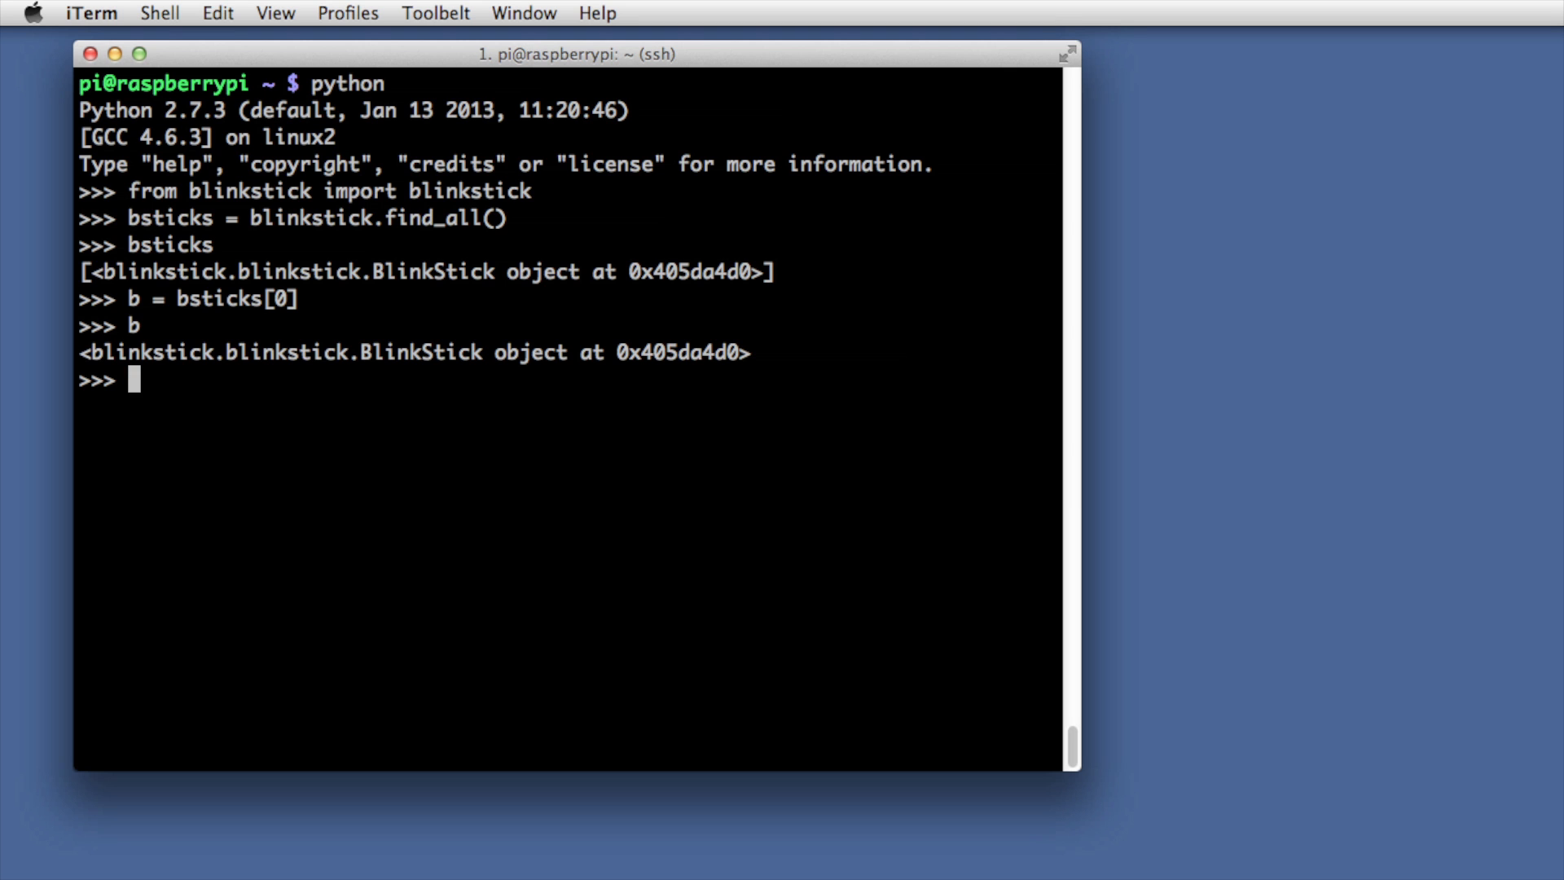
type("help(b)")
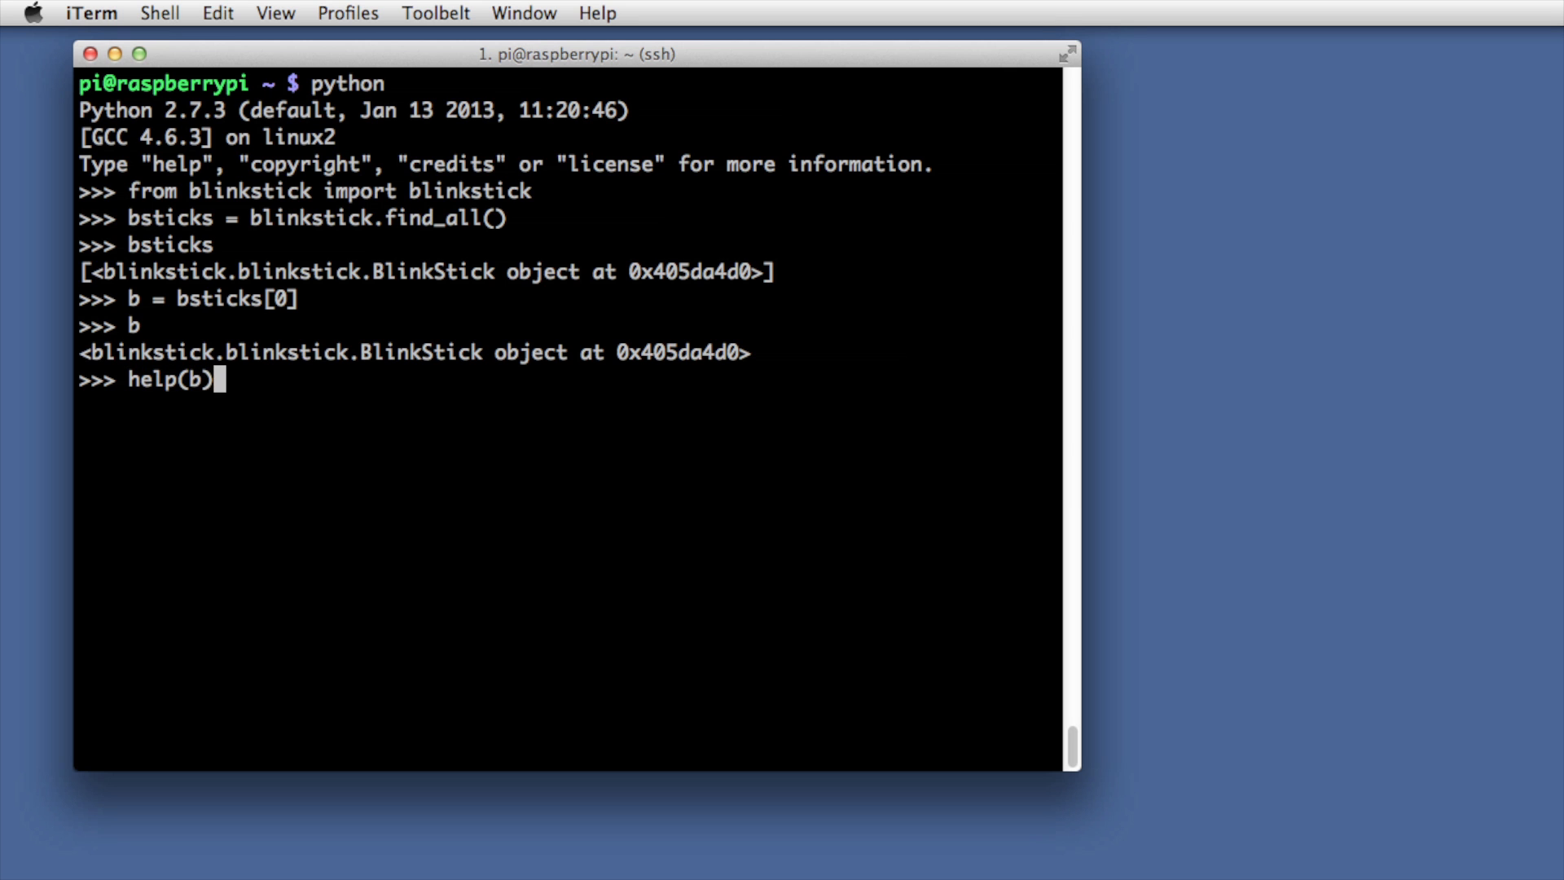
Show help for b, scrolling through and selecting pulse_color and set_random_color
key("Return")
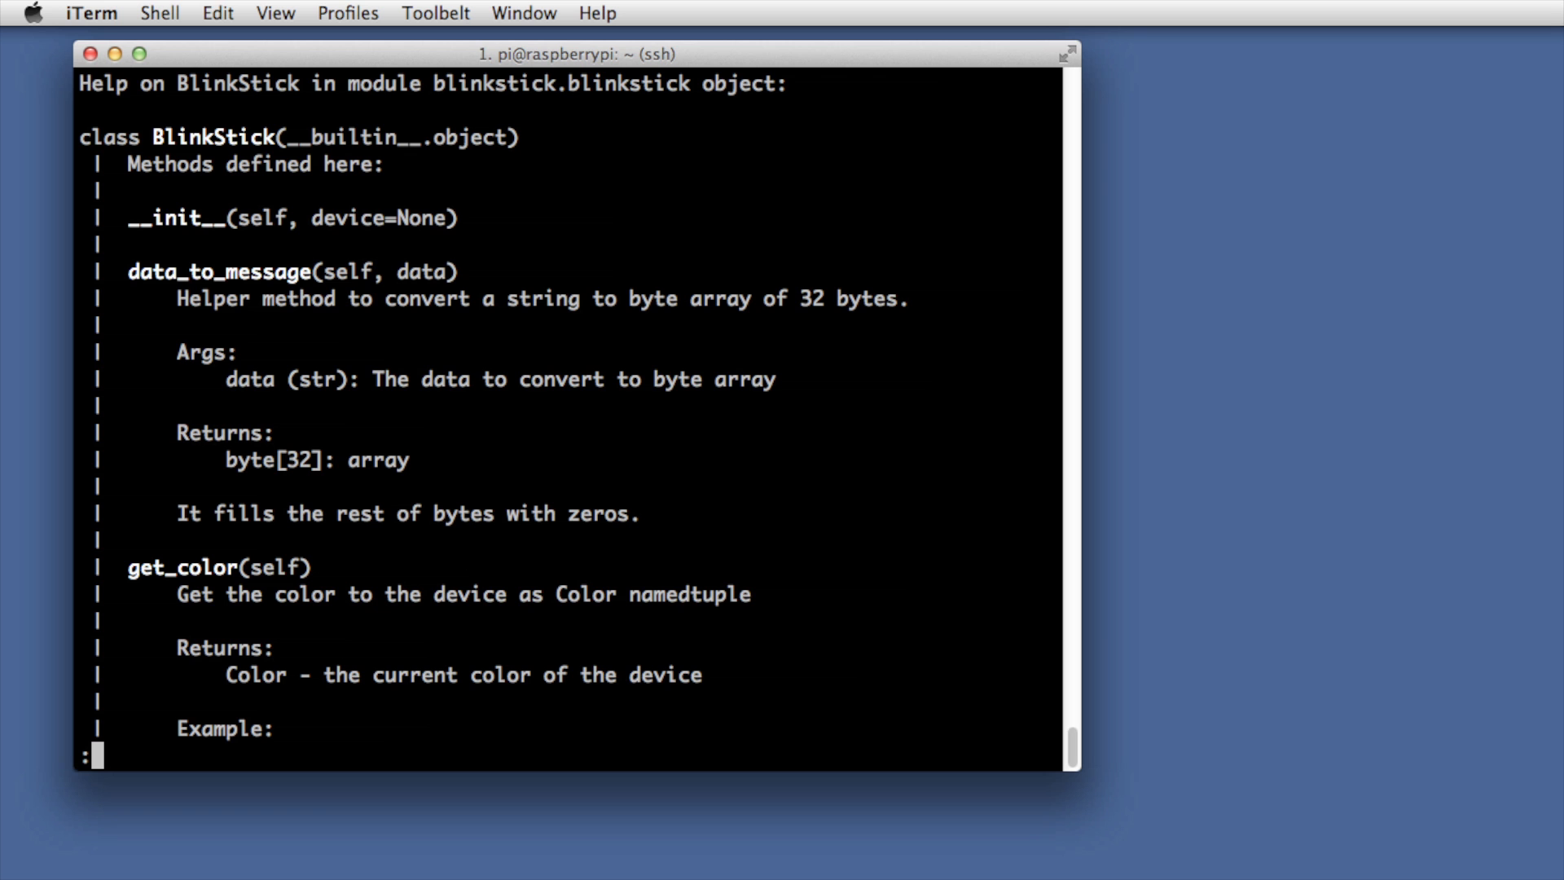
mouse_move(418, 489)
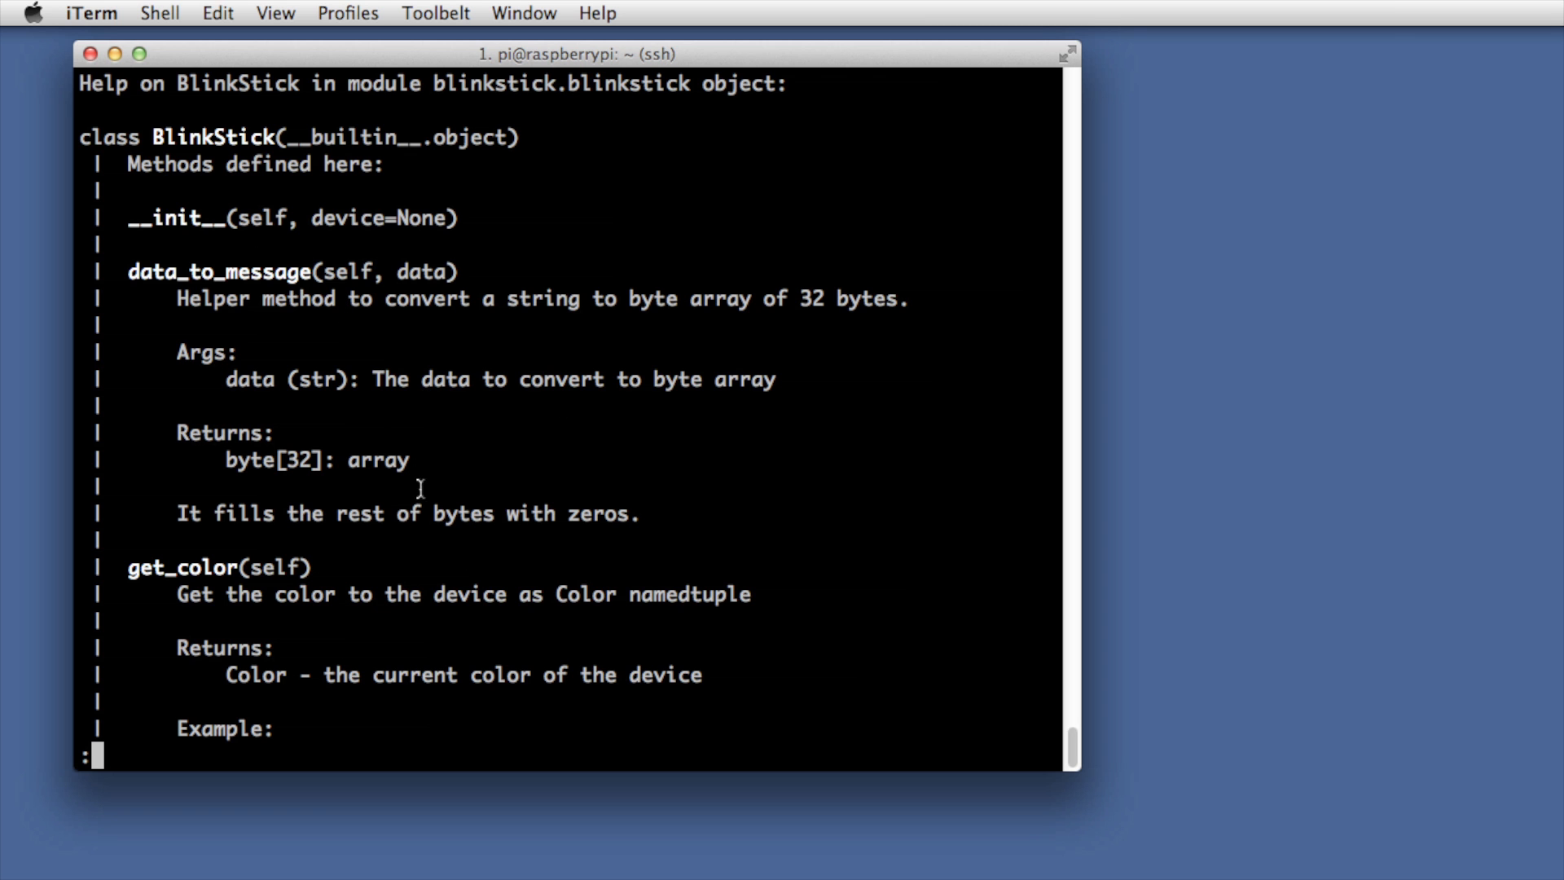
scroll("down", 3)
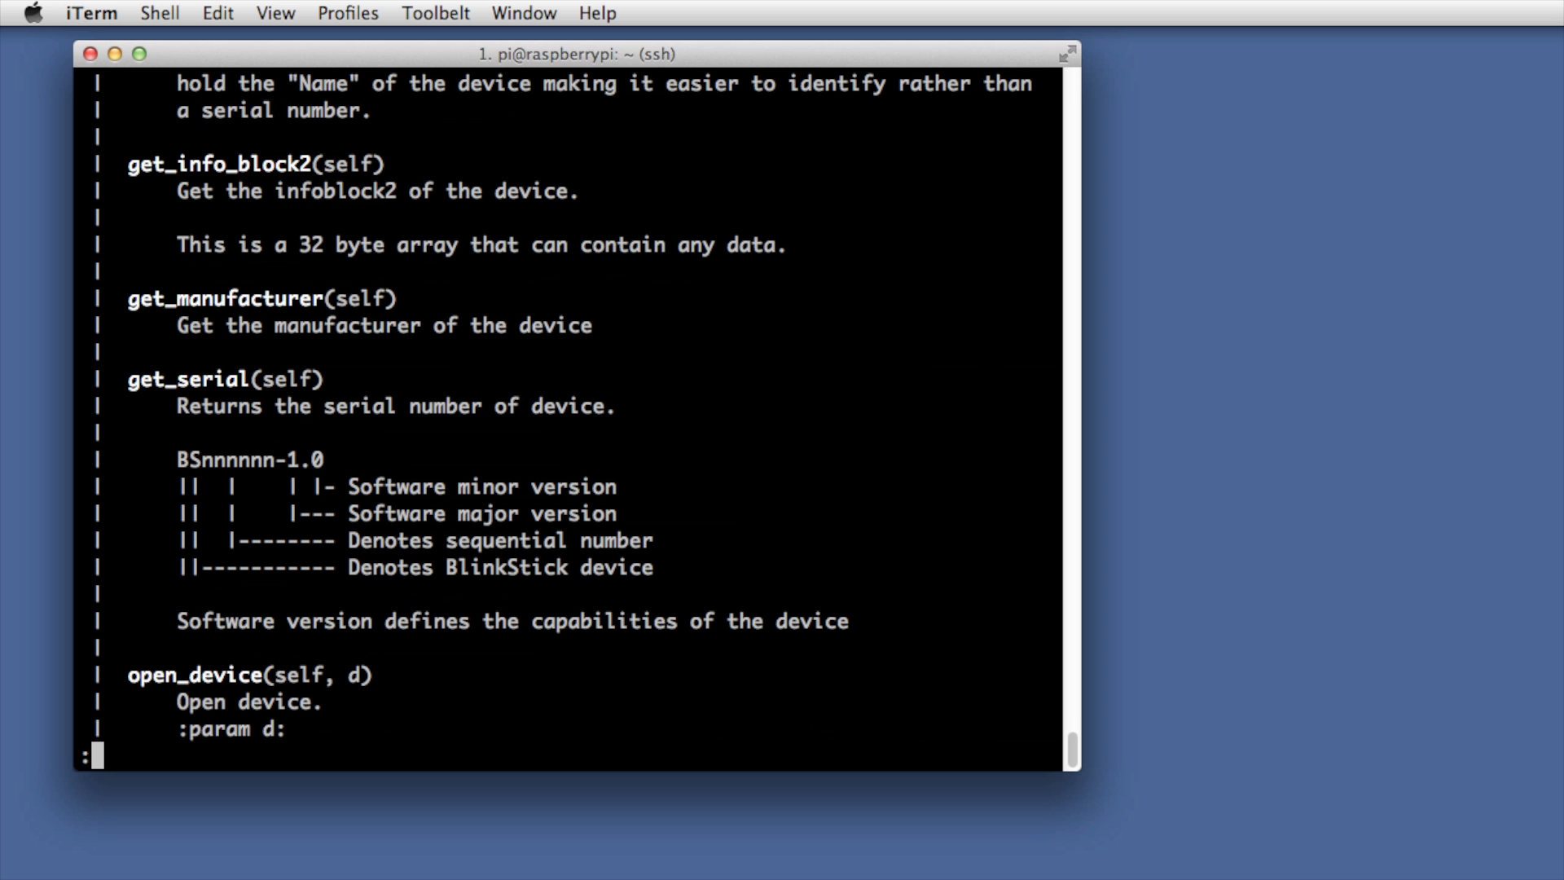
scroll("down", 3)
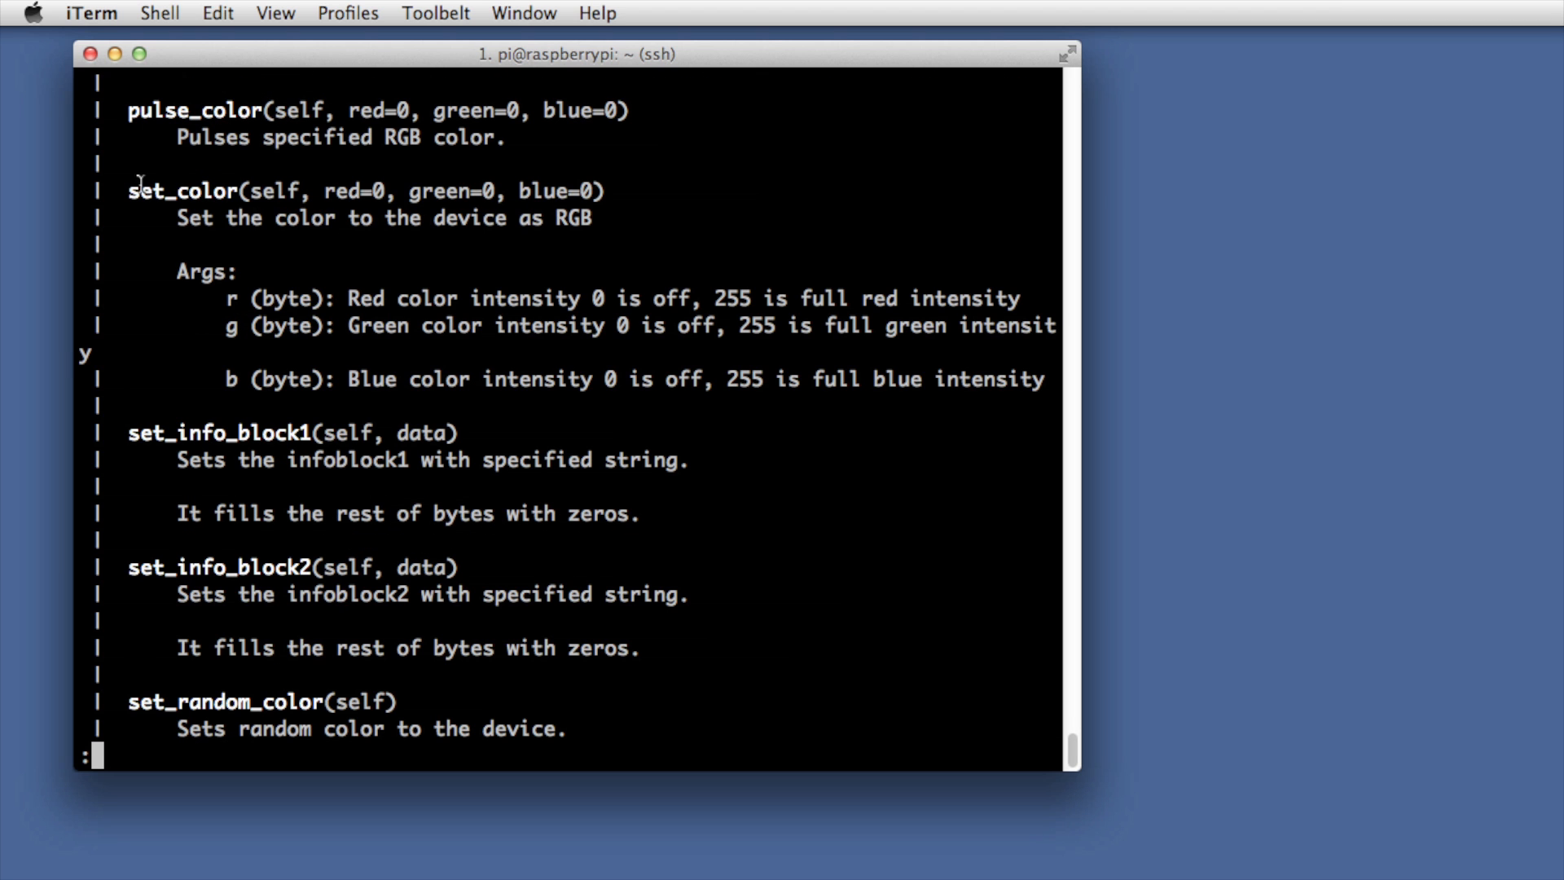
double_click(194, 110)
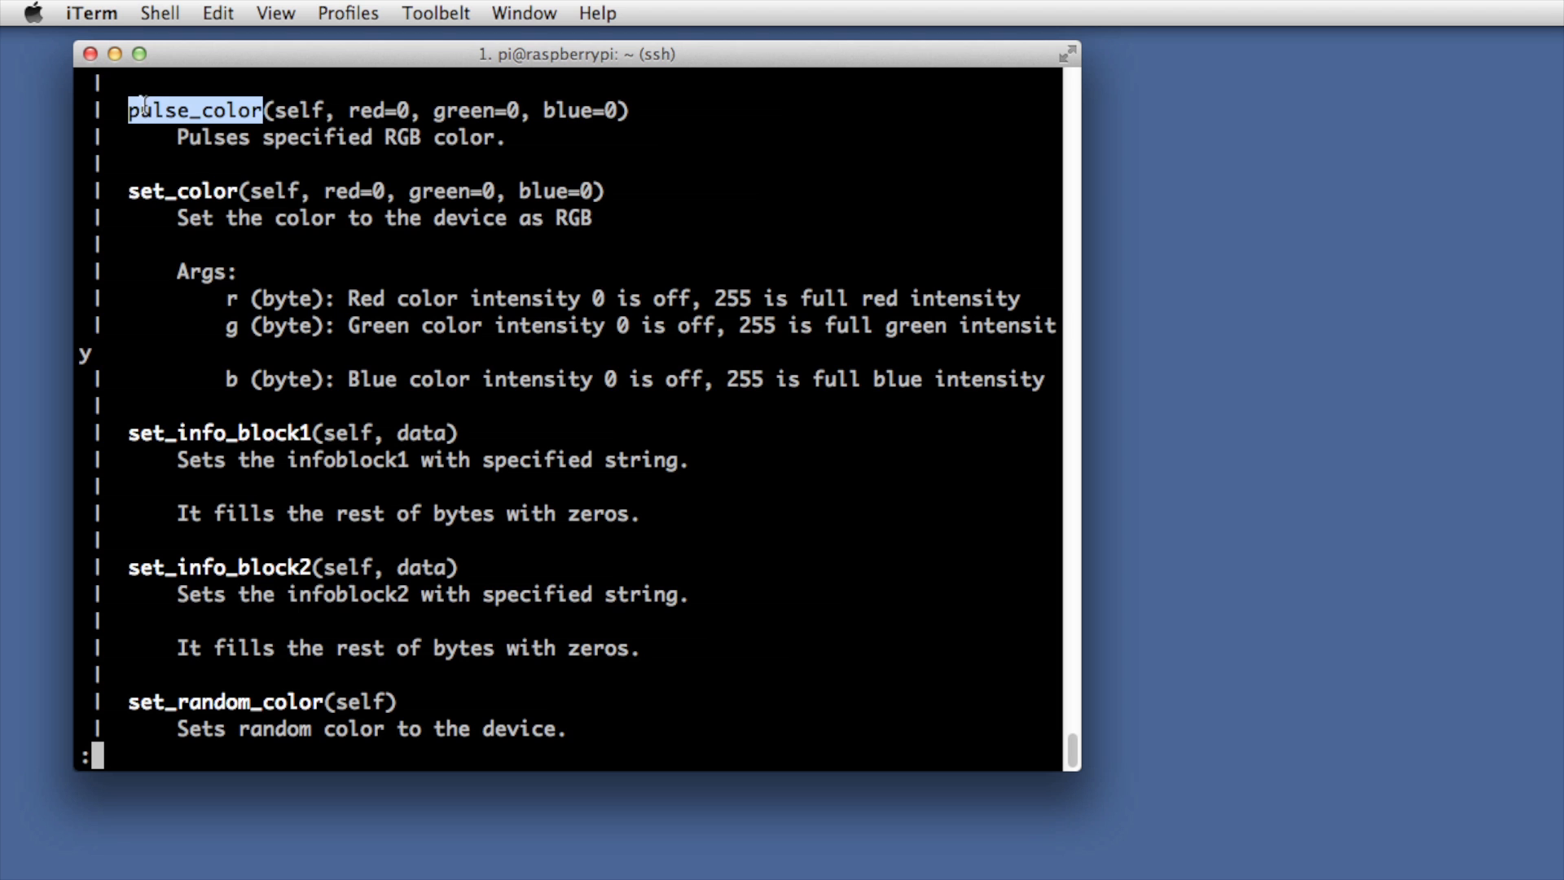
scroll("down", 3)
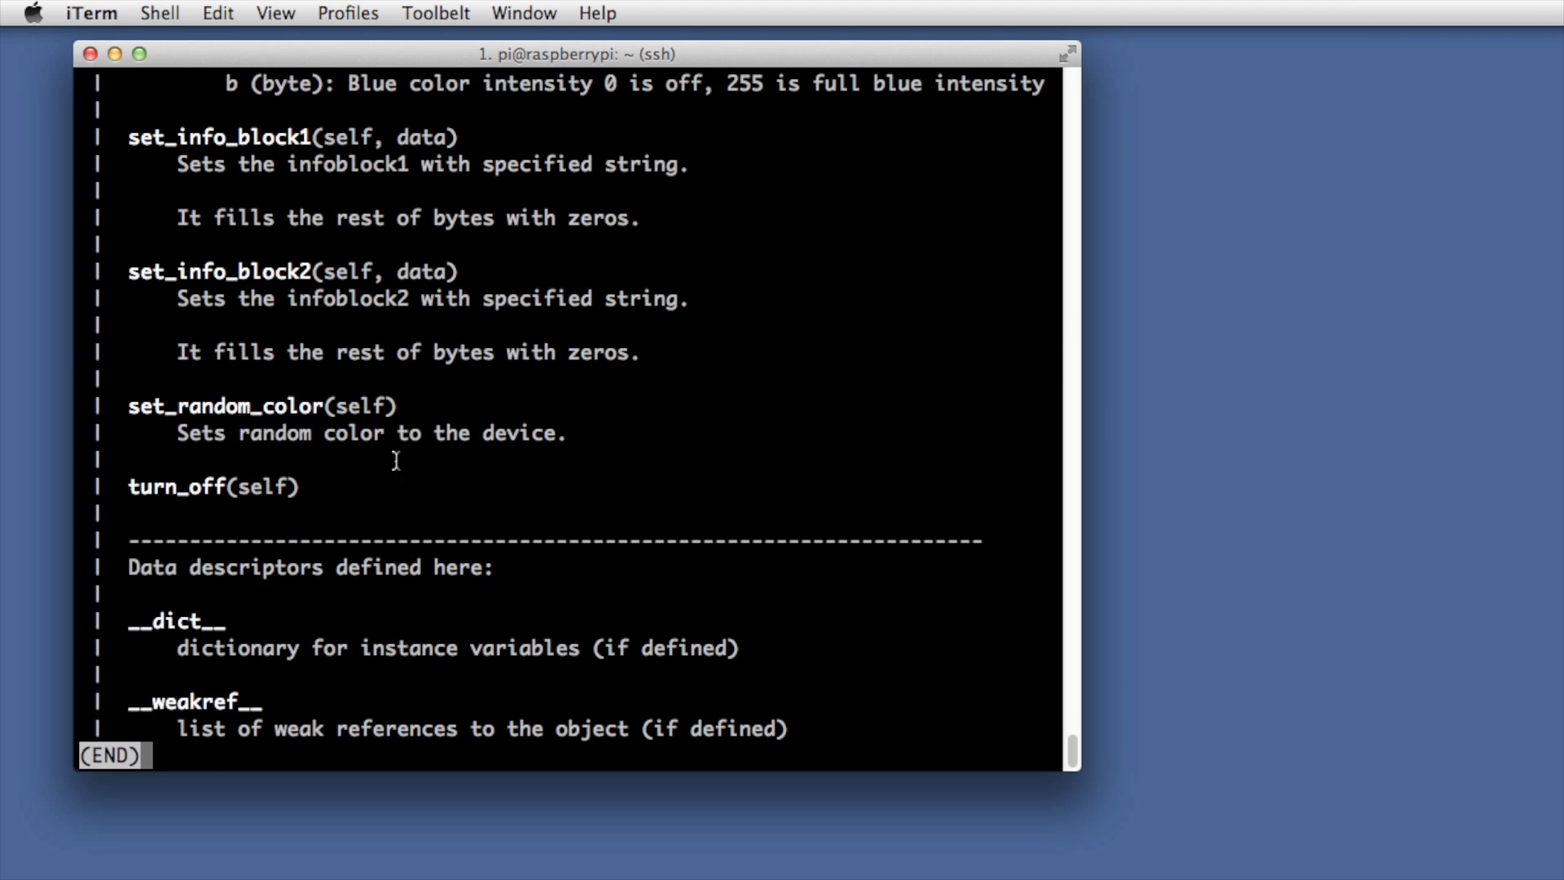
double_click(225, 405)
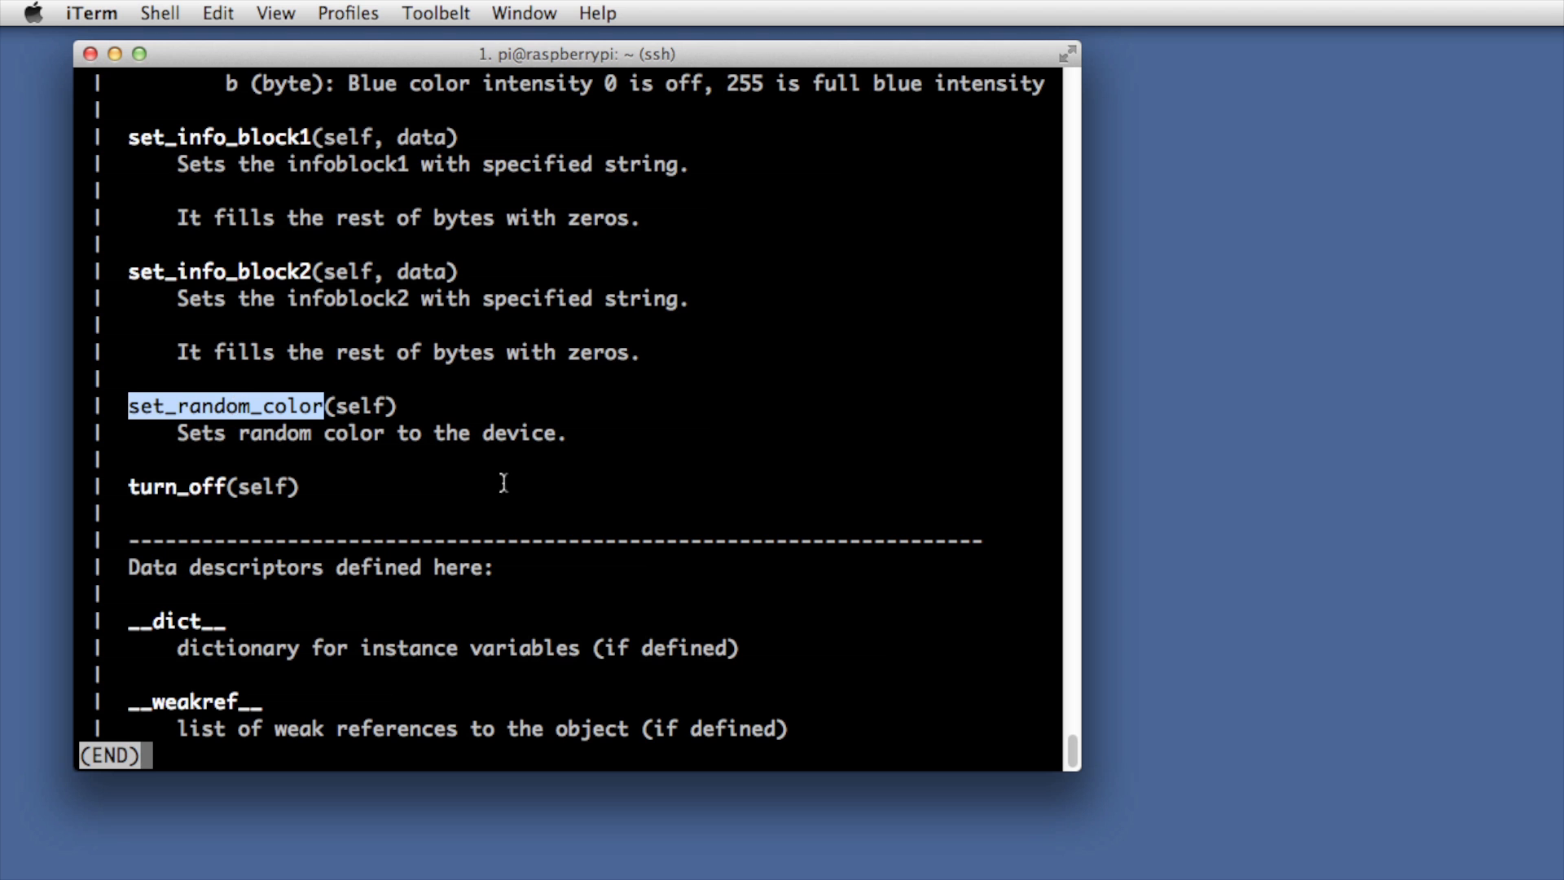
Quit the help pager and give the BlinkStick a random colour twice
key("q")
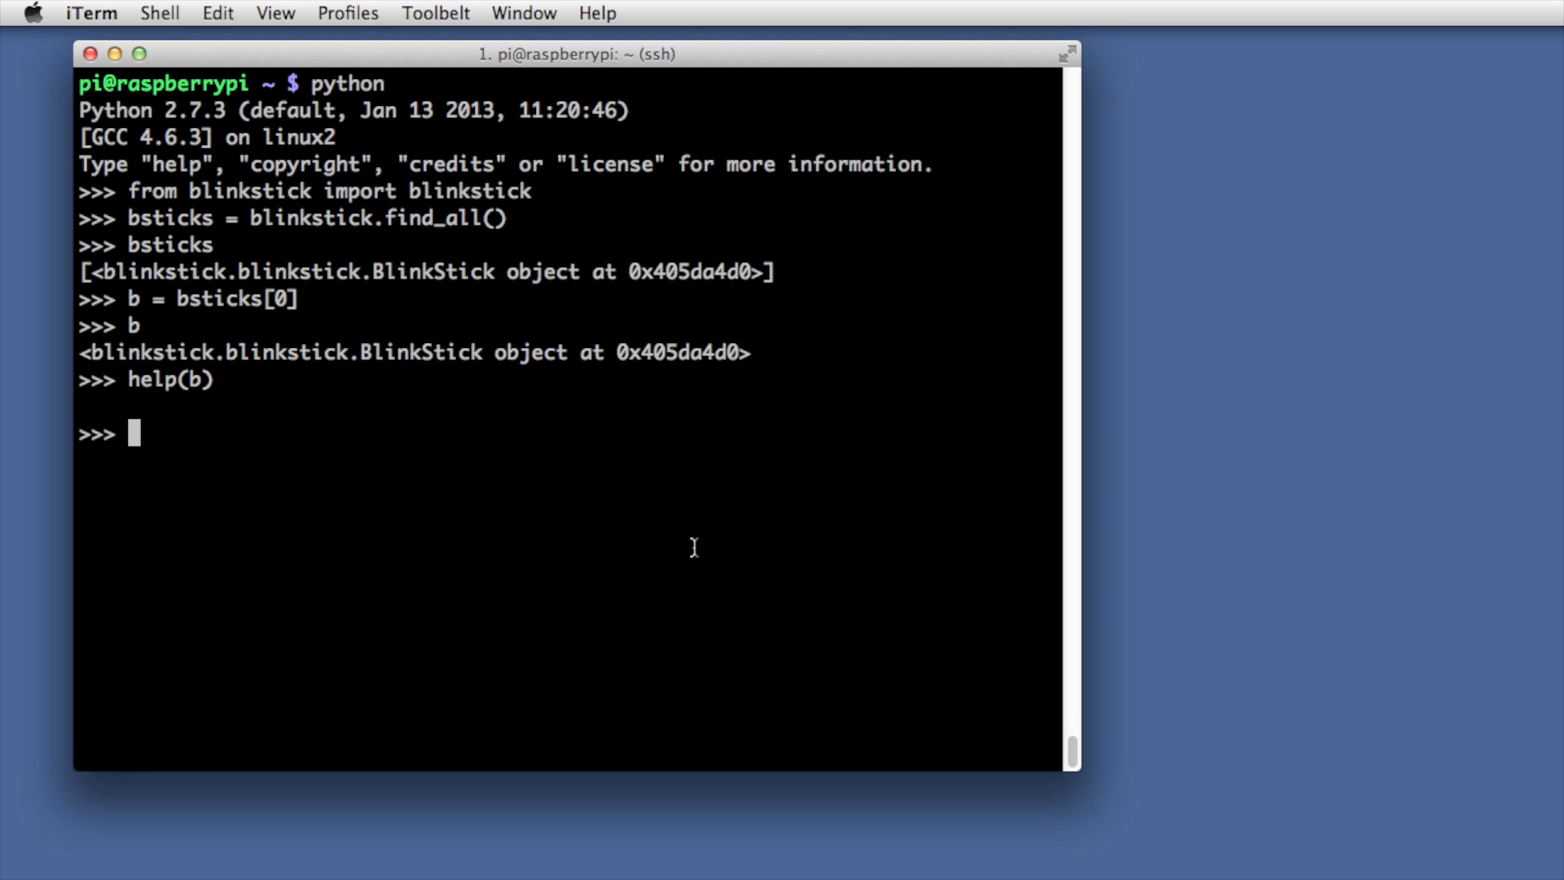
type("b.set")
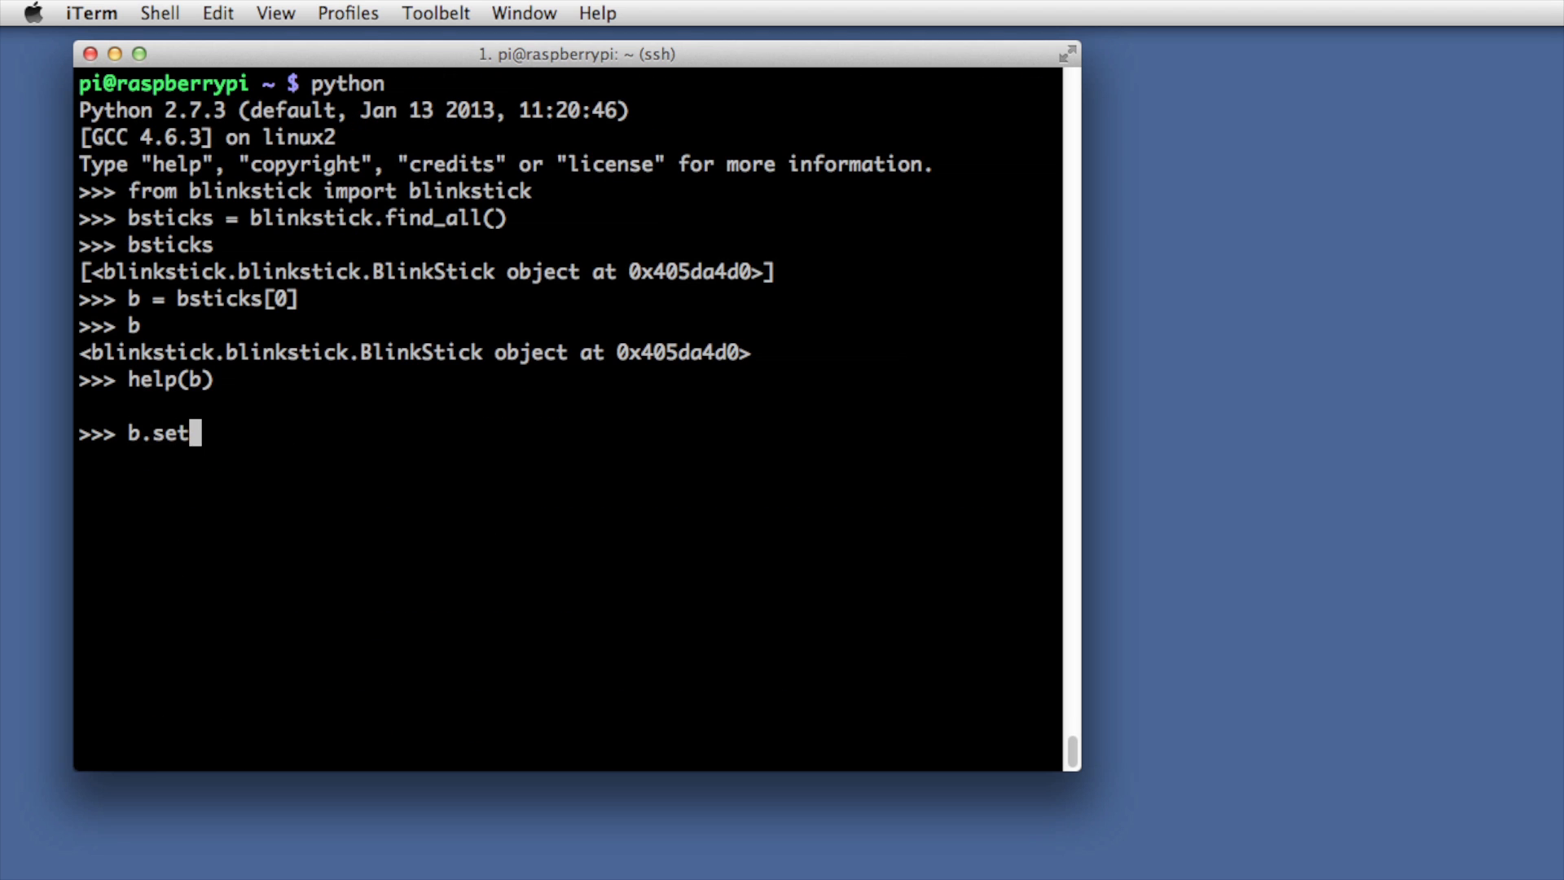
type("_random_")
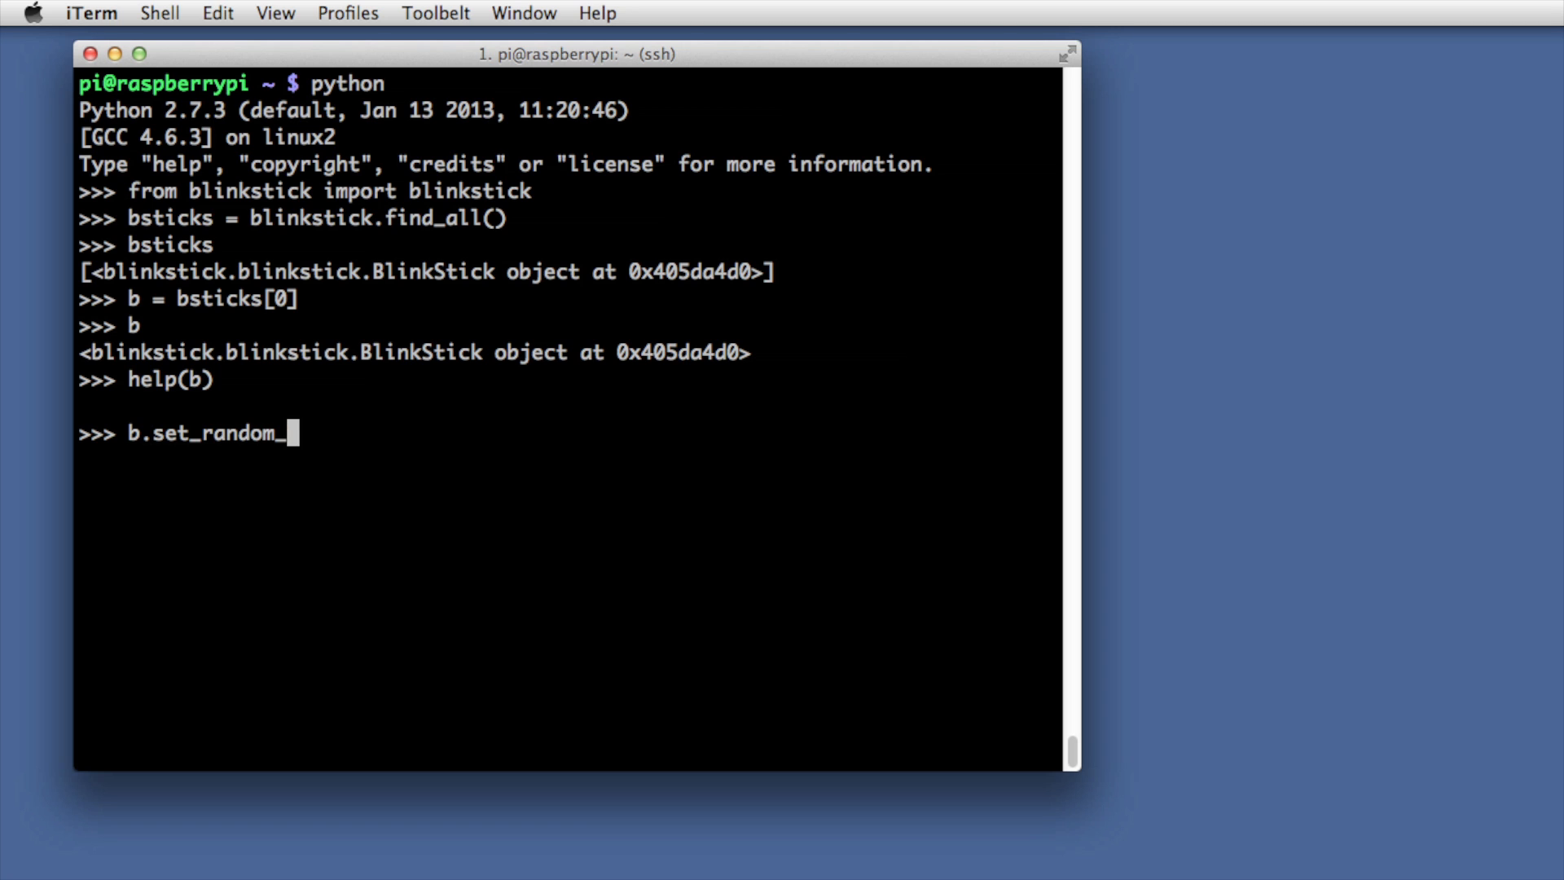
key("Return")
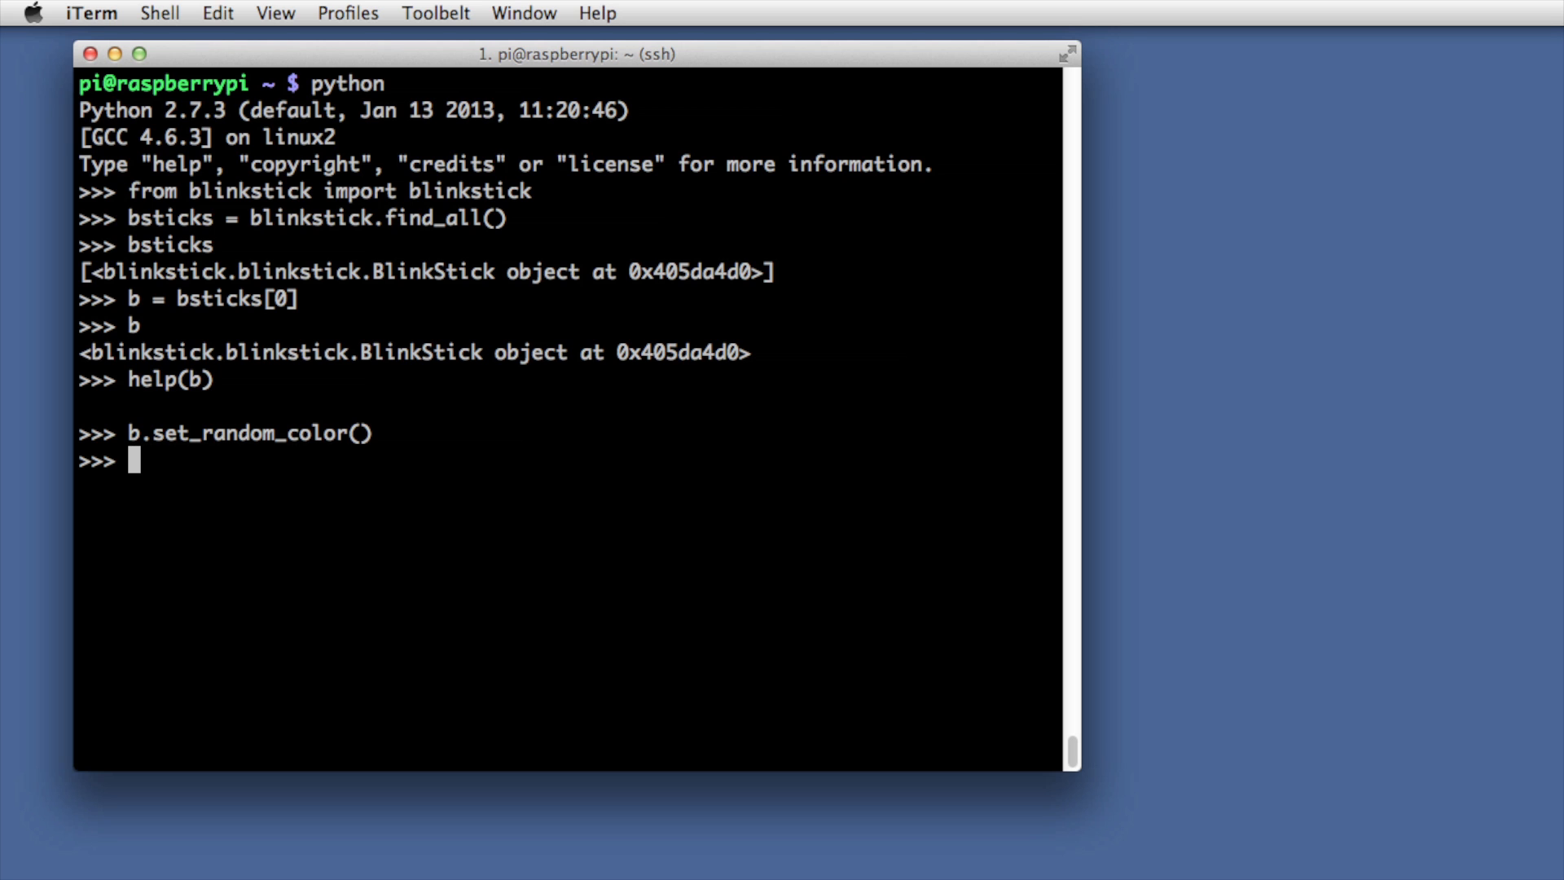
key("Return")
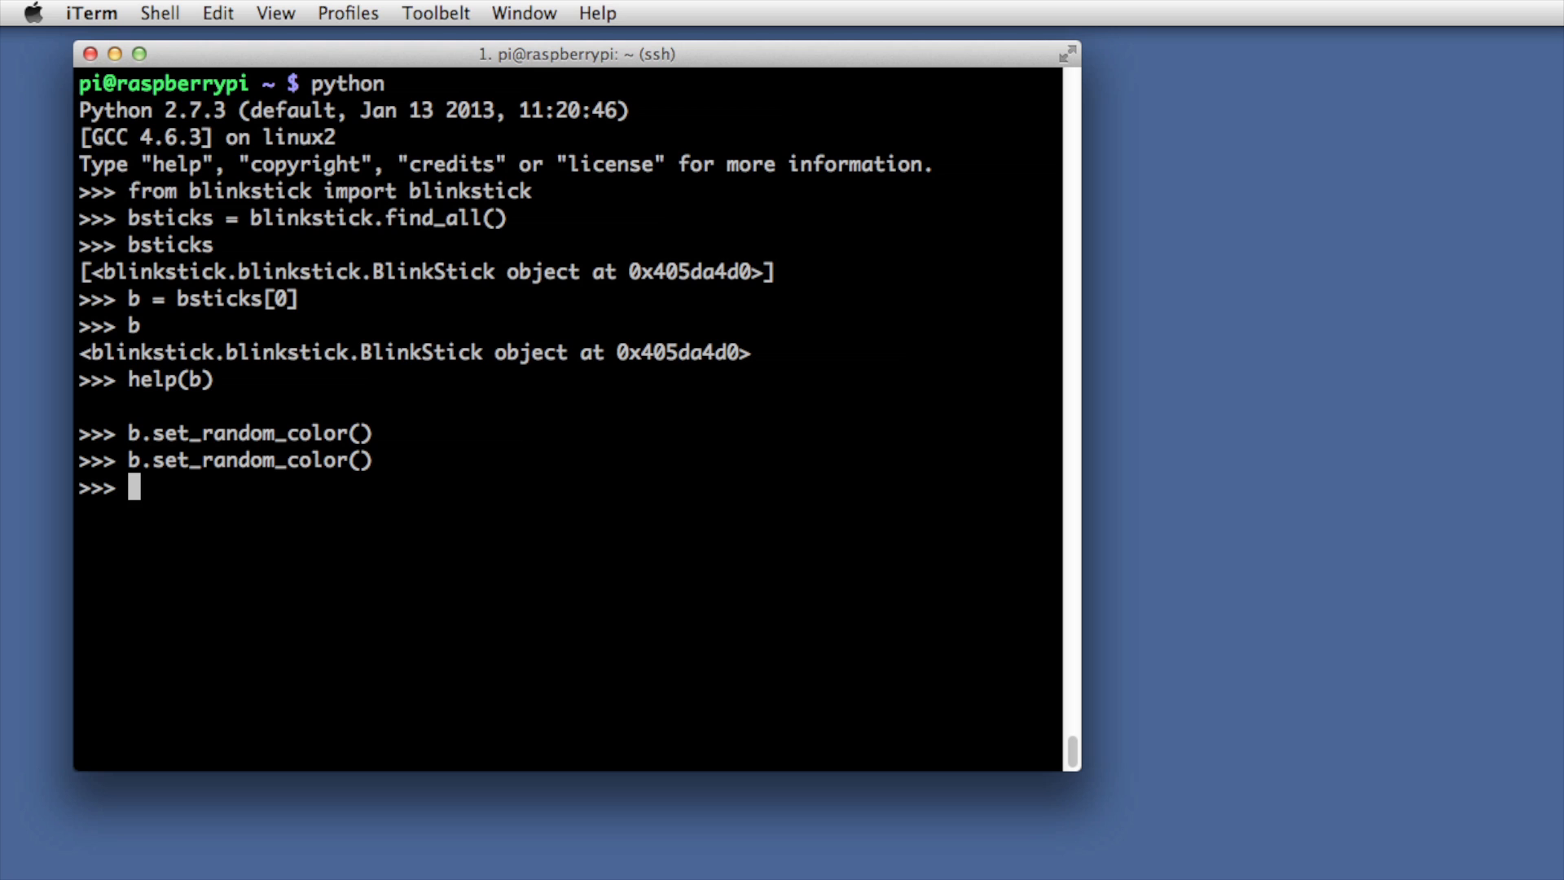
Set the BlinkStick colour to 180, 170, 0 and start another set_color call
type("b.set")
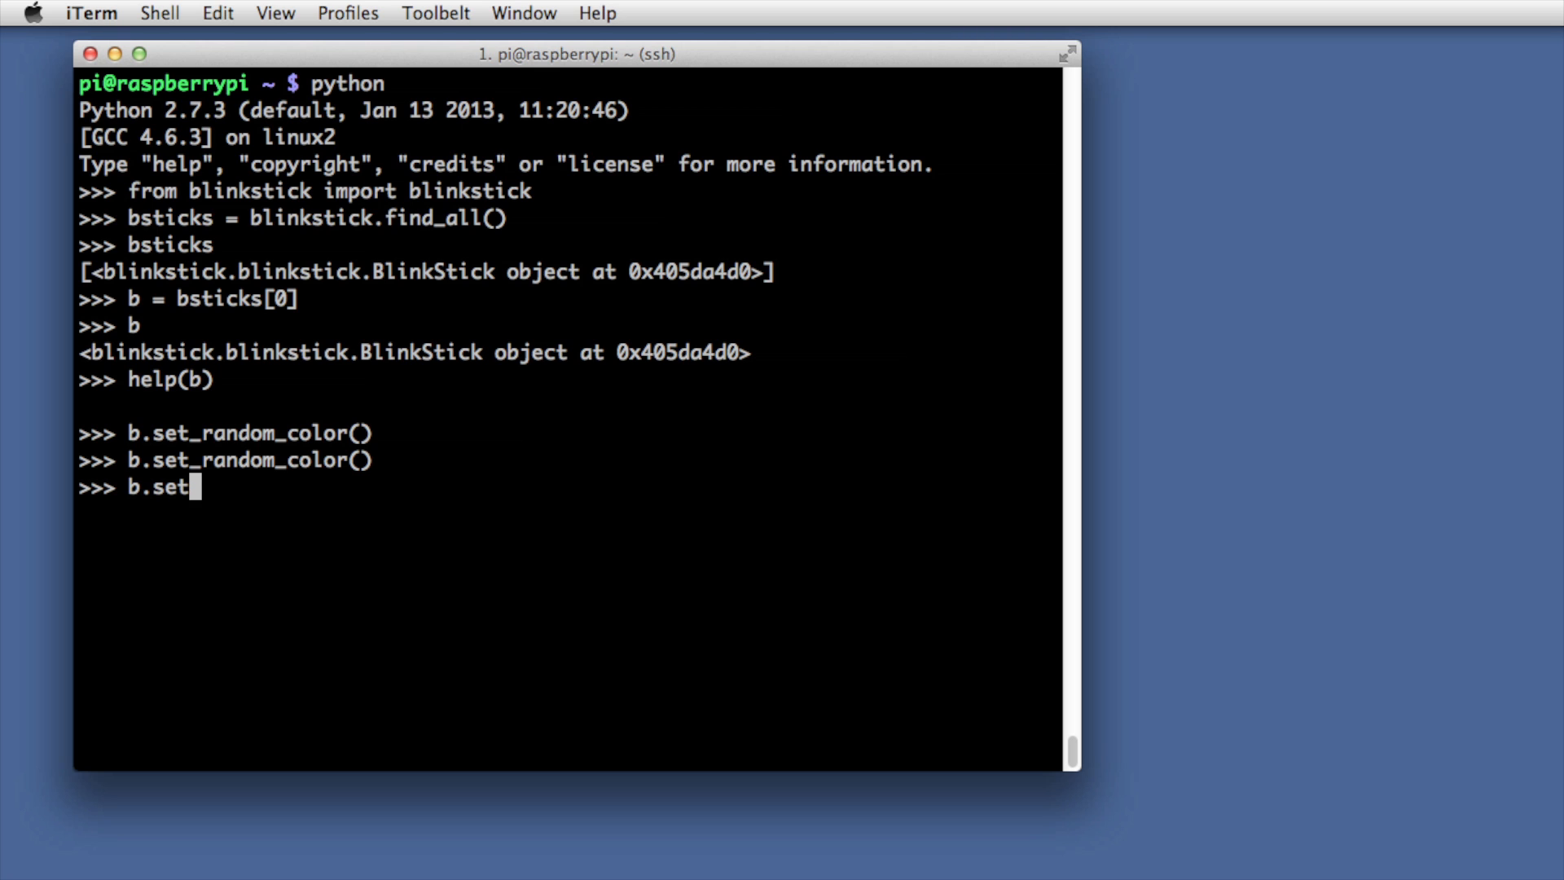
type("_co")
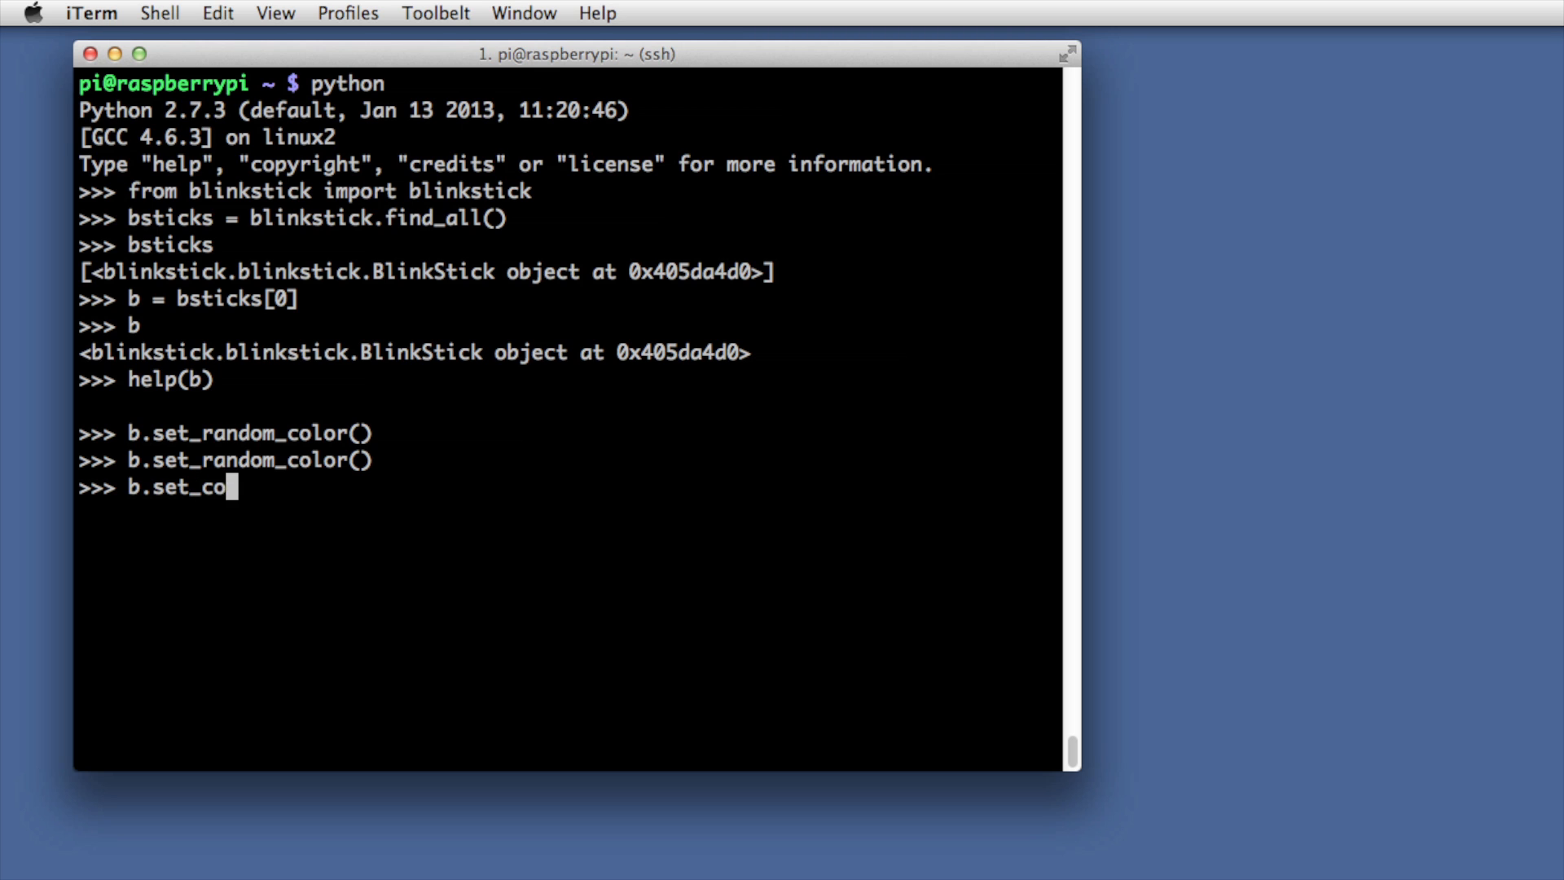
type("lor(")
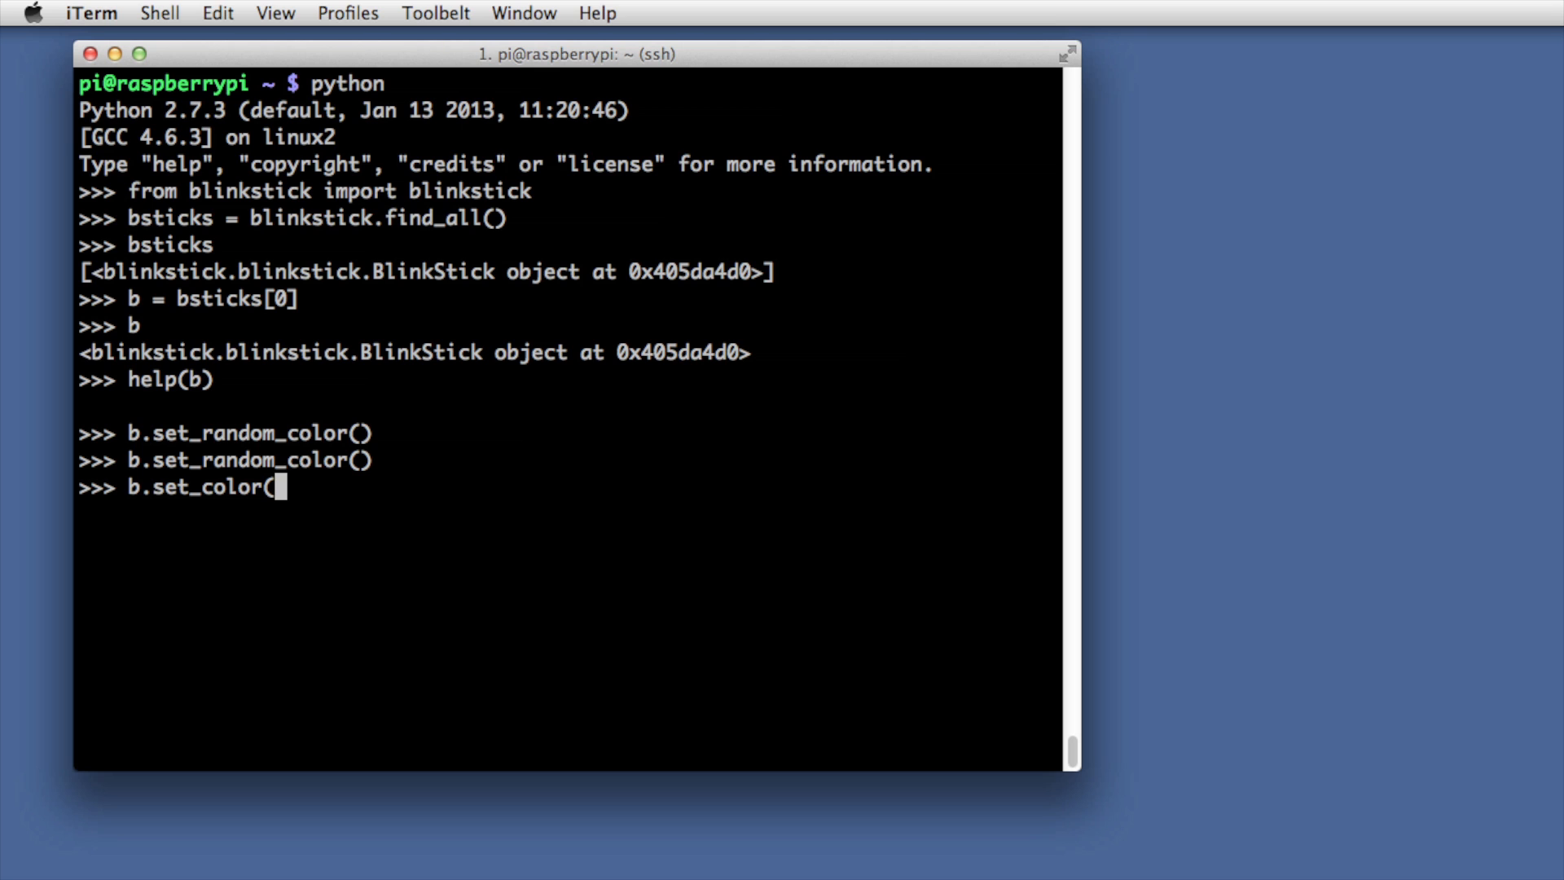
type("180,")
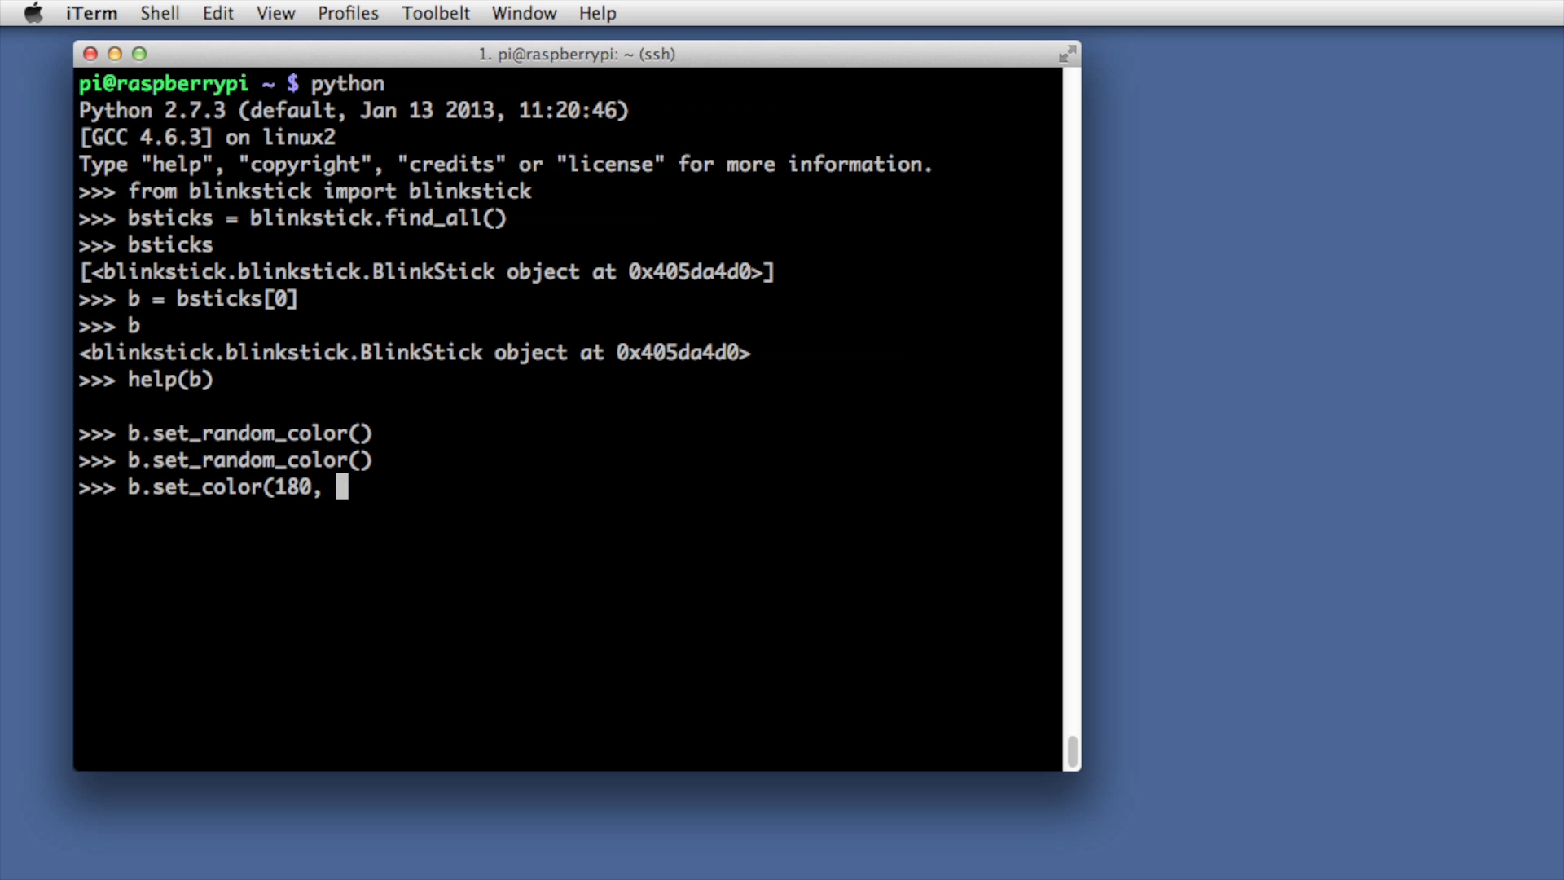
type("170,")
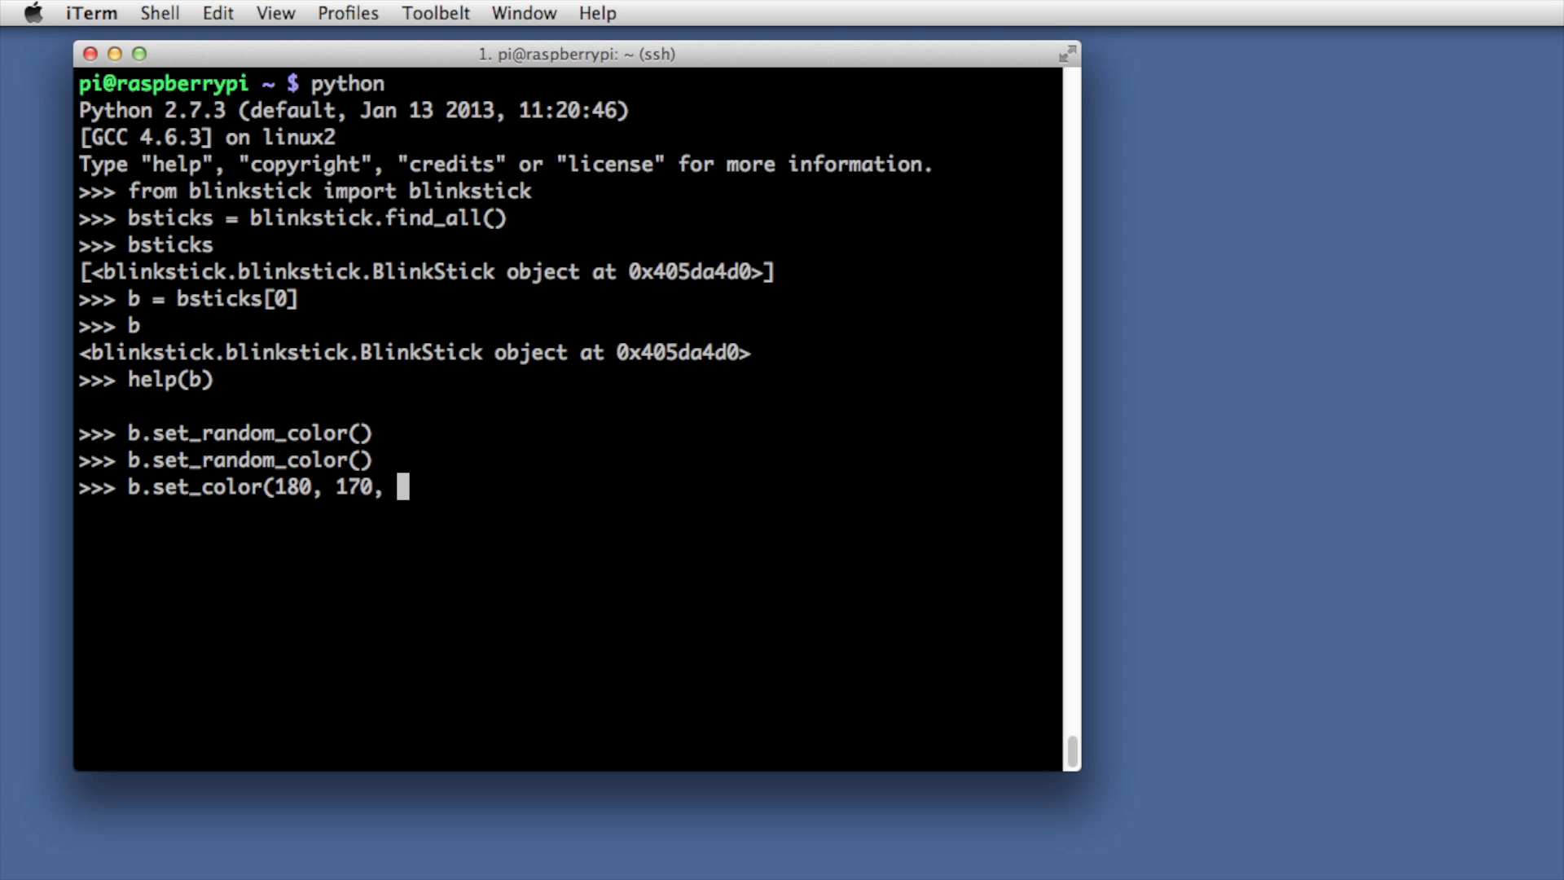
key("Return")
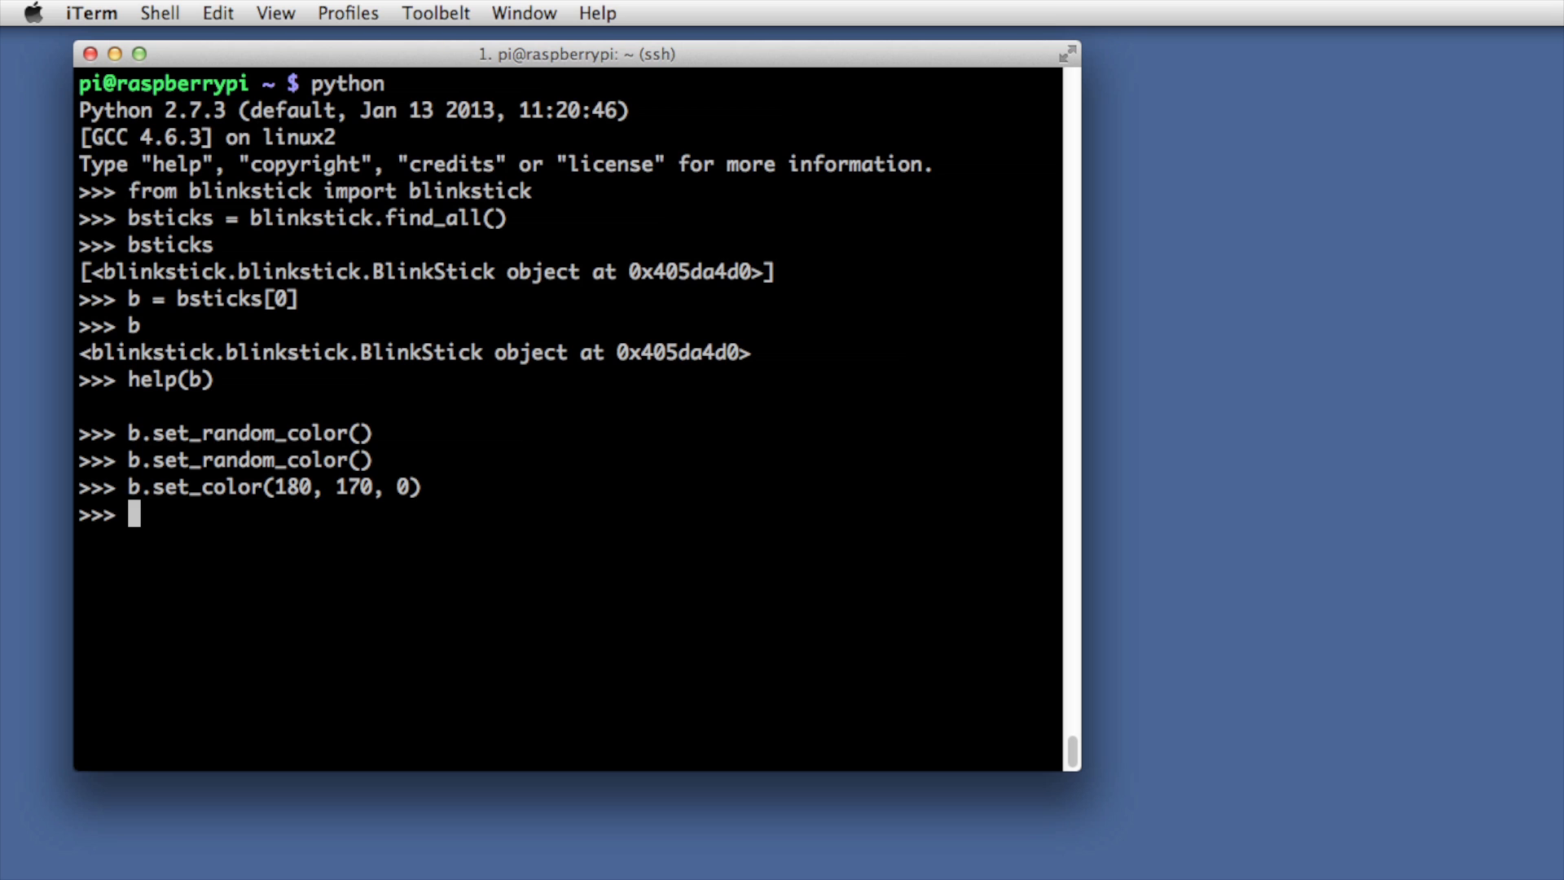
type("b.set_color(180, 170, 0)")
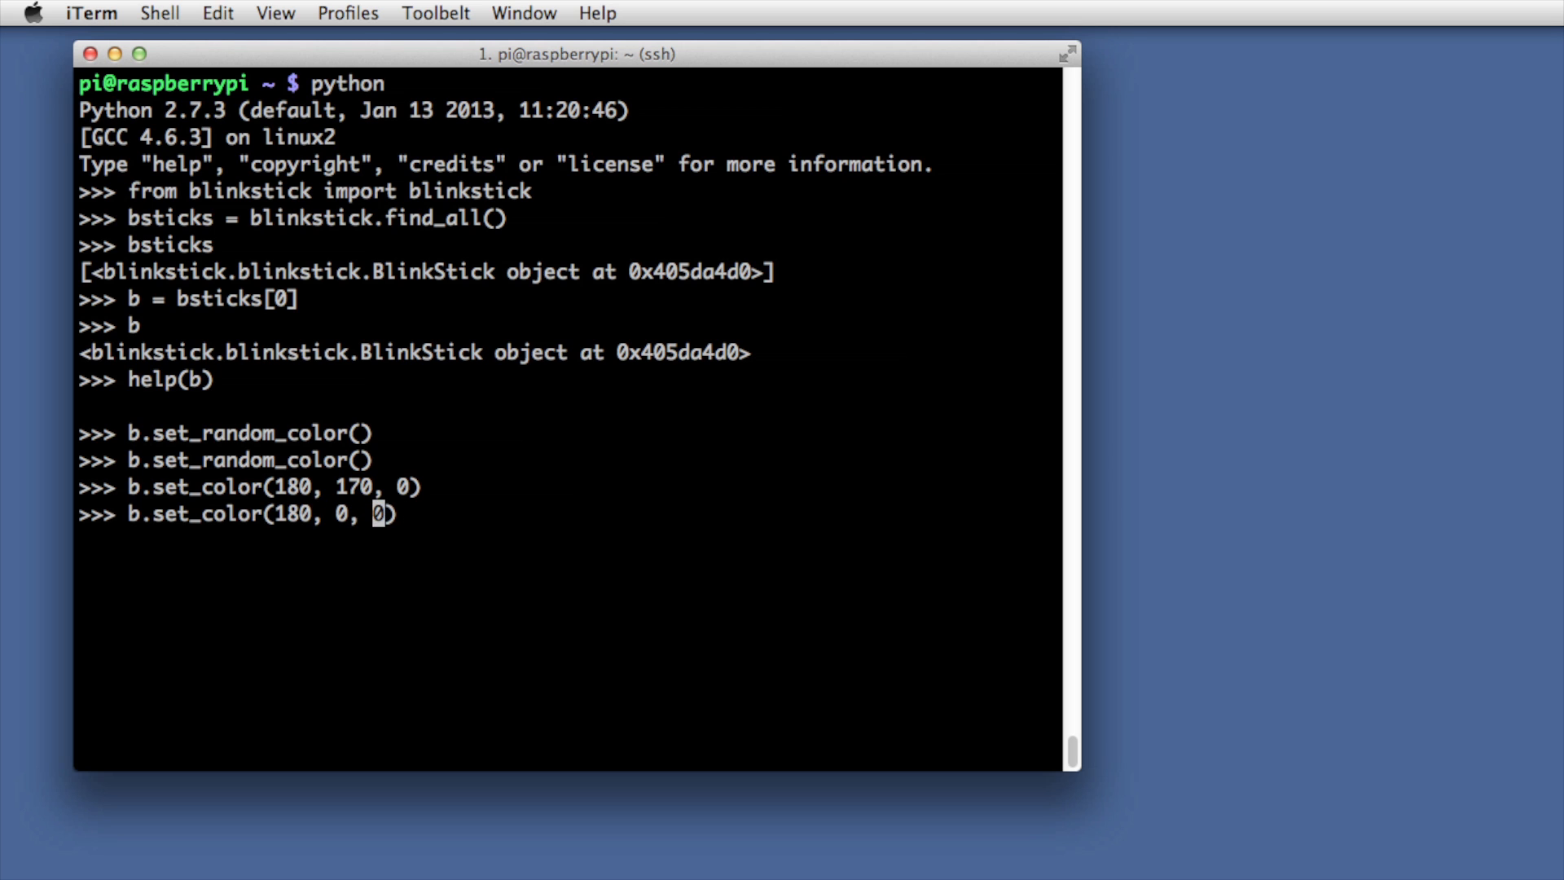
type("1")
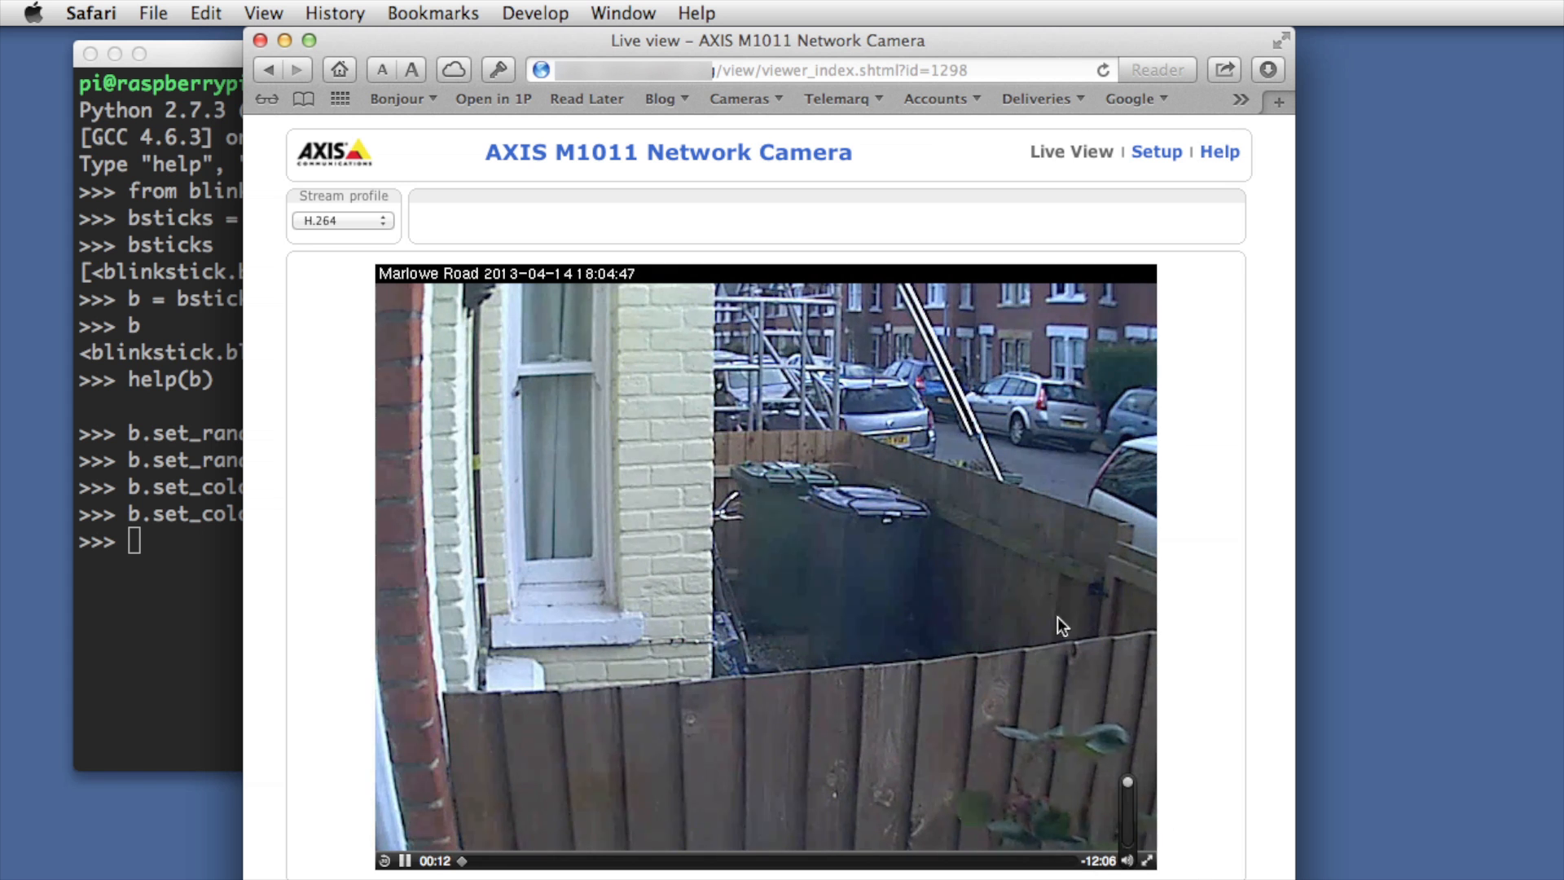
mouse_move(1186, 190)
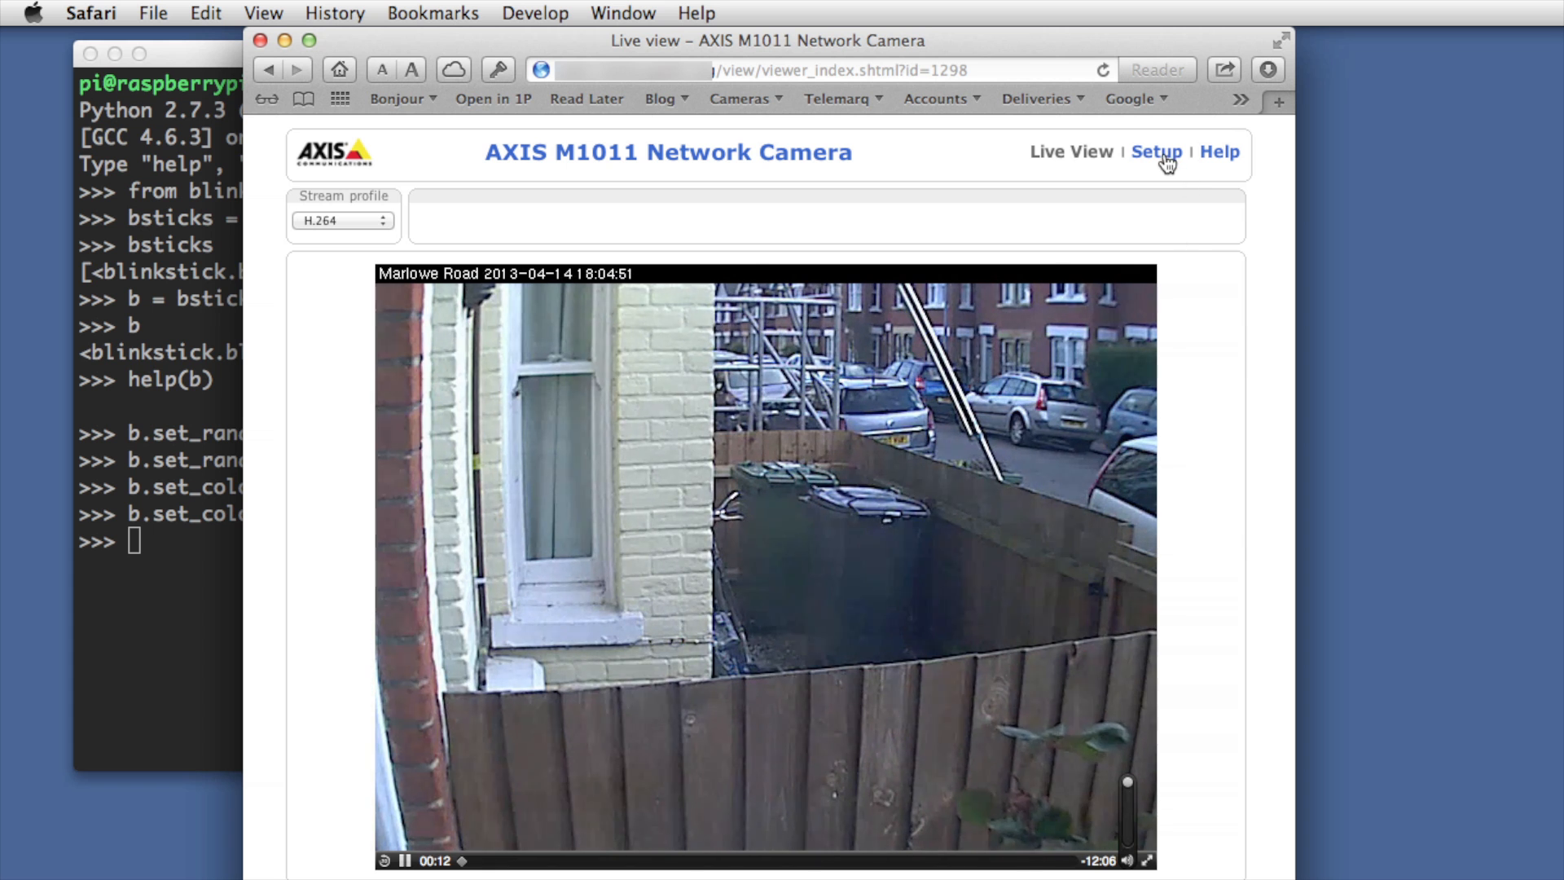
Go to Setup, expand Events, and open the Event Servers list
left_click(1156, 151)
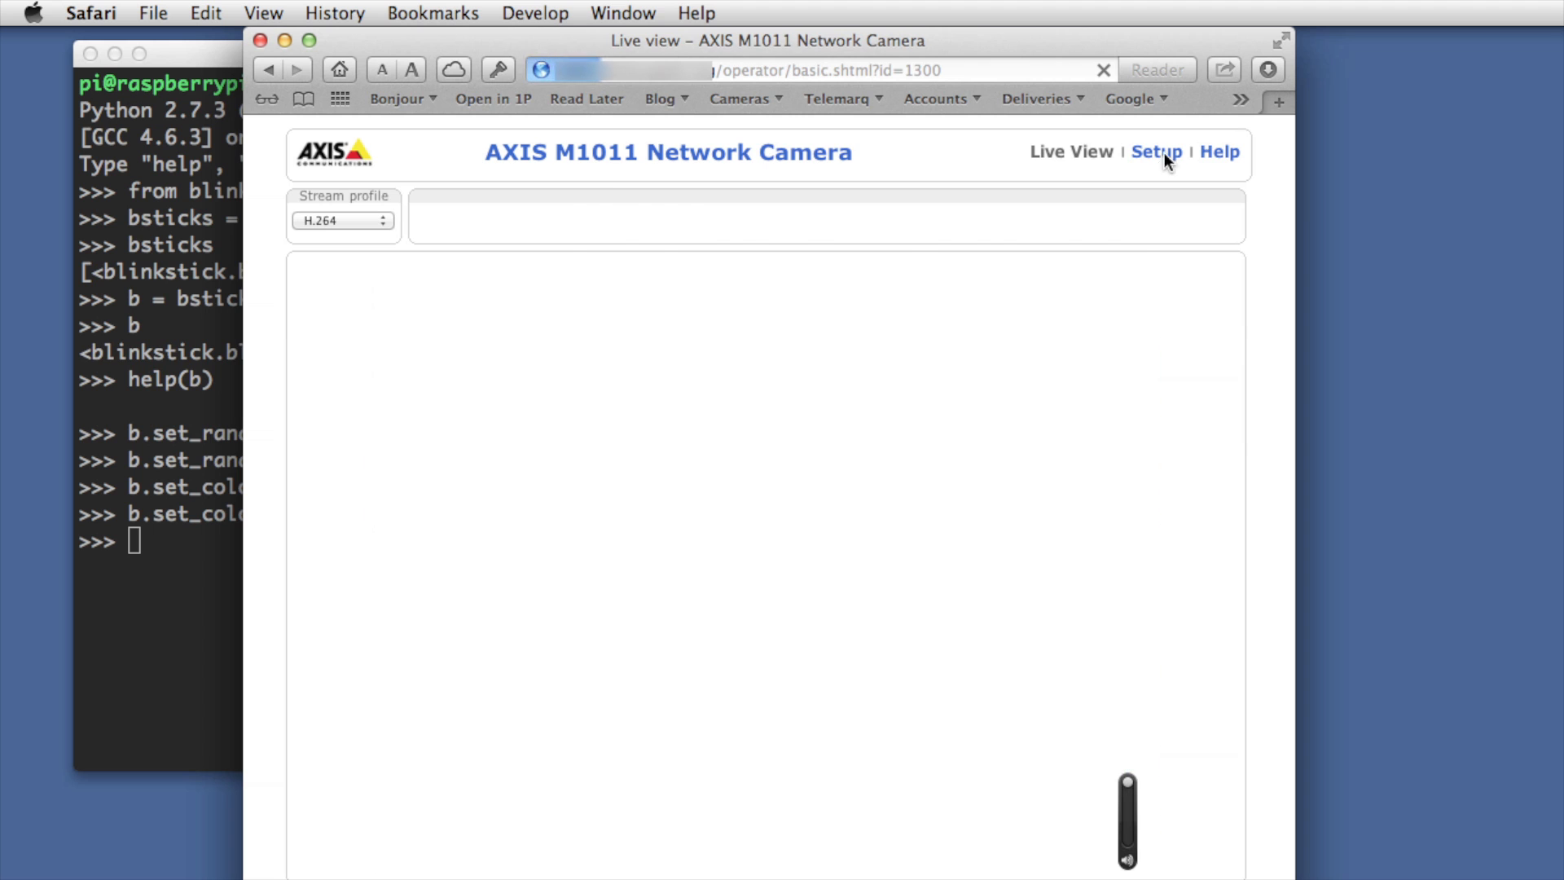
left_click(1154, 151)
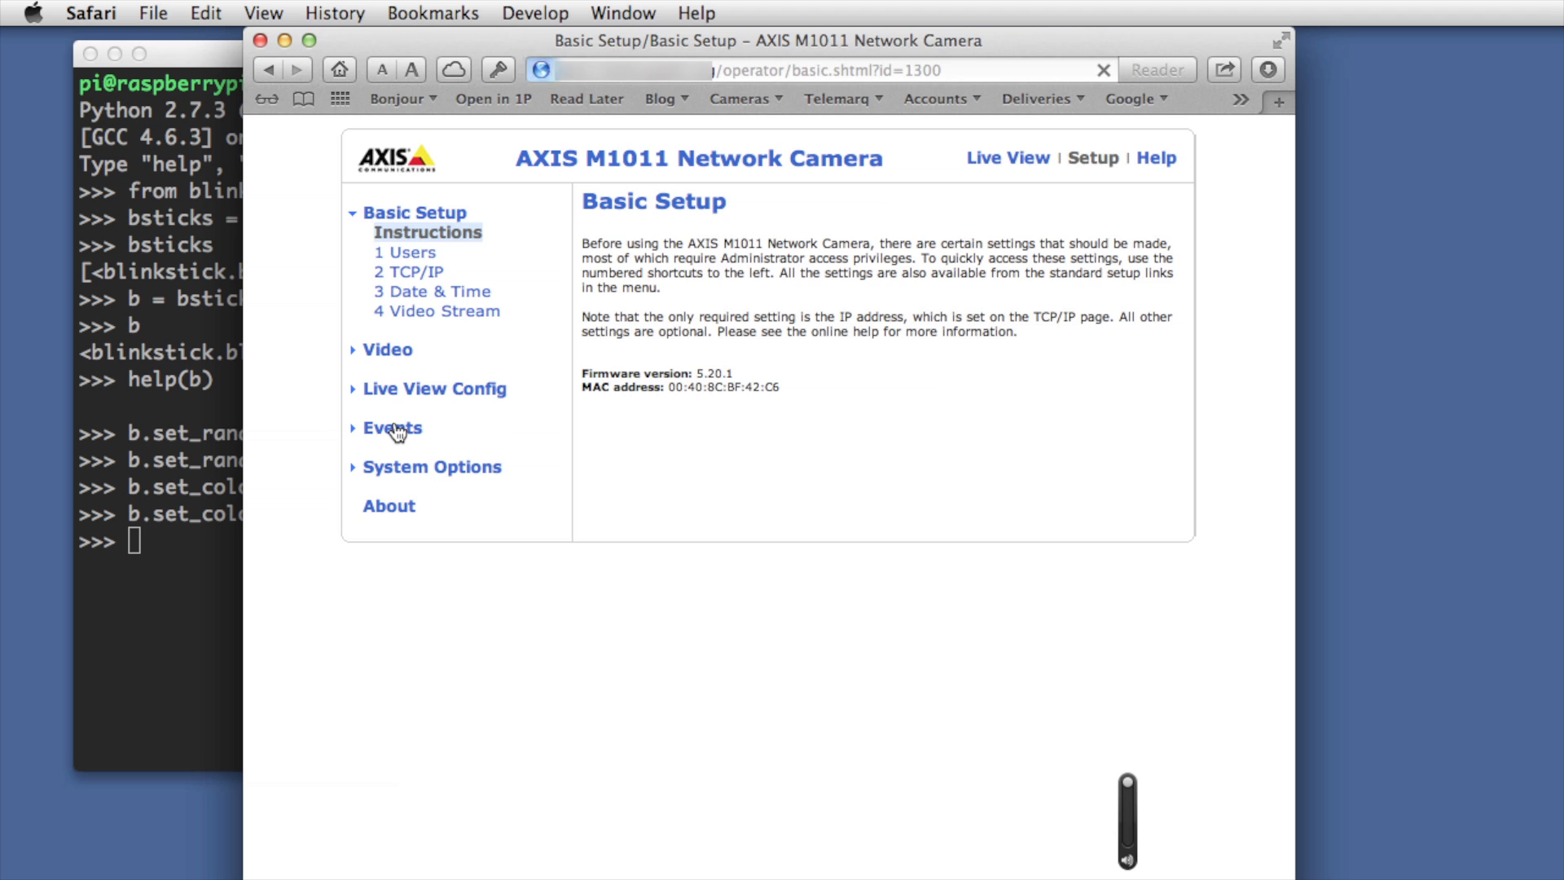
left_click(391, 427)
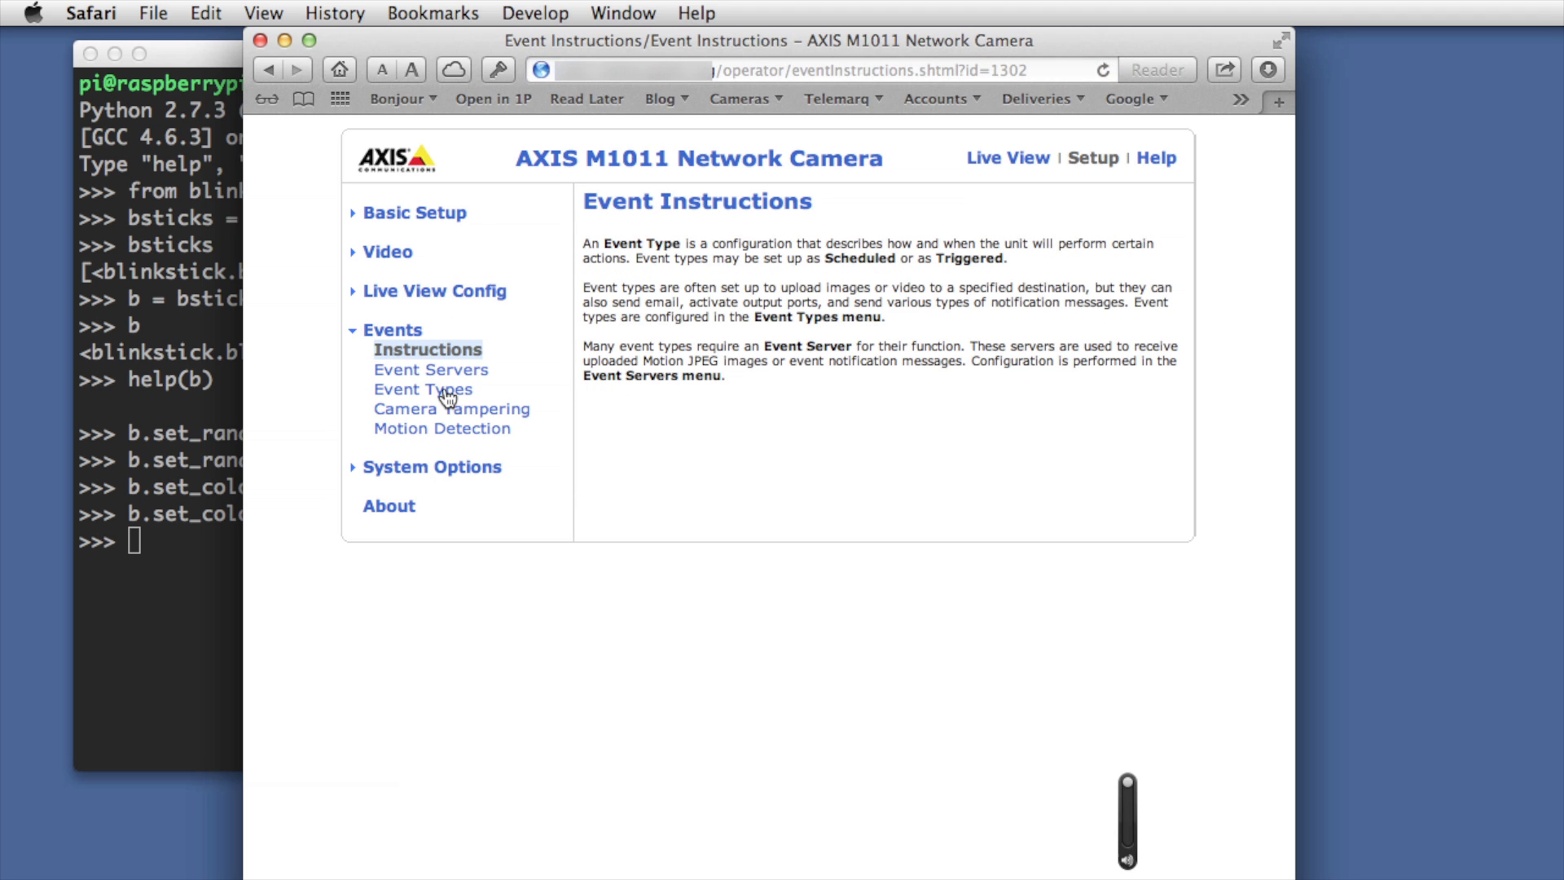
mouse_move(446, 377)
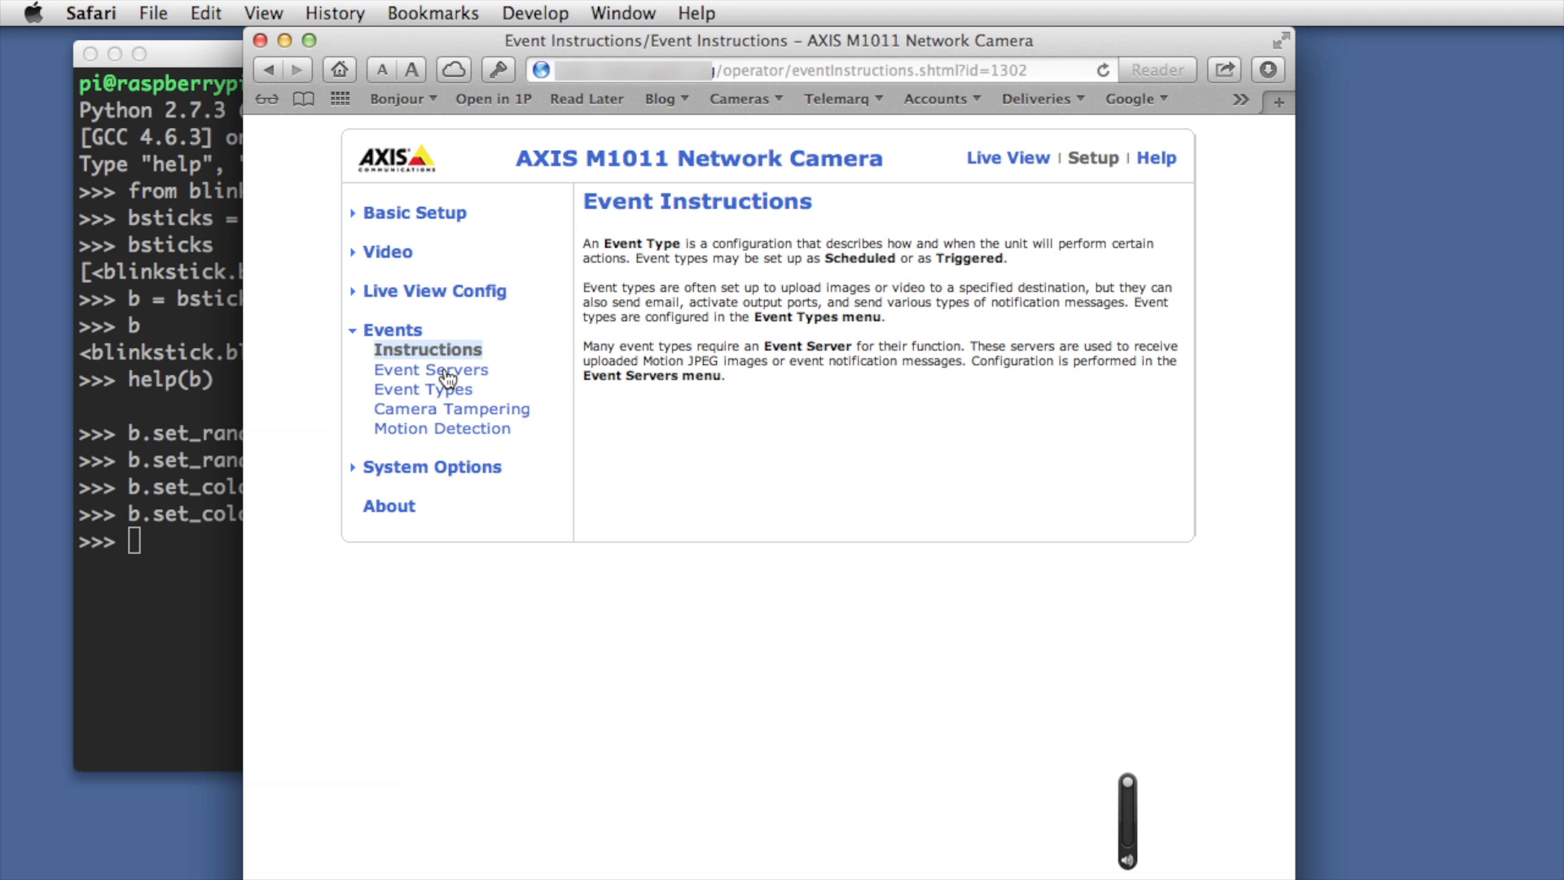
left_click(430, 370)
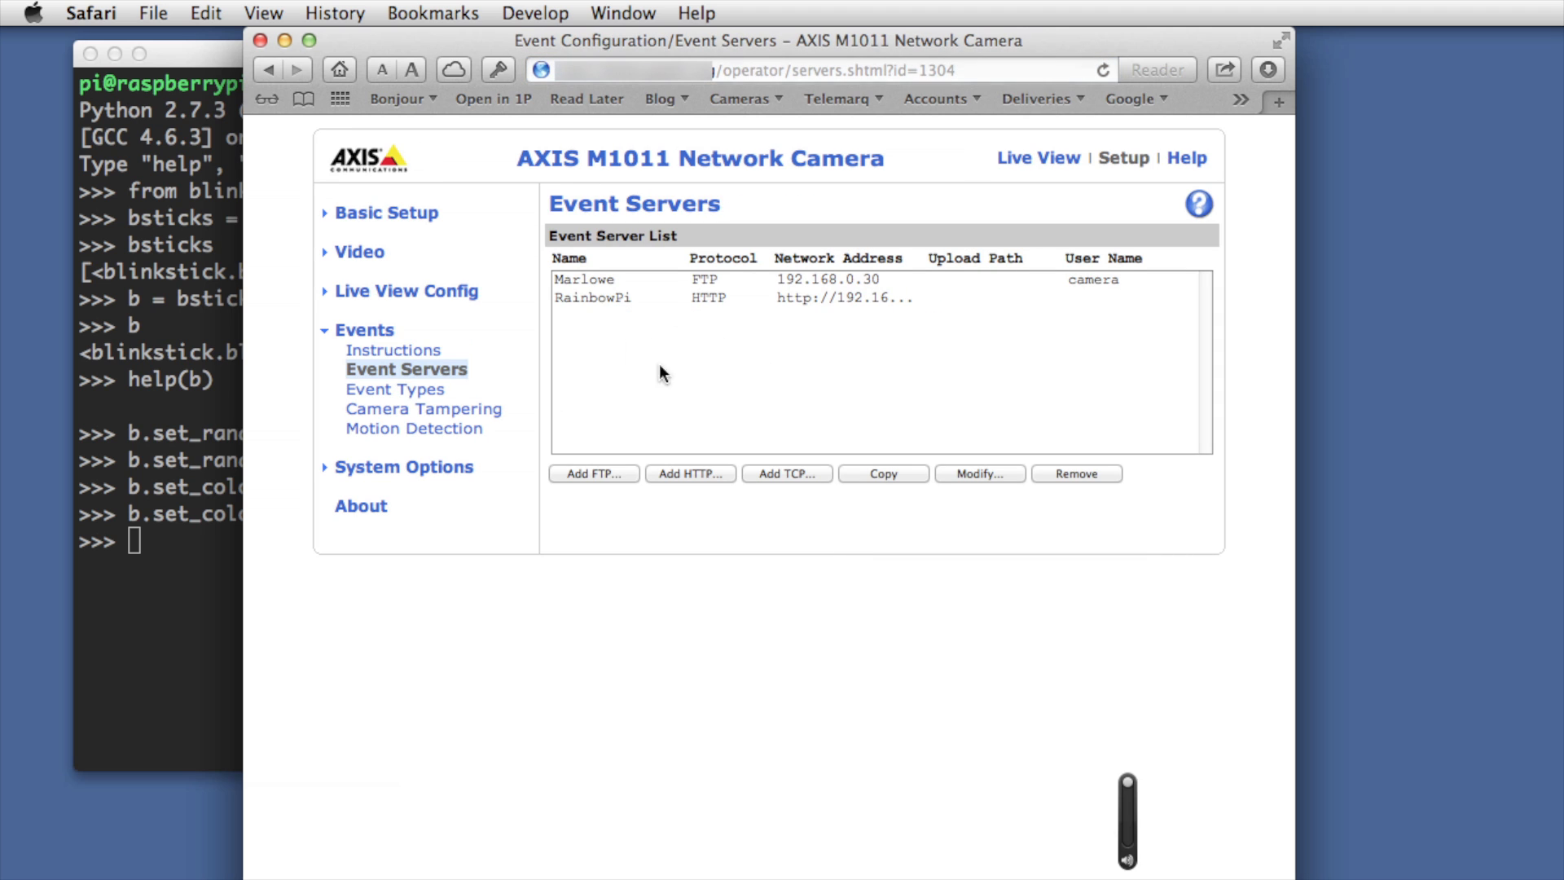
mouse_move(764, 317)
type("ls")
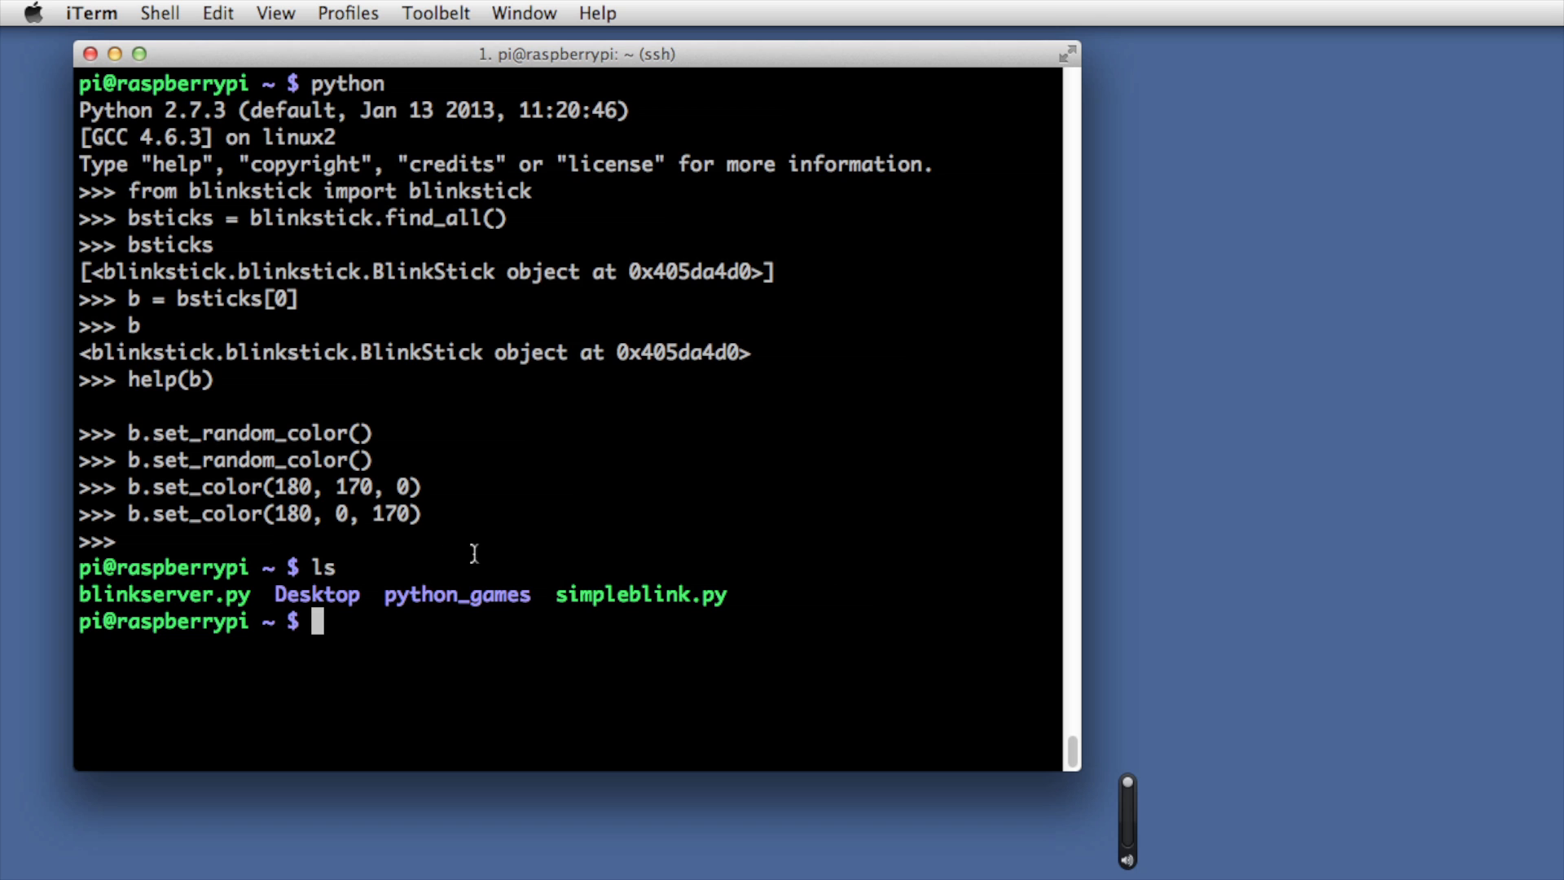
Open simpleblink.py in vim and select the word Flask on its import line
double_click(640, 594)
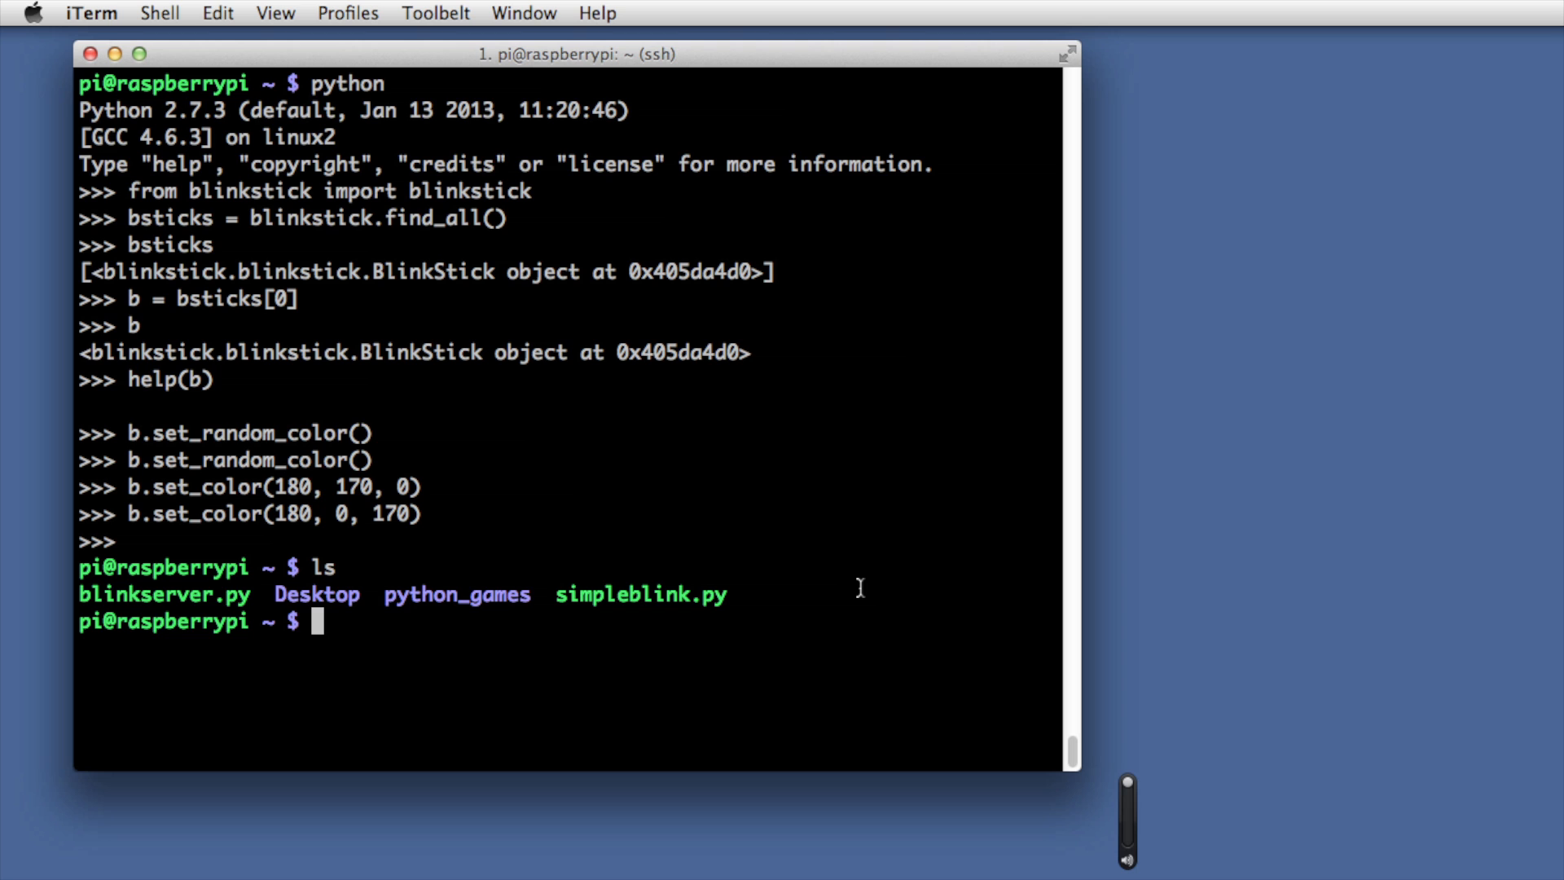
type("vim simpleblink.py")
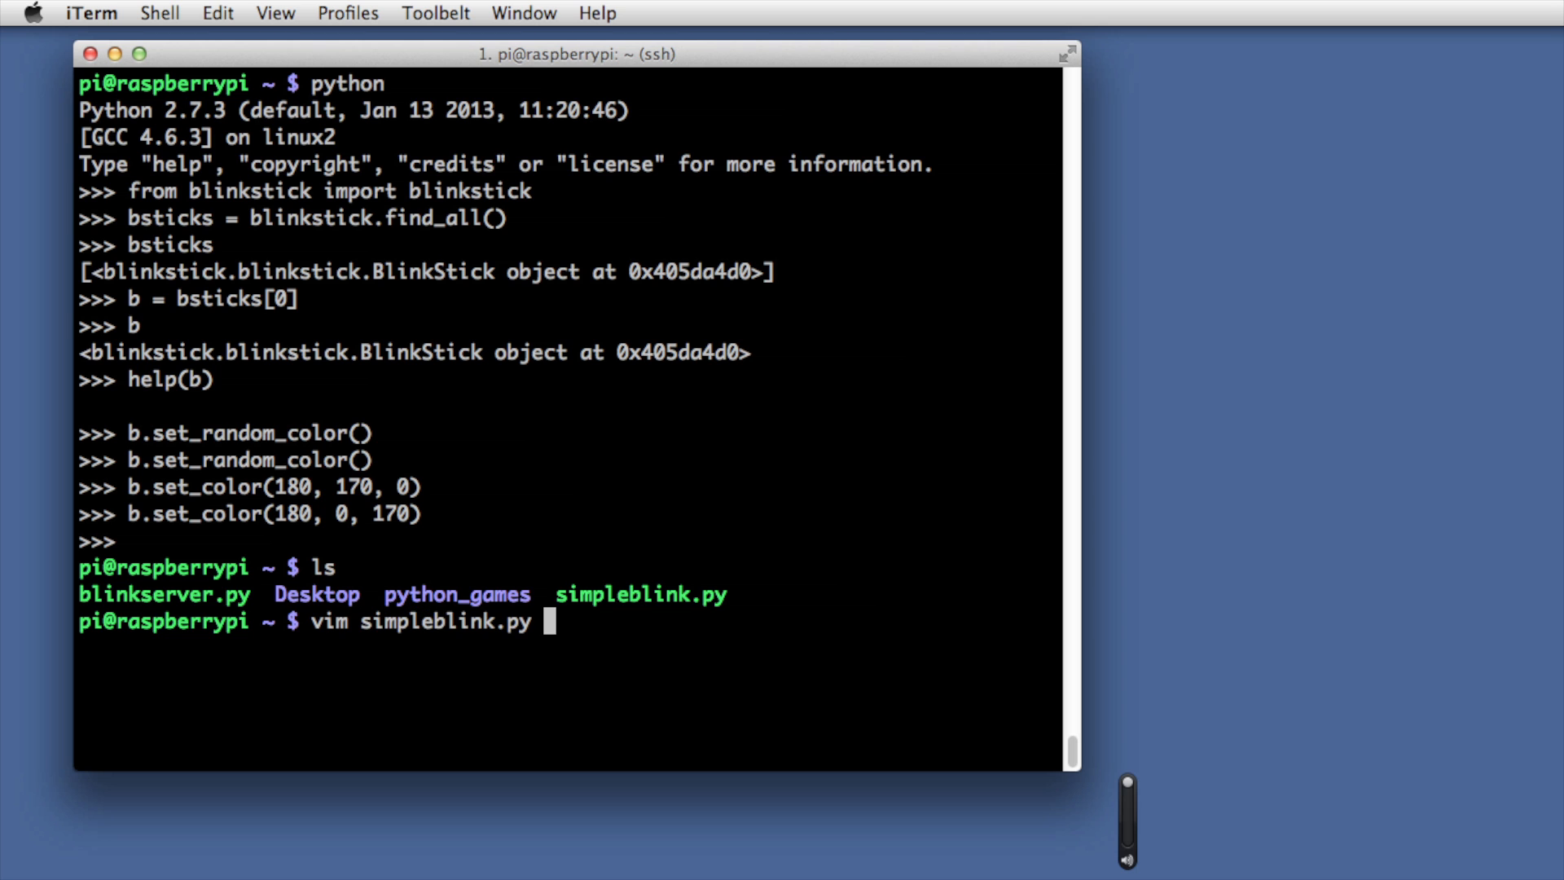
key("Return")
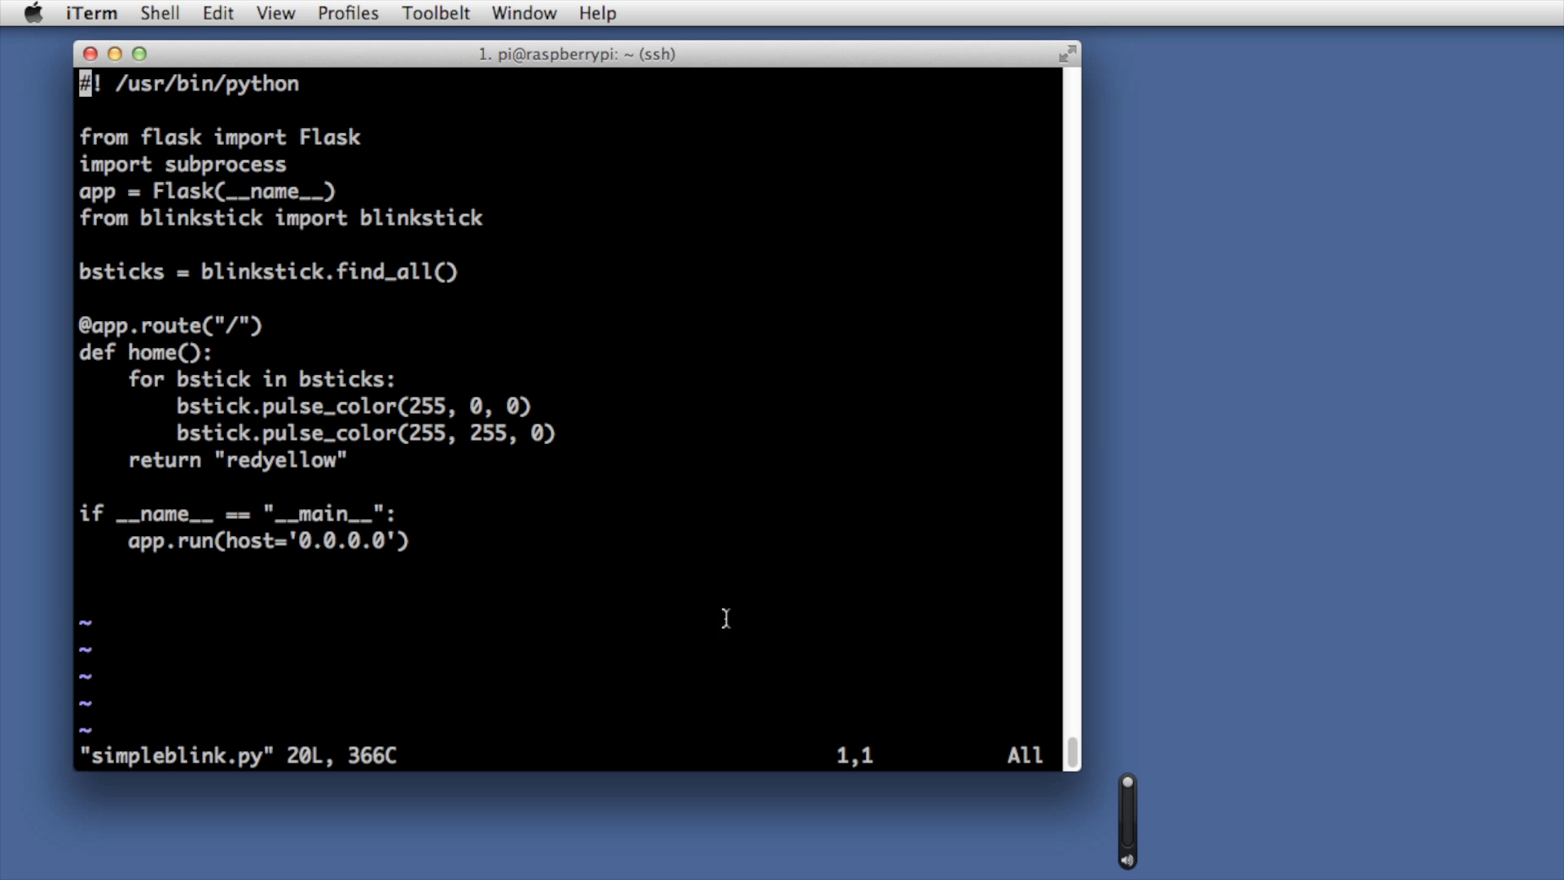
mouse_move(667, 566)
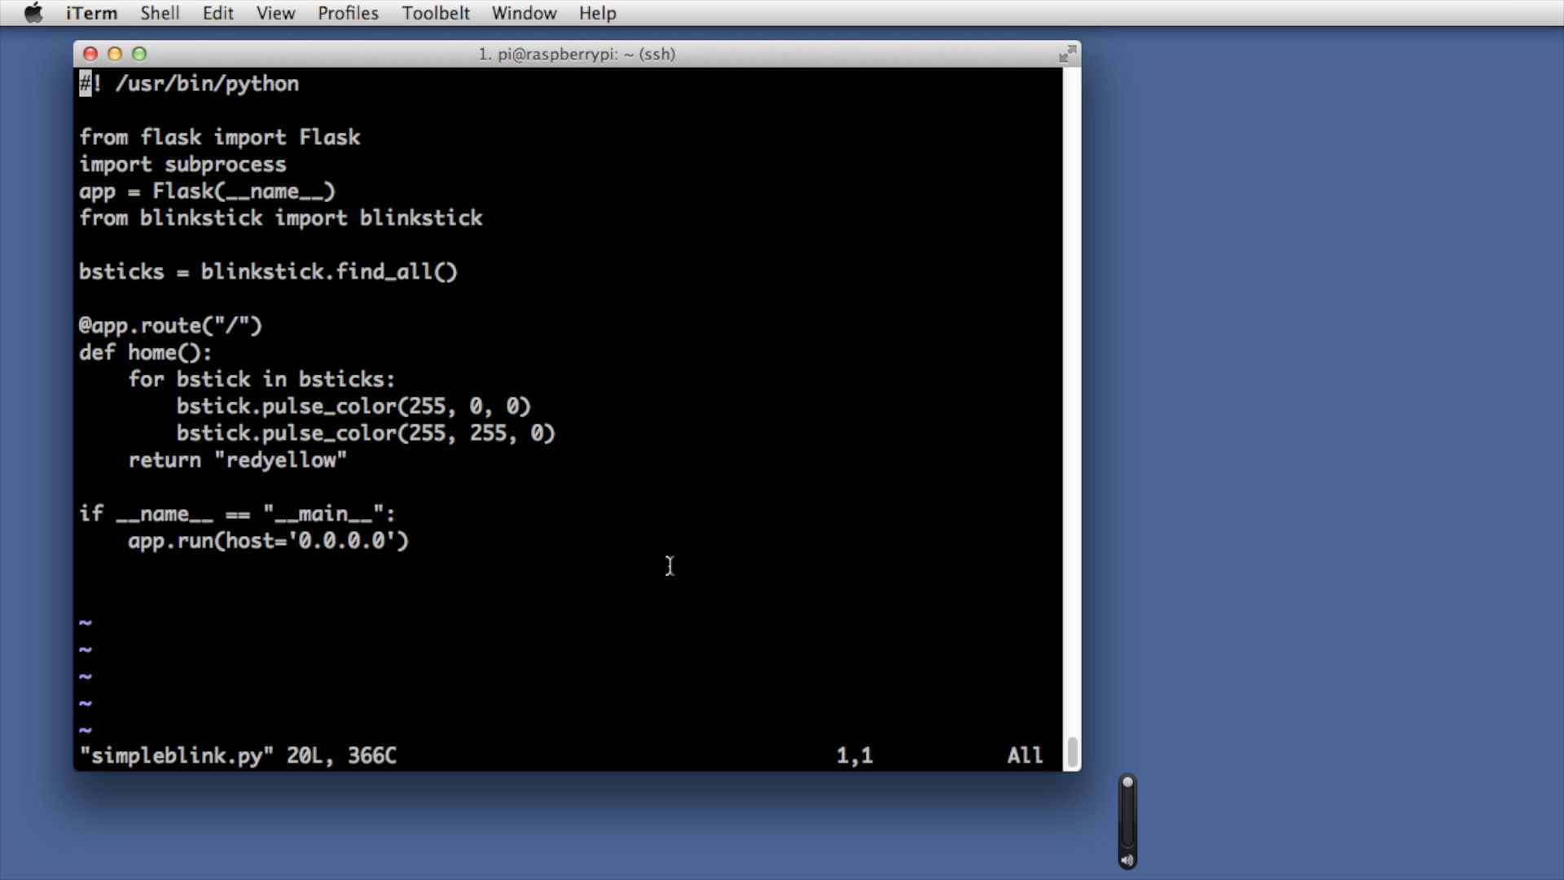
mouse_move(139, 132)
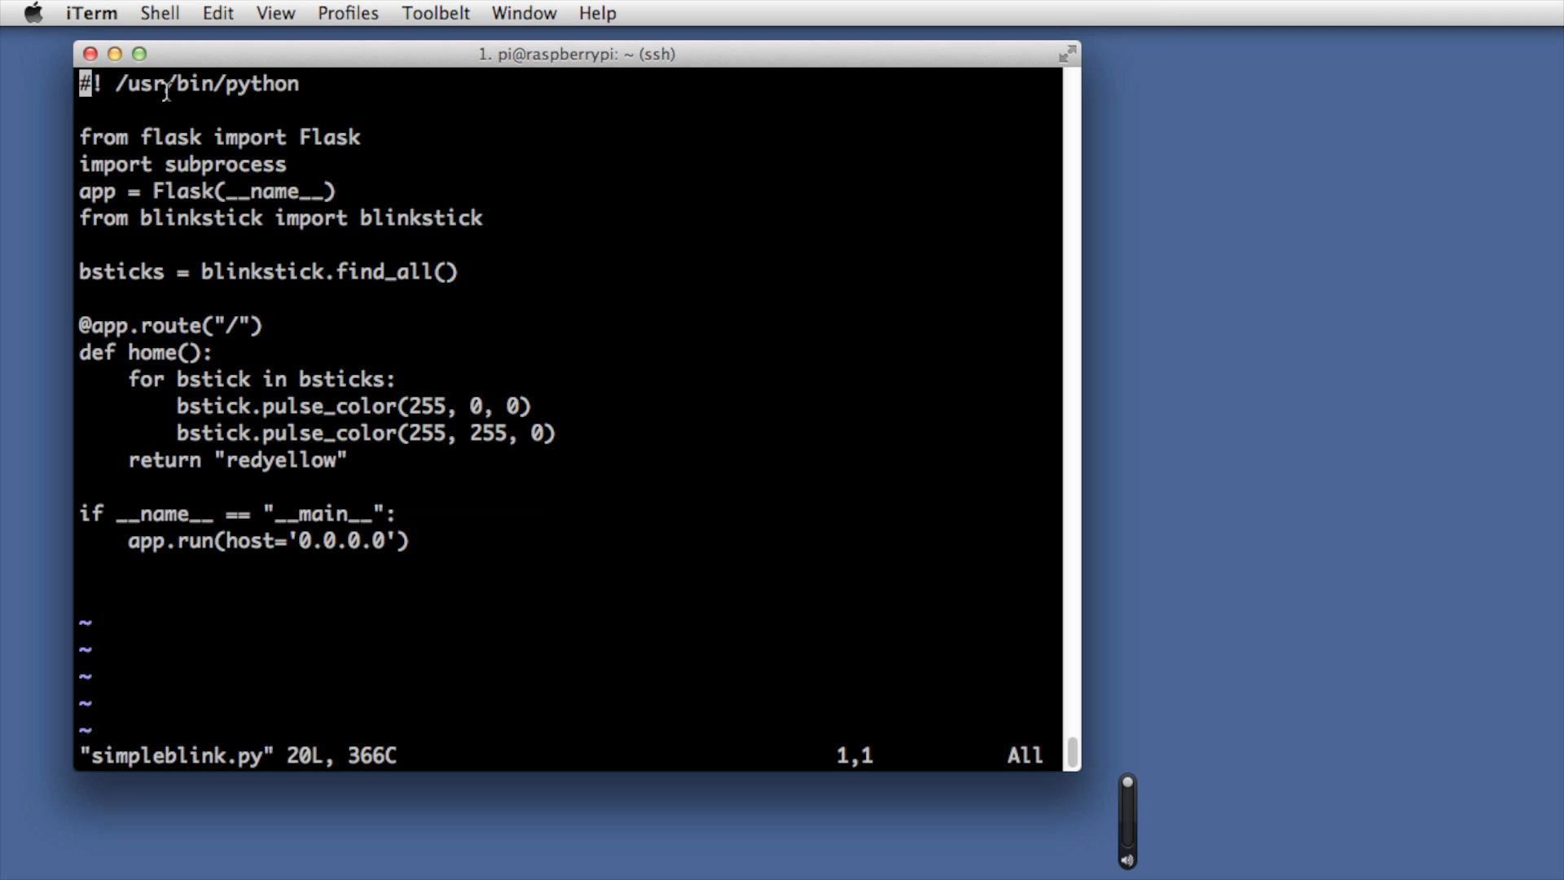
double_click(330, 137)
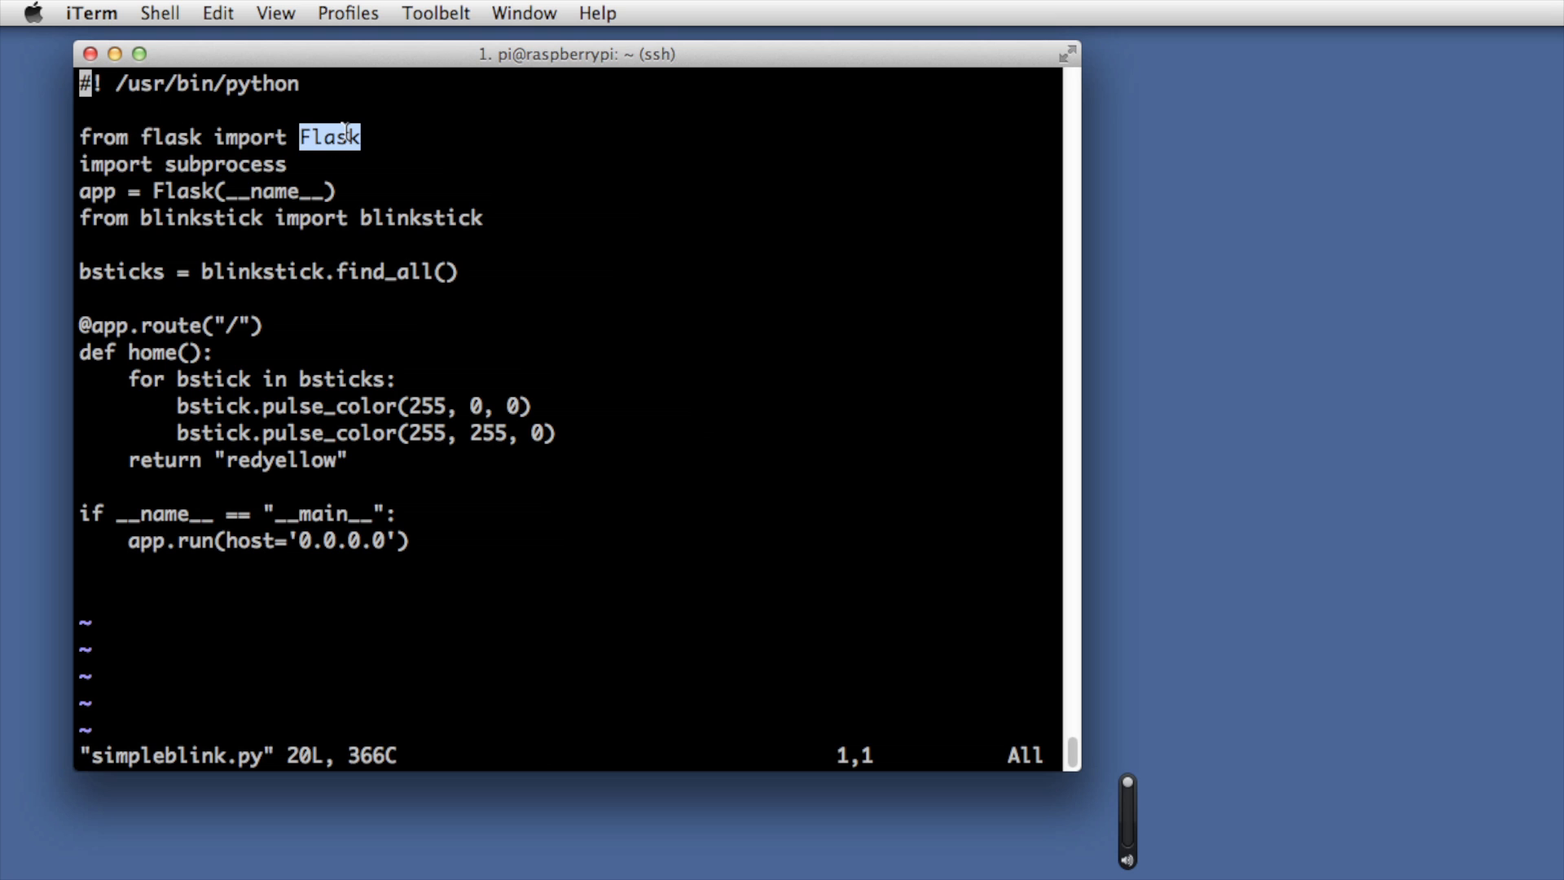
mouse_move(185, 164)
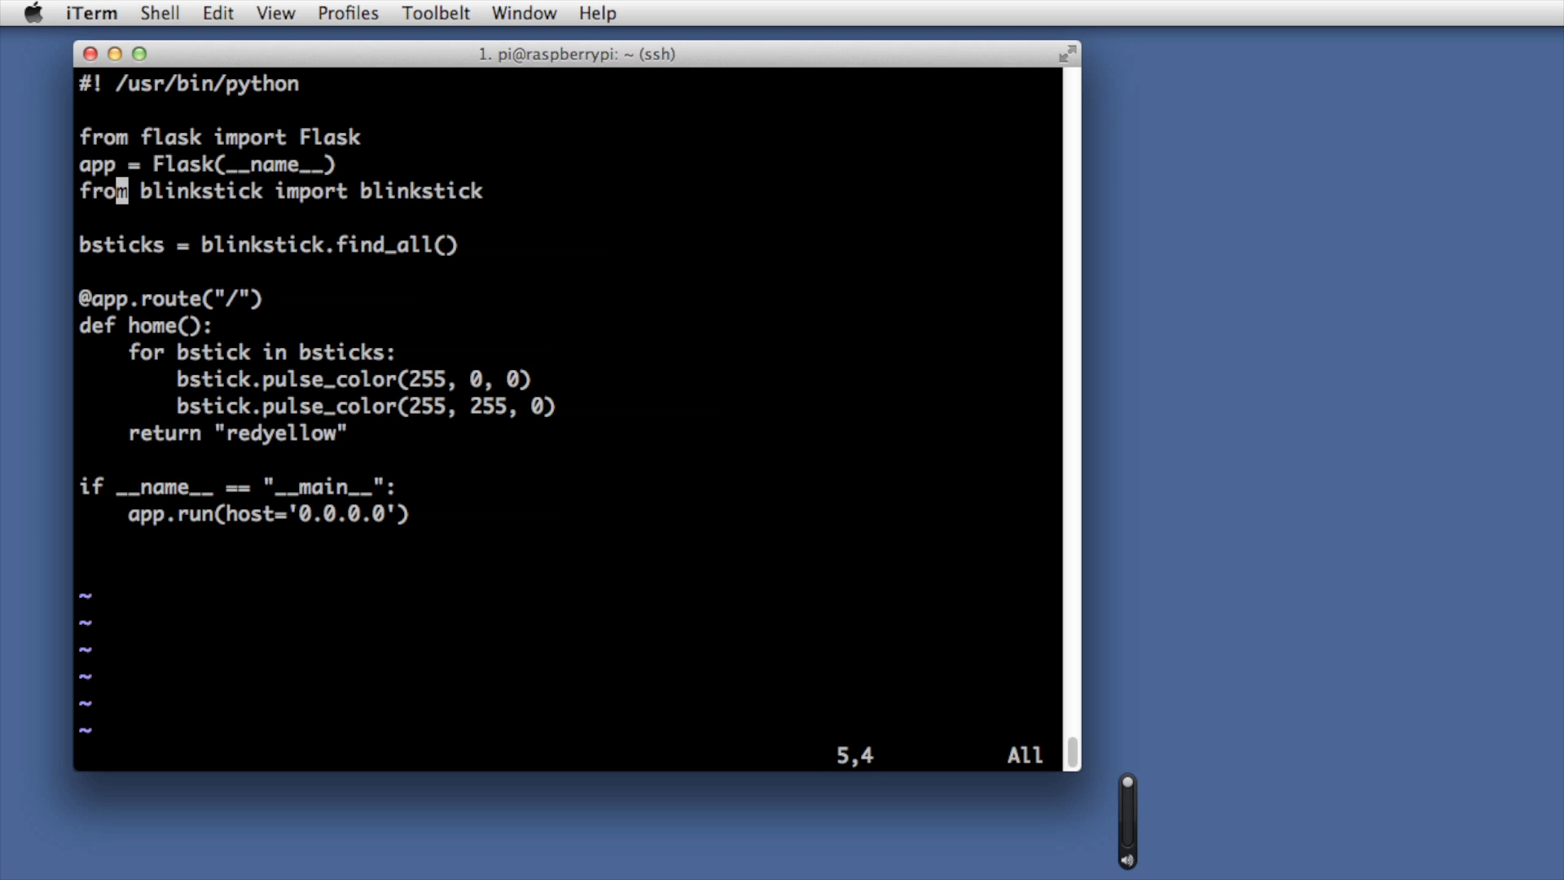
key("Left")
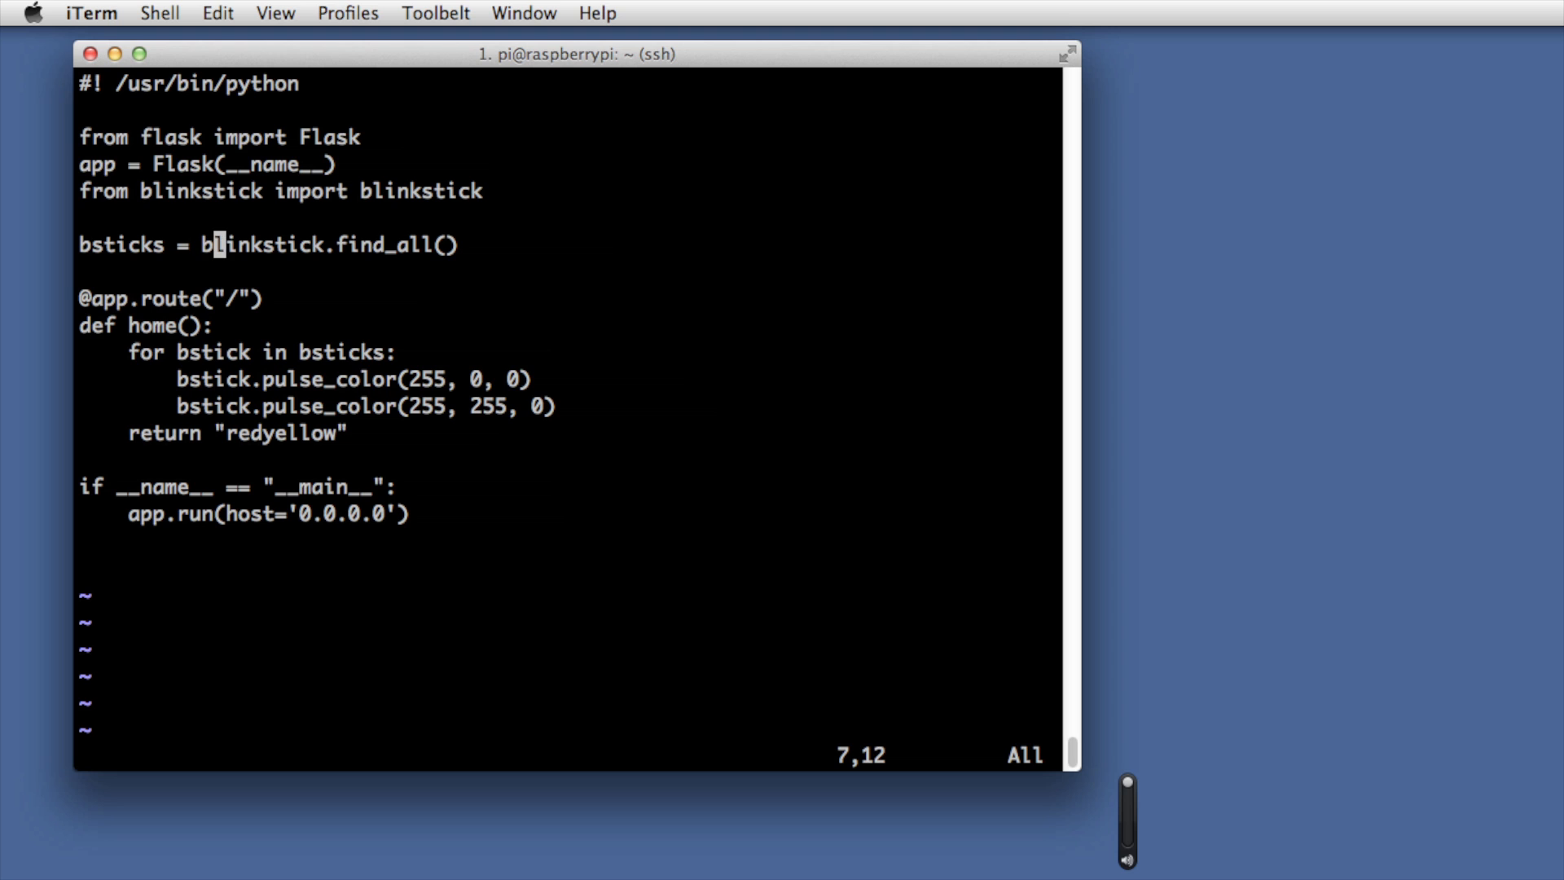
mouse_move(325, 267)
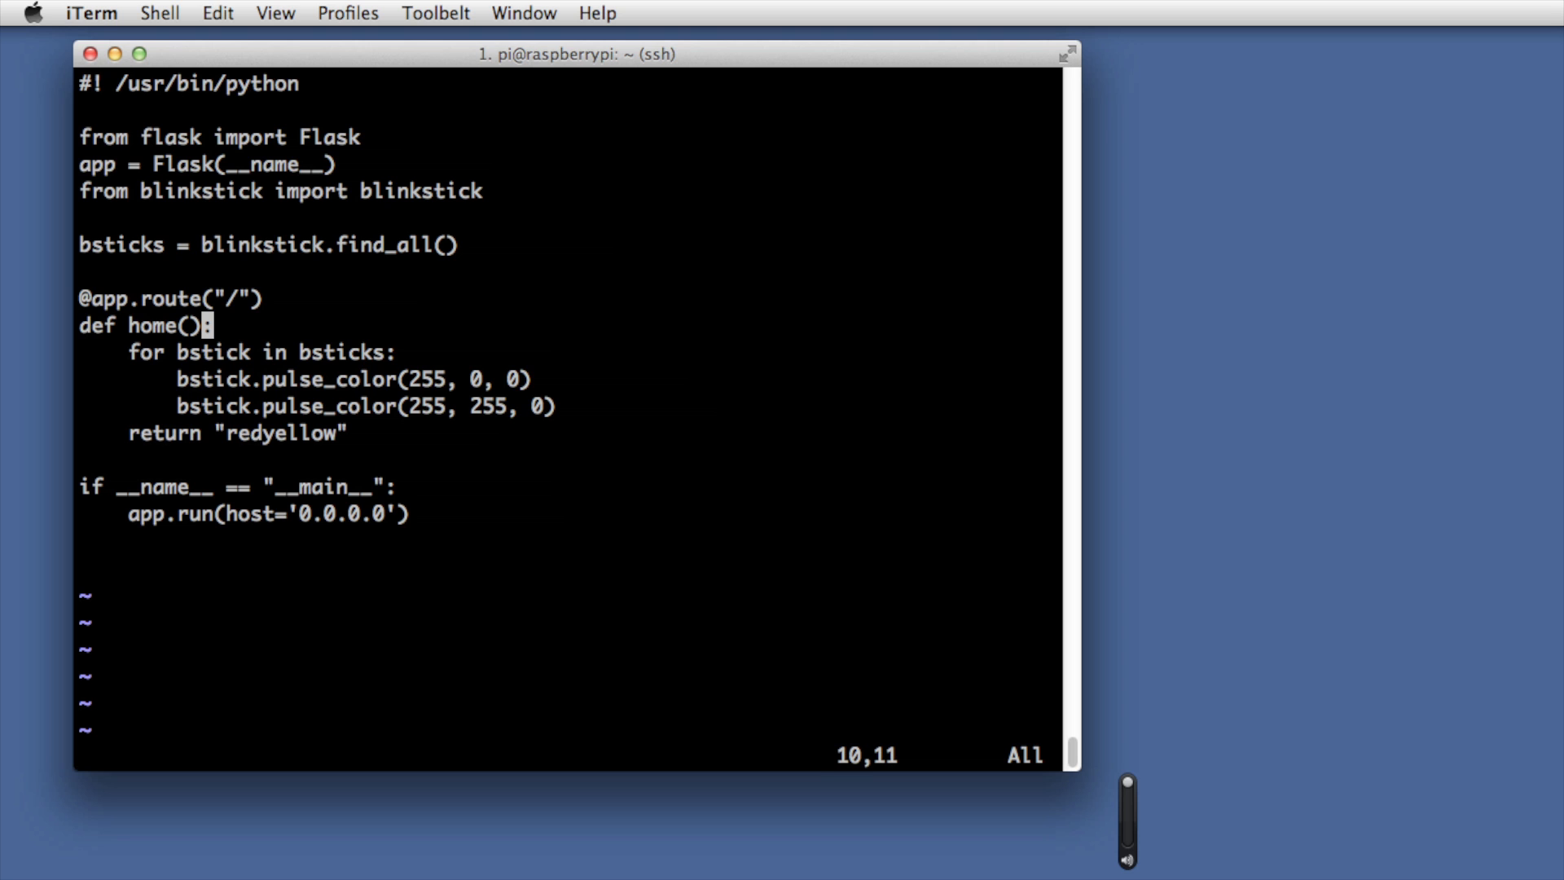
key("Down")
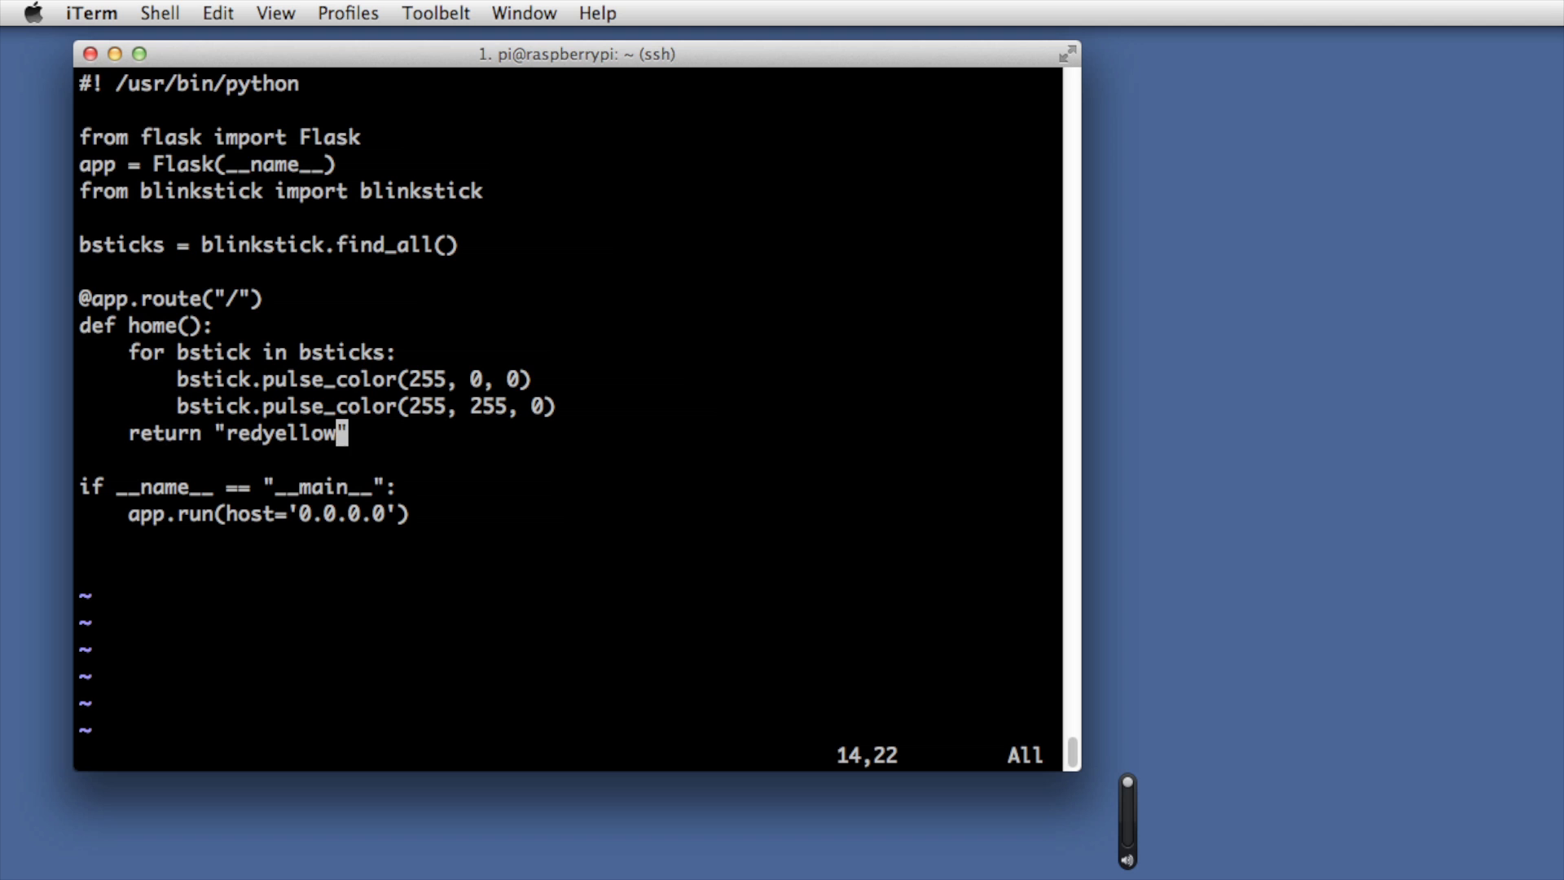
key("Left")
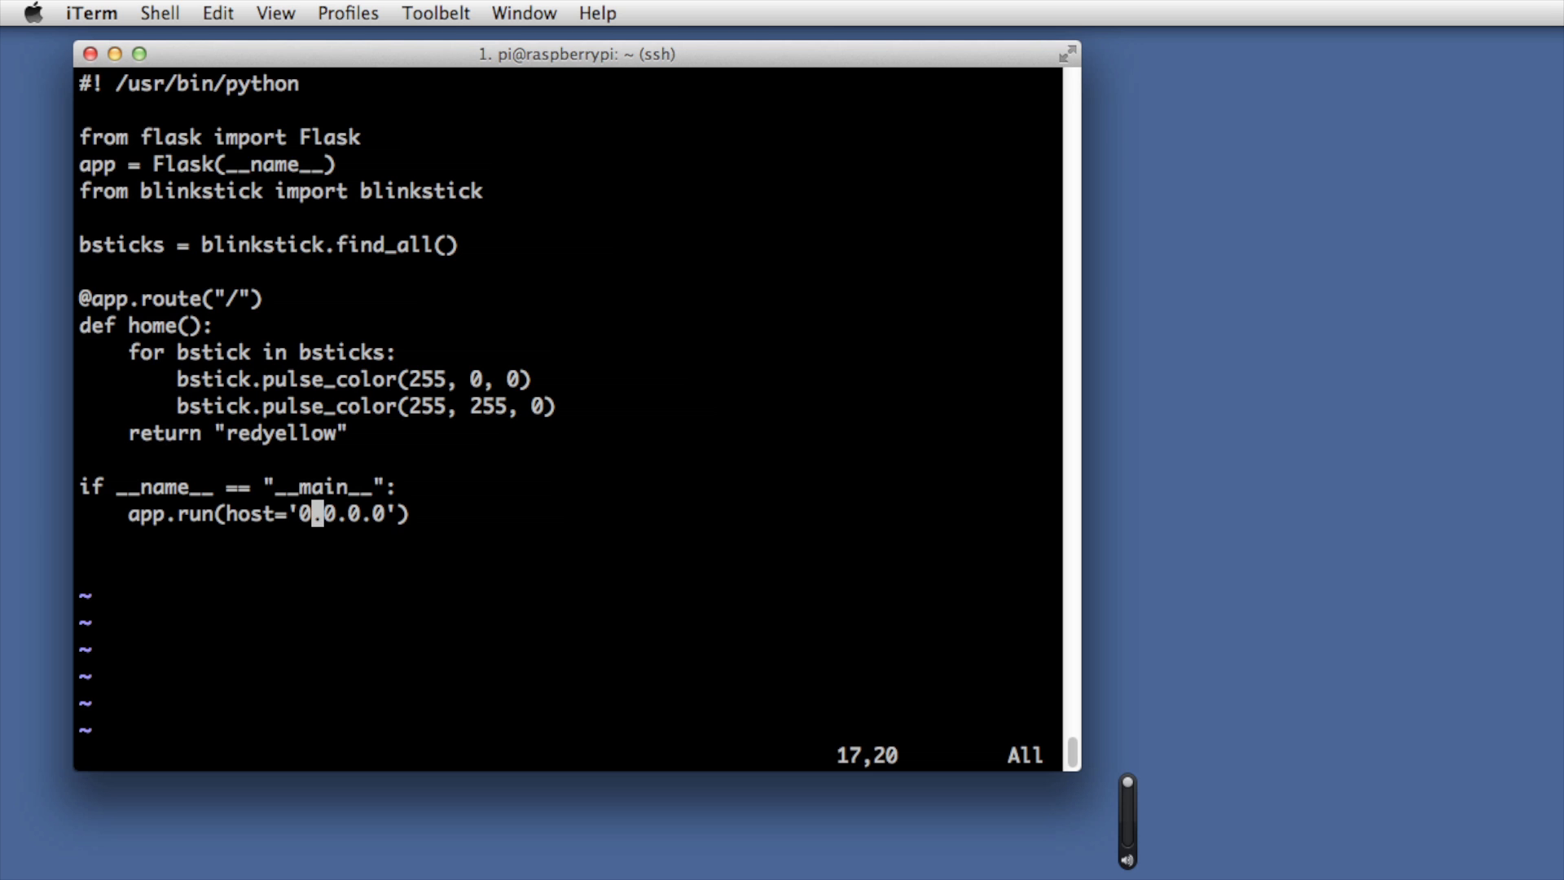
key("Right")
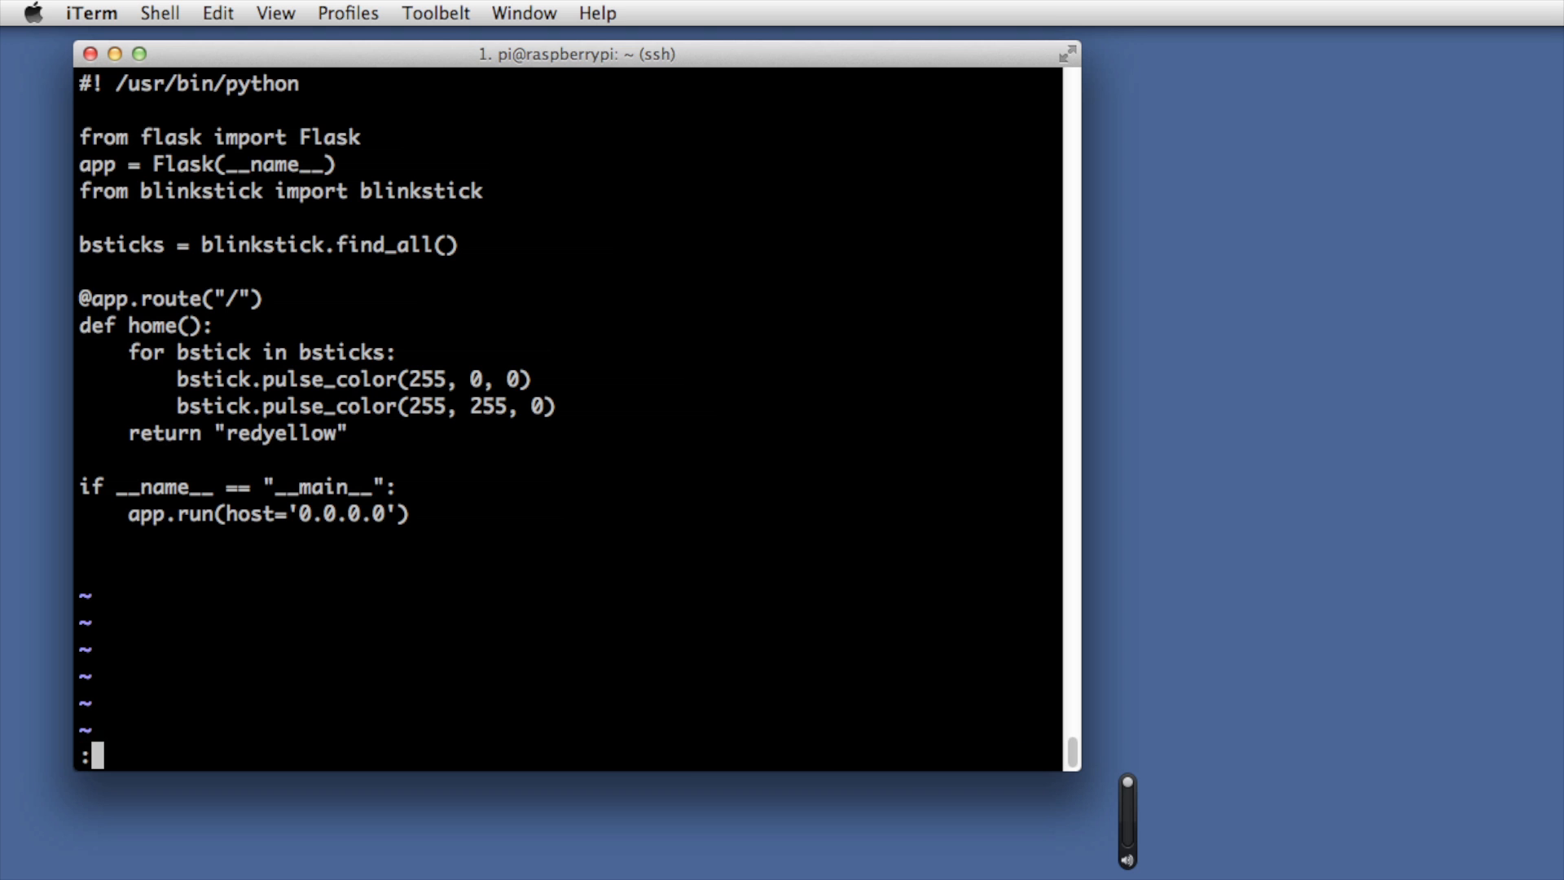
Launch ./simpleblink.py serving on 0.0.0.0:5000, then stop it with Ctrl-C
type("w")
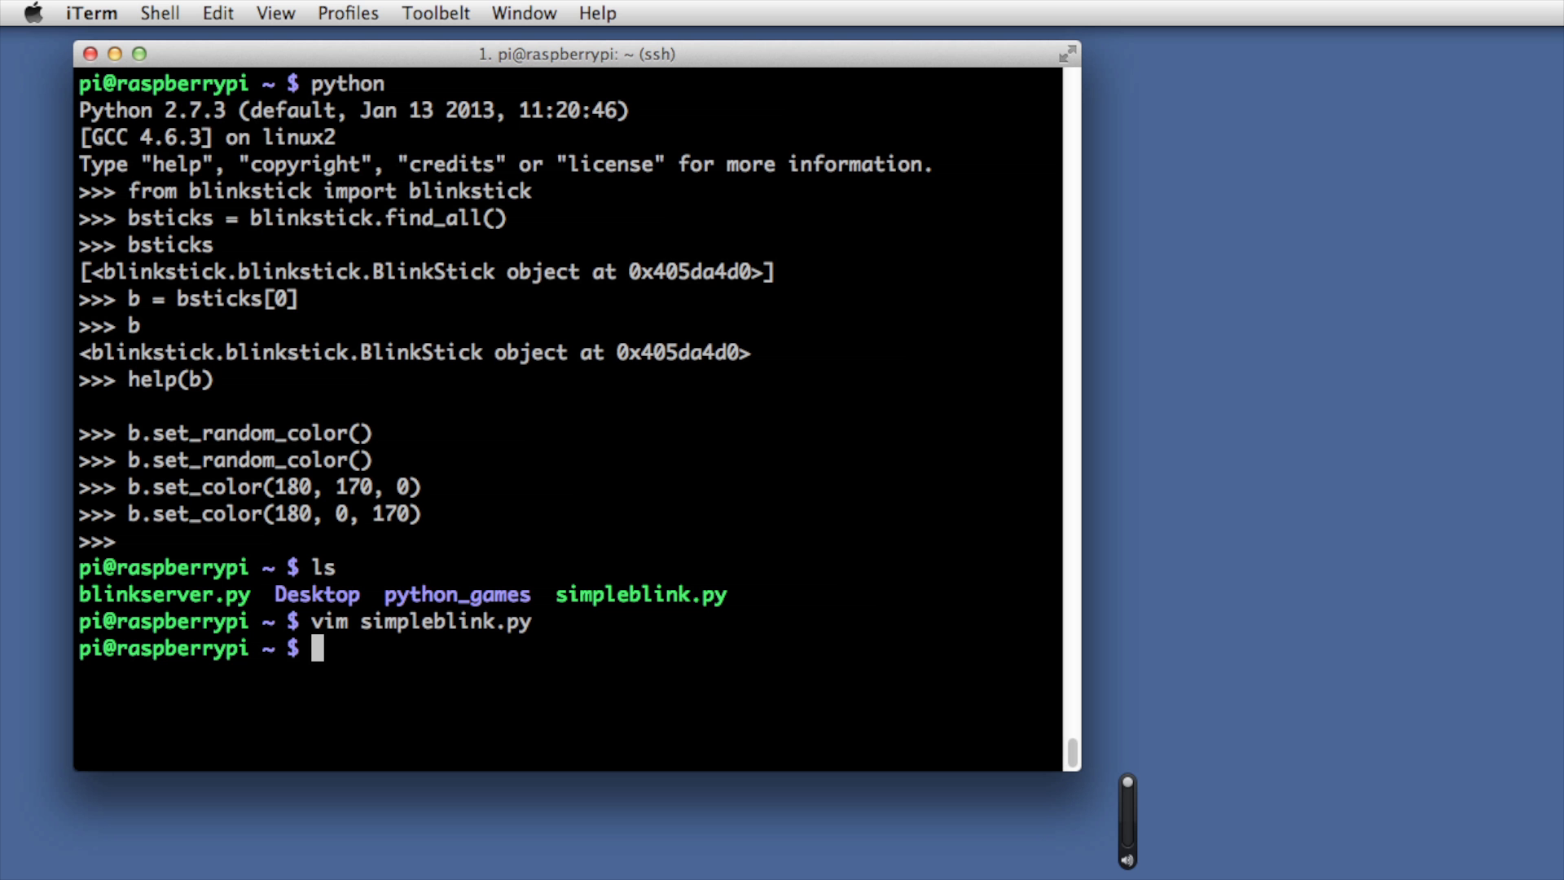
type("./simpleblink.py")
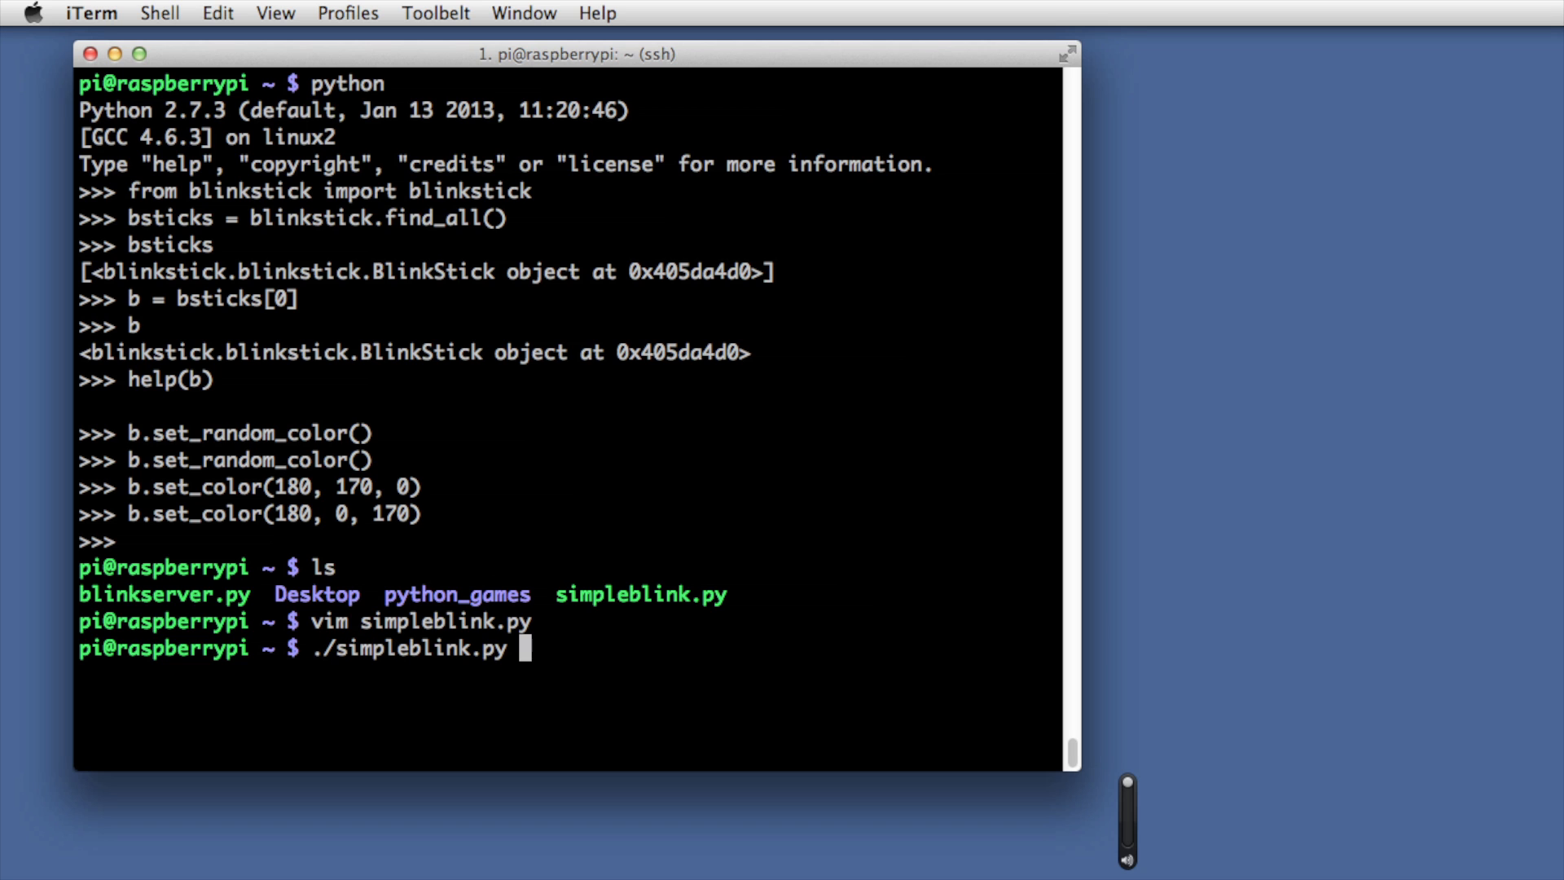
key("Return")
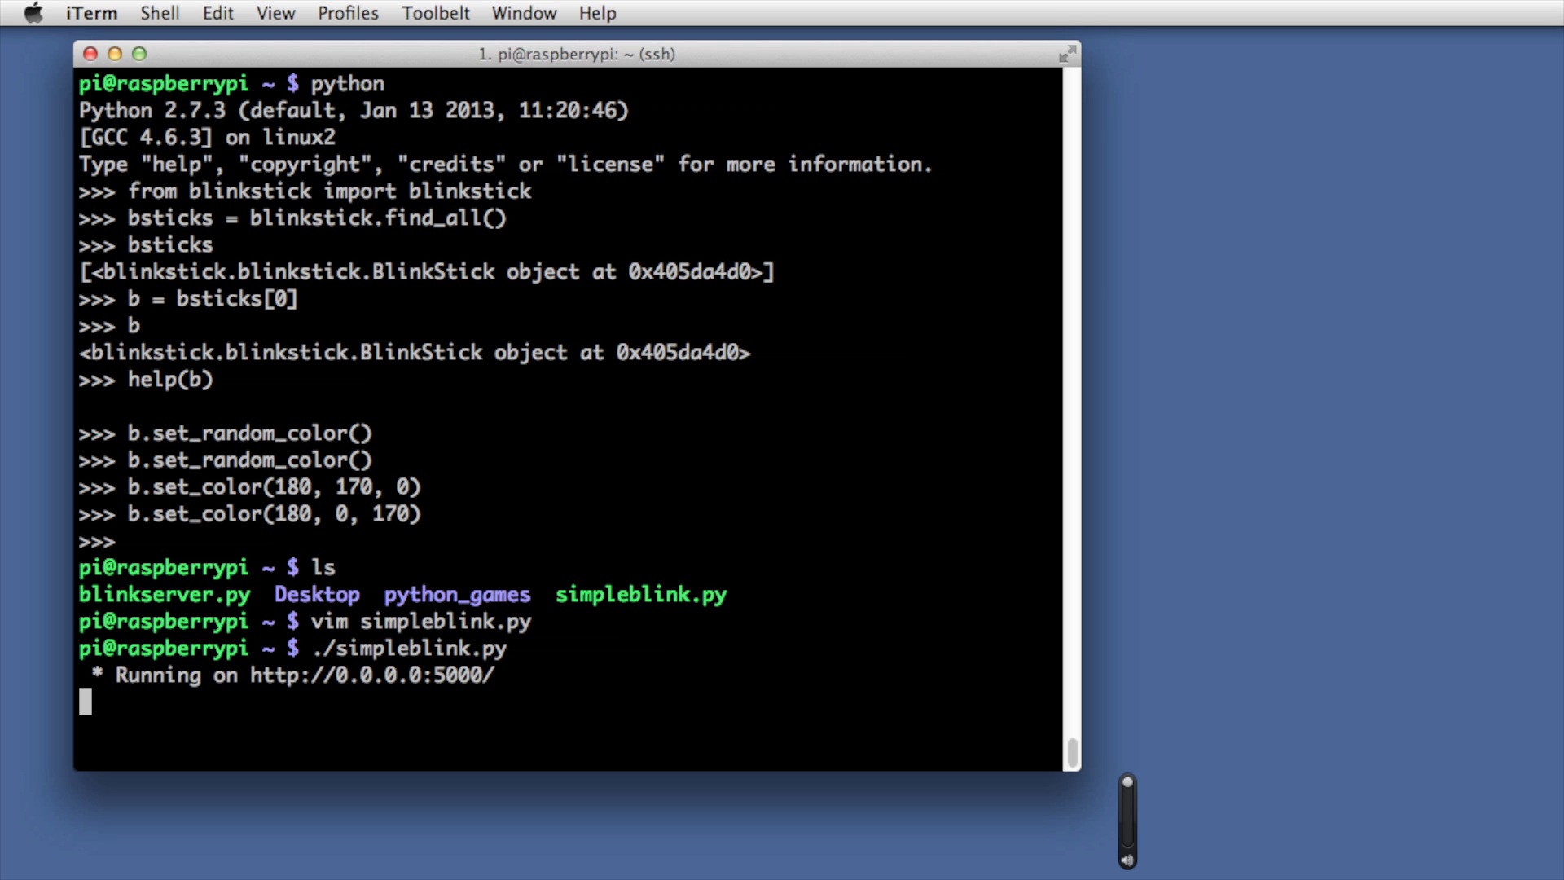
mouse_move(110, 307)
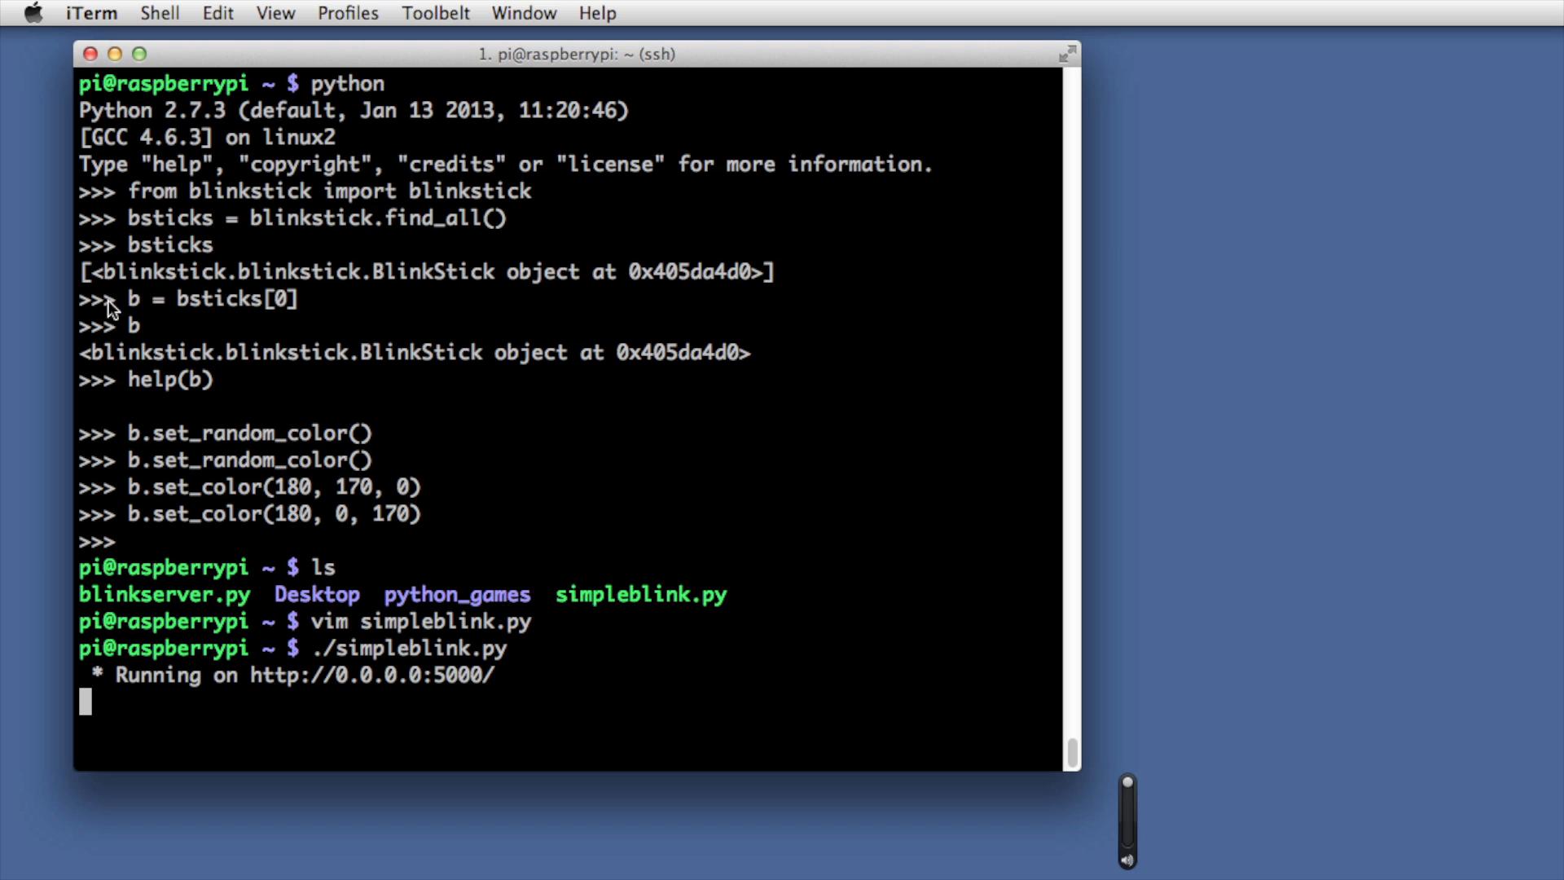
mouse_move(334, 674)
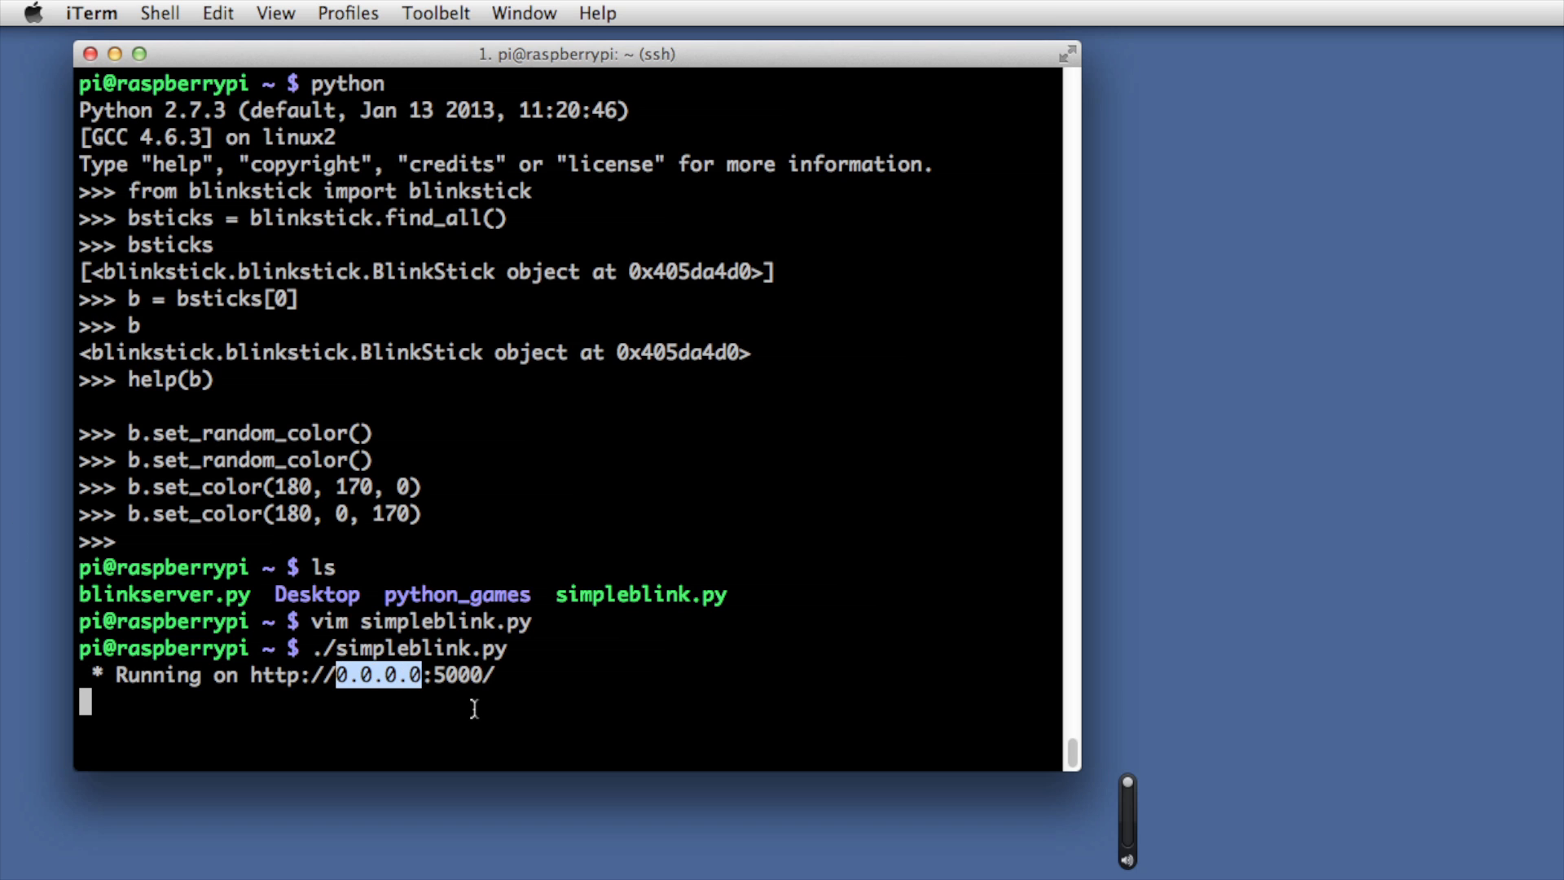
mouse_move(547, 728)
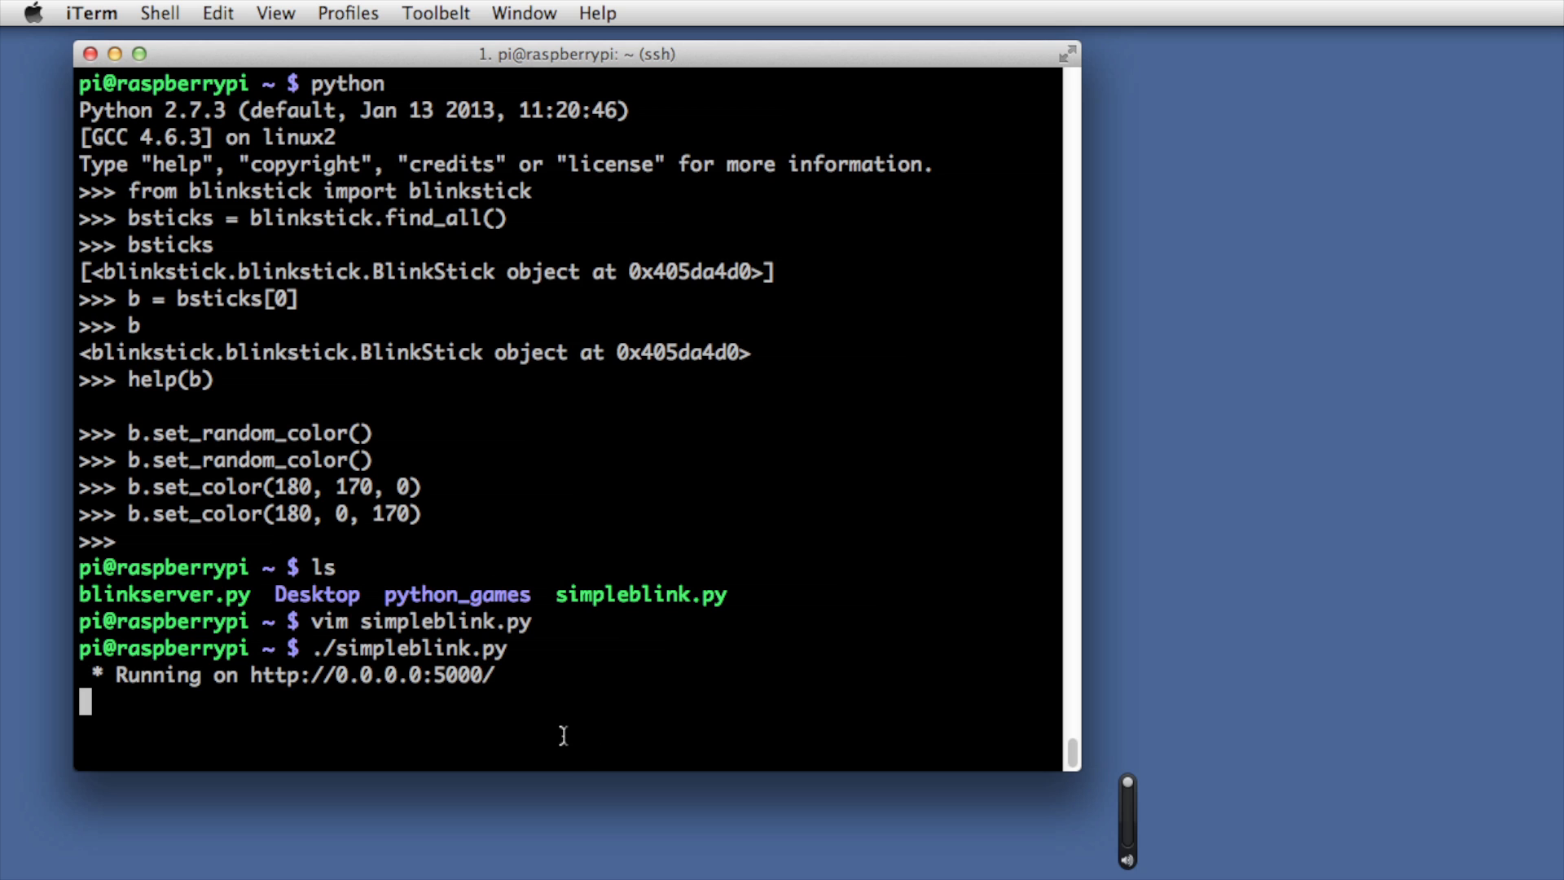
mouse_move(863, 713)
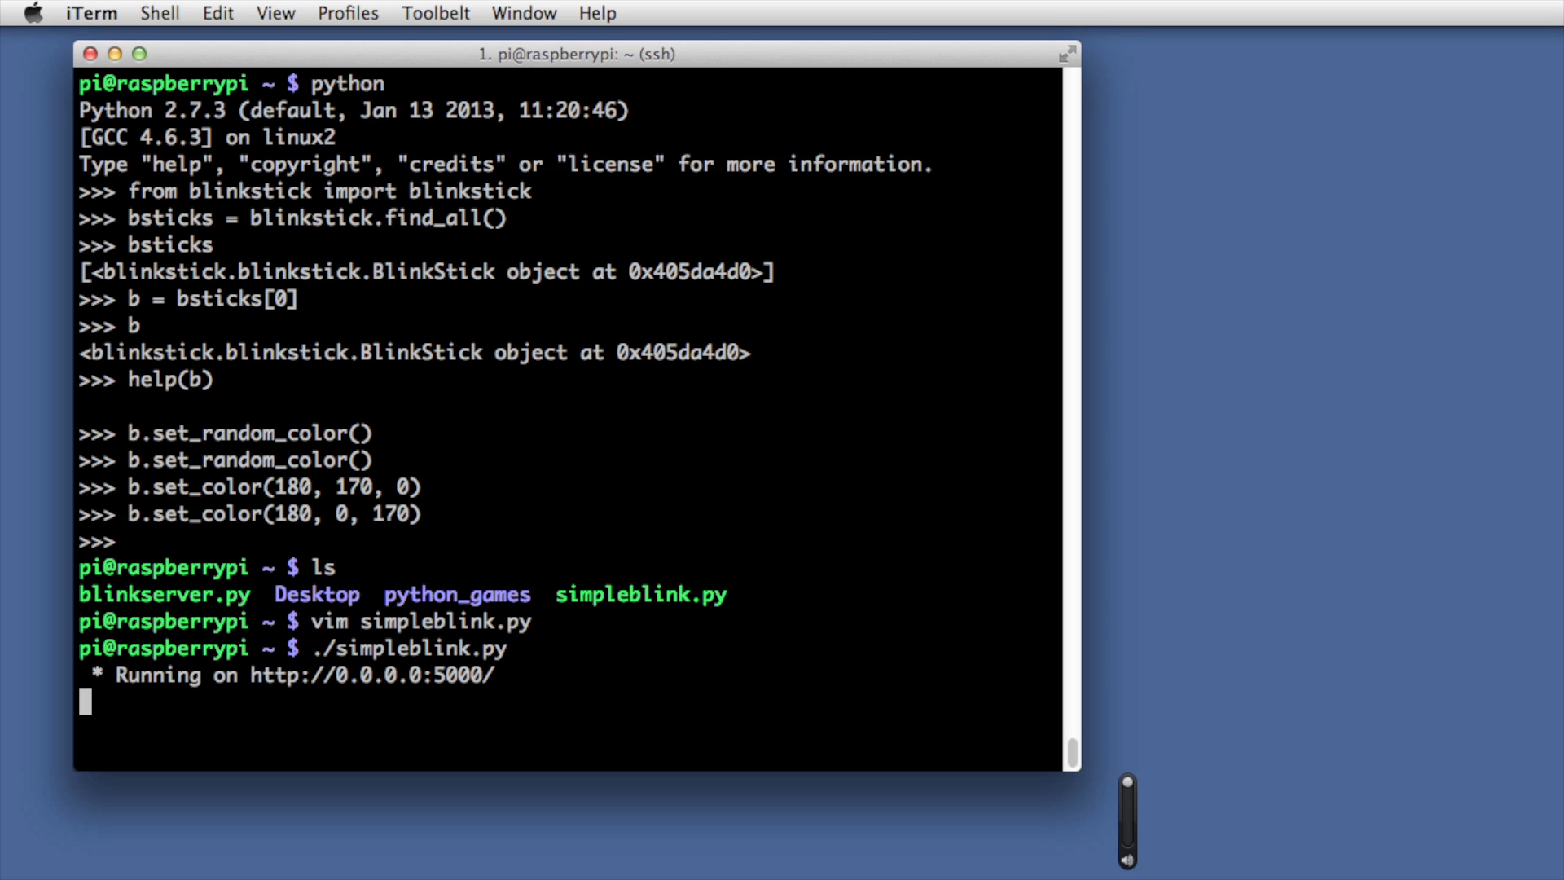
key("ctrl+c")
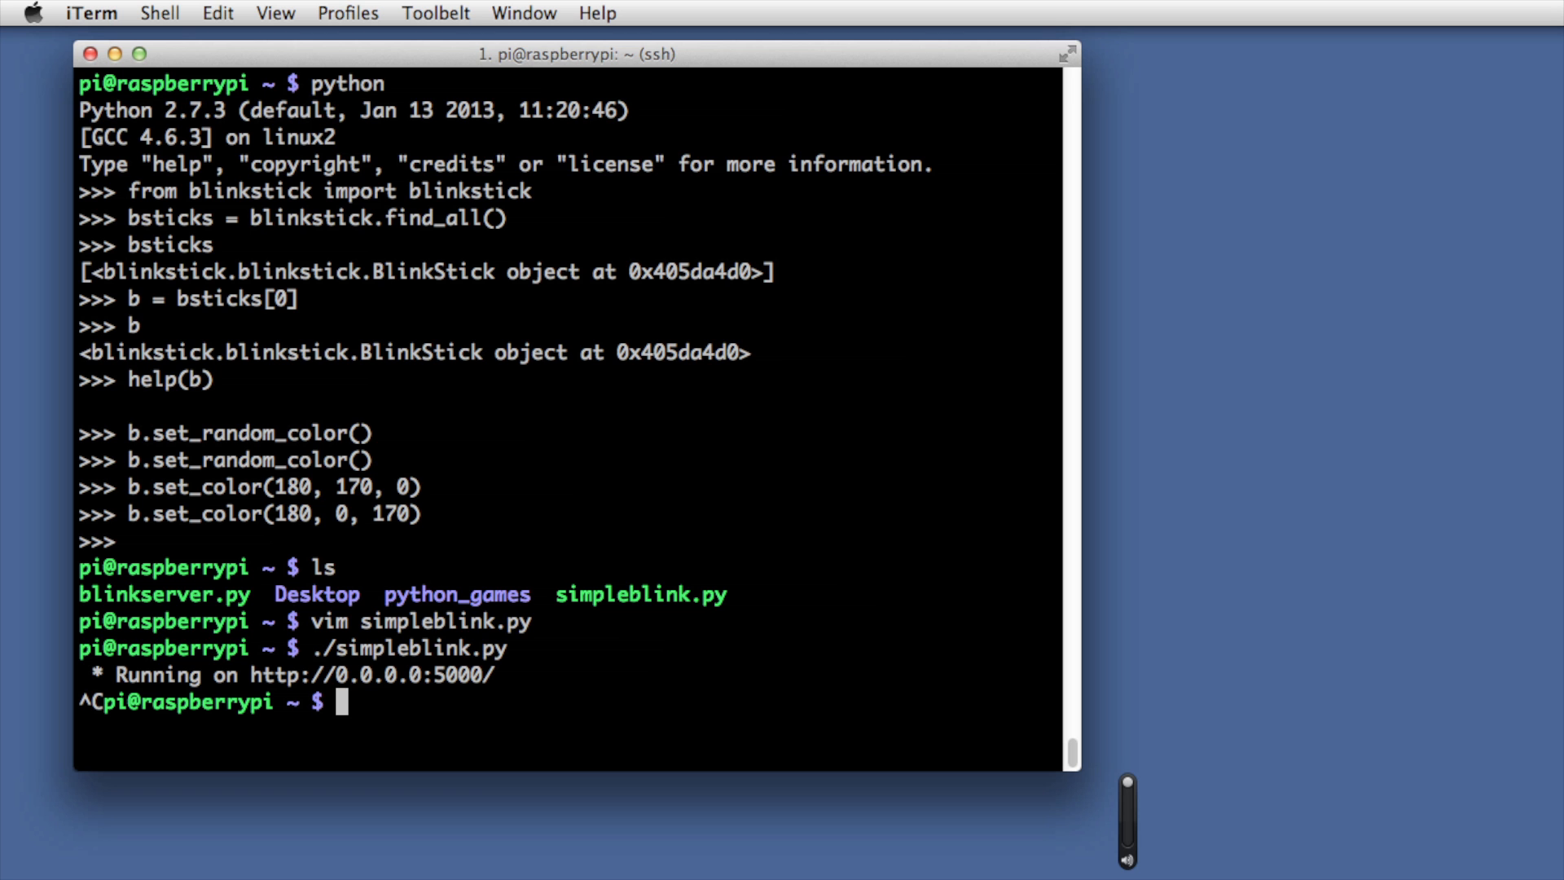
Run ifconfig and select the wlan0 address 192.168.0.42, then type ifconfig again
type("ifconfig")
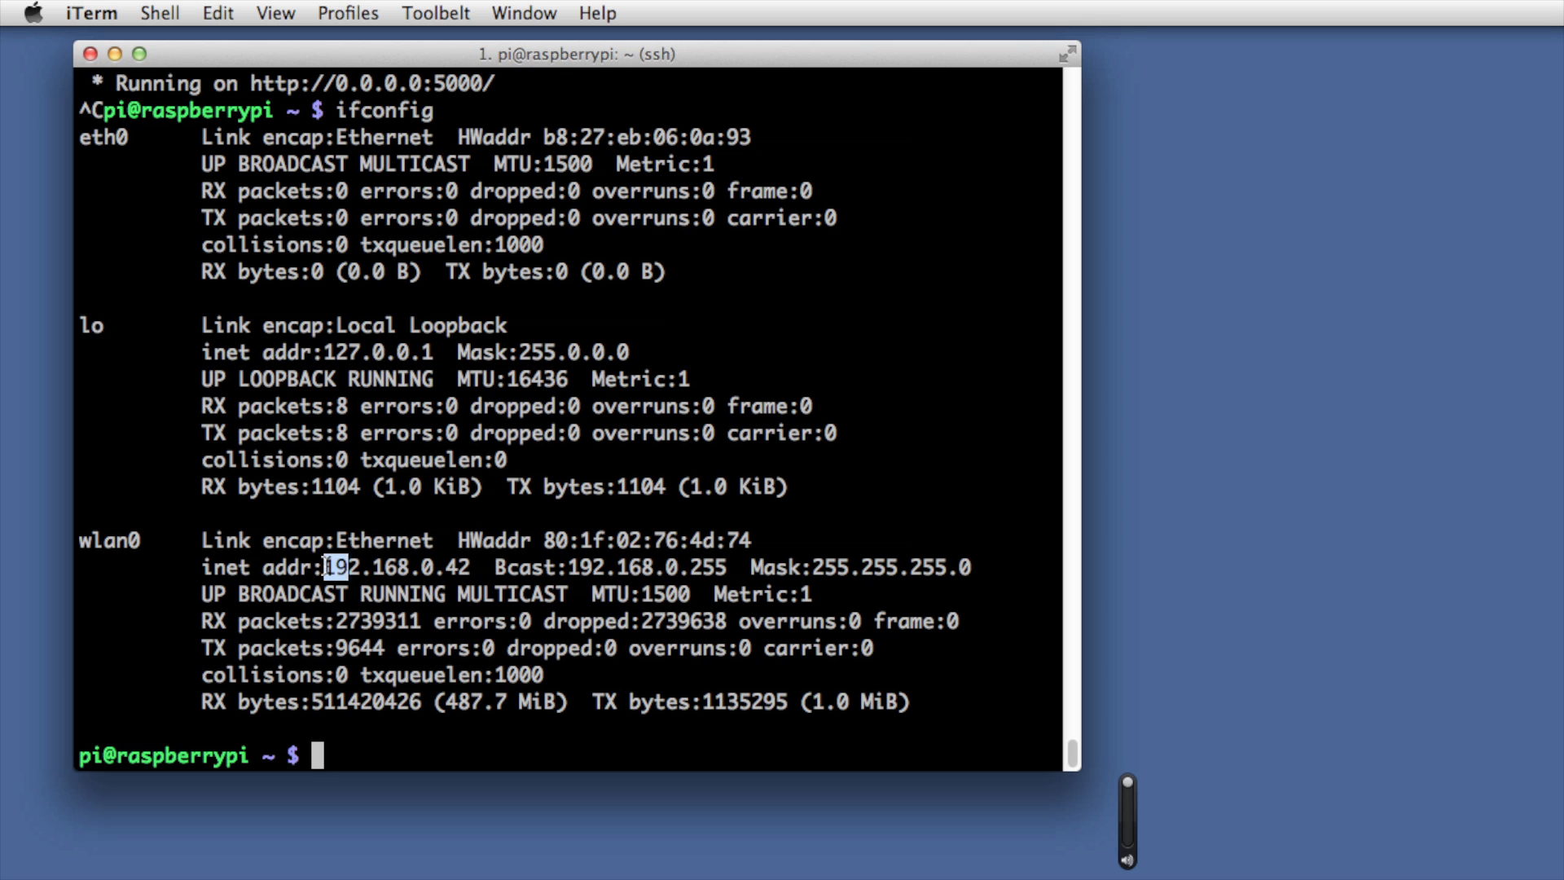
double_click(396, 567)
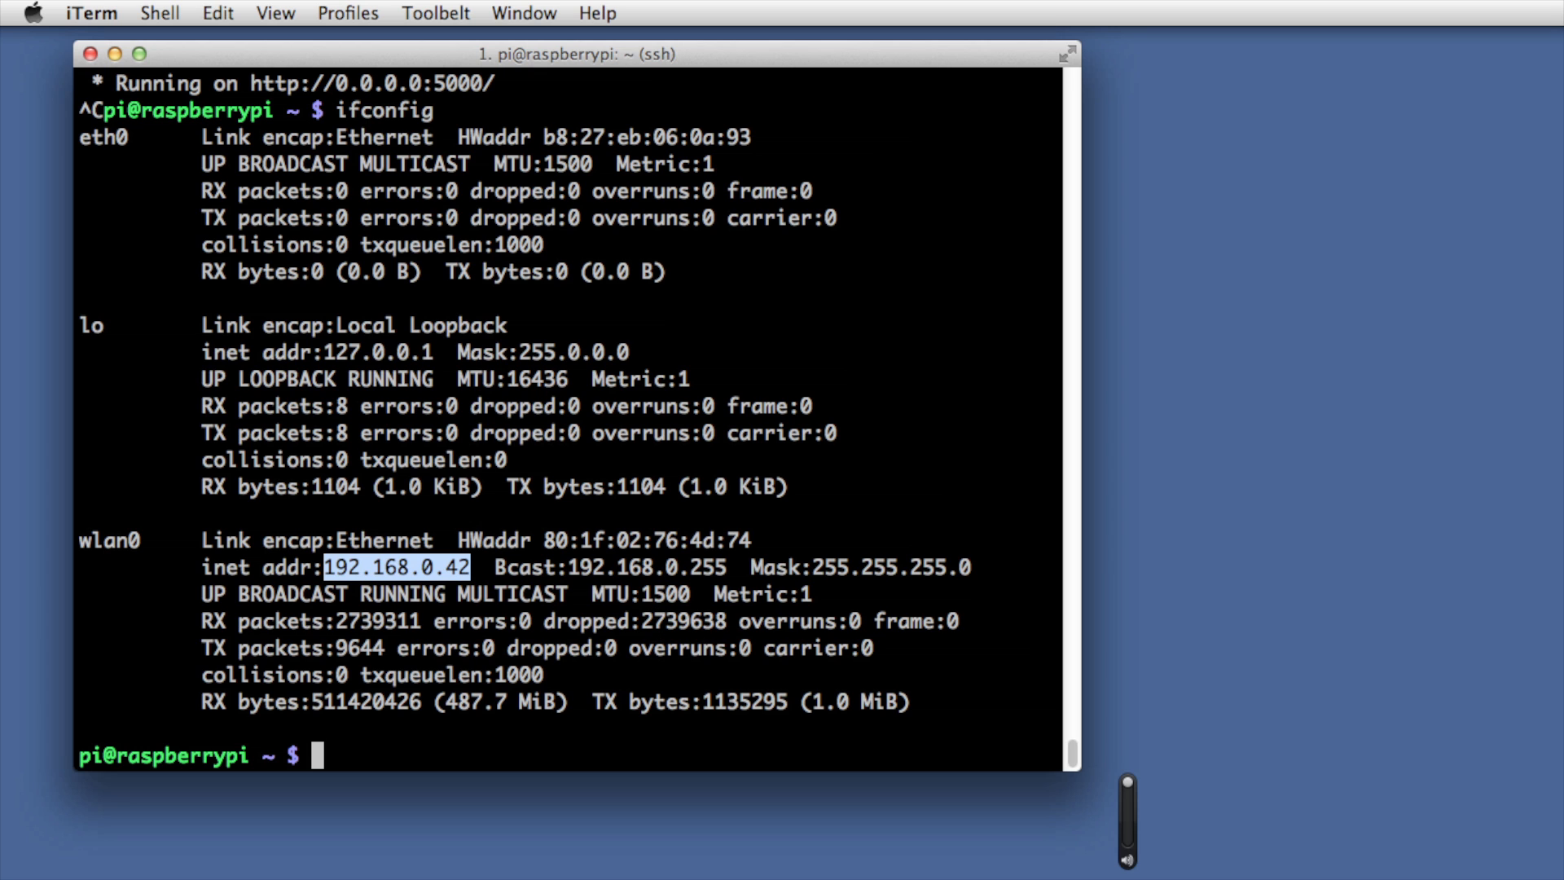
type("ifconfig")
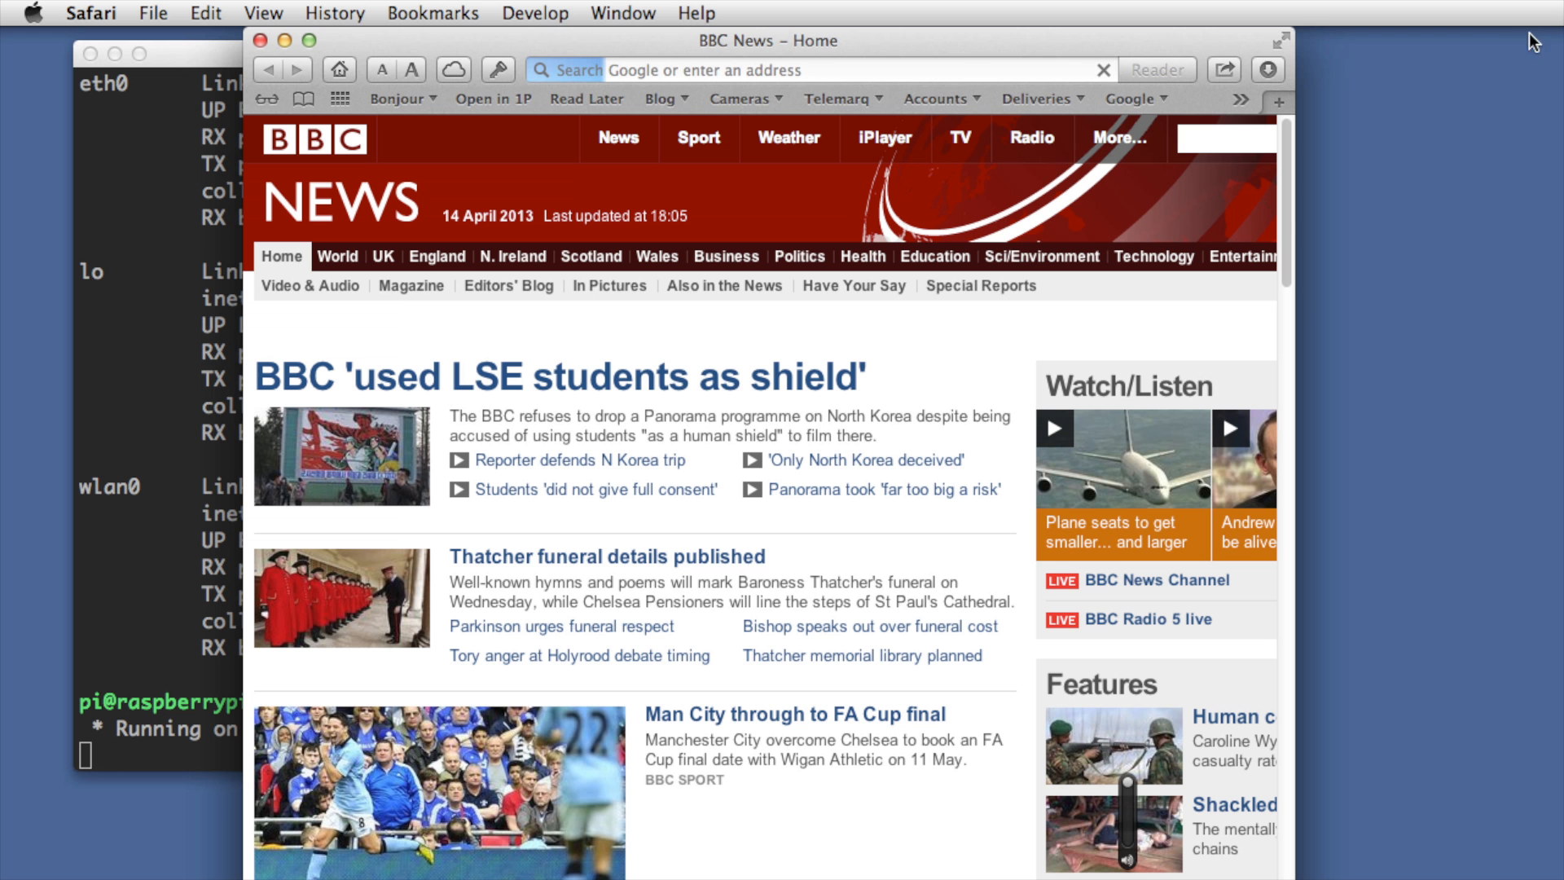
Enter 192.168.0.42:5000 in Safari's address bar, then open the History menu
left_click(818, 70)
type("192.168.0.42:5000")
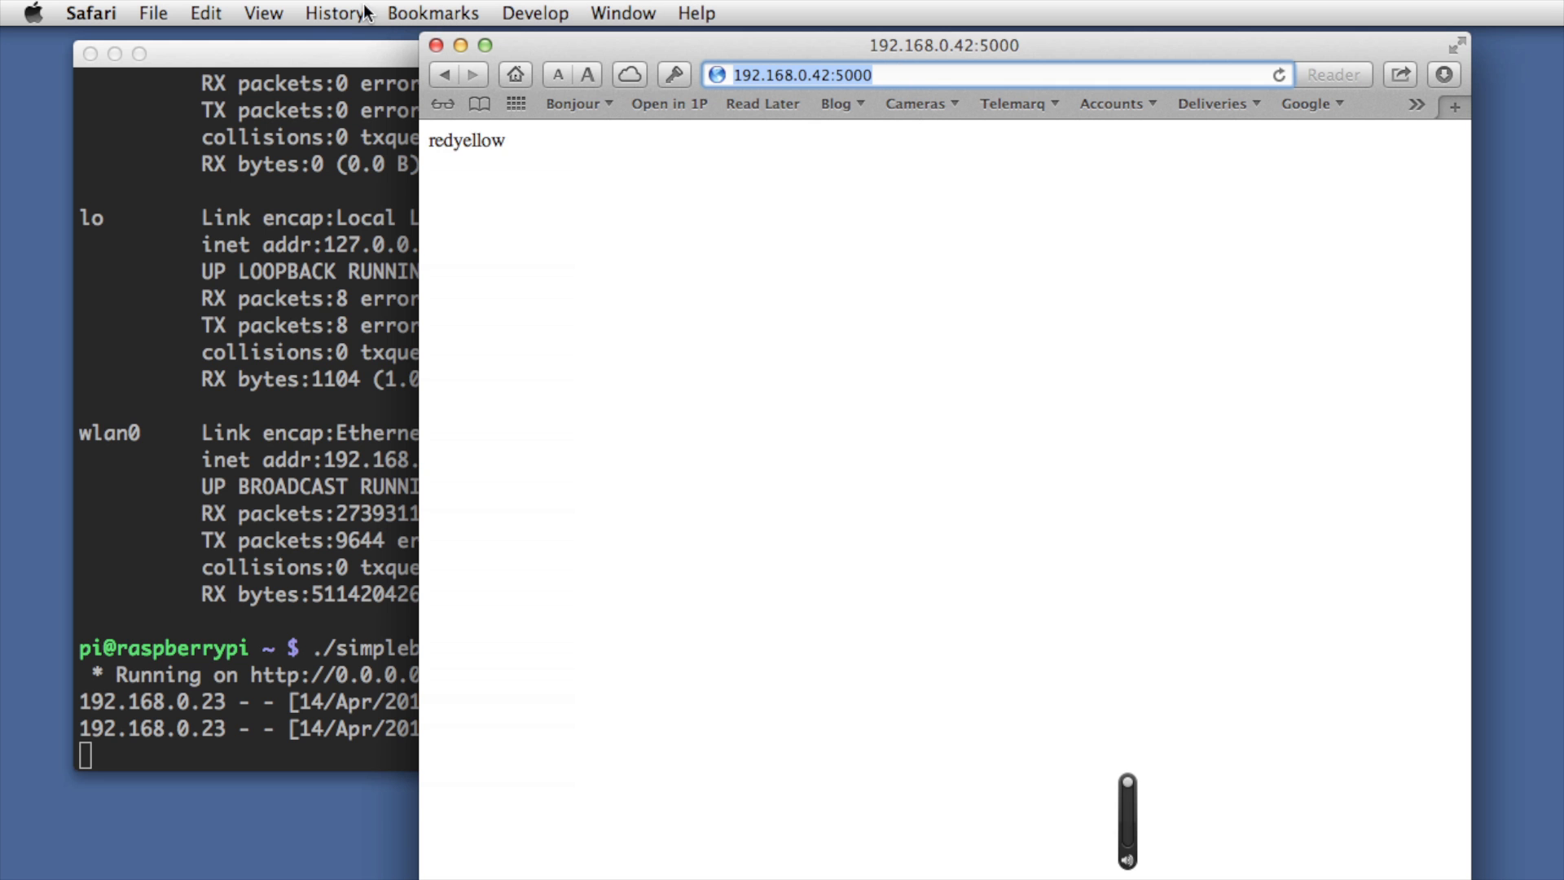
left_click(334, 13)
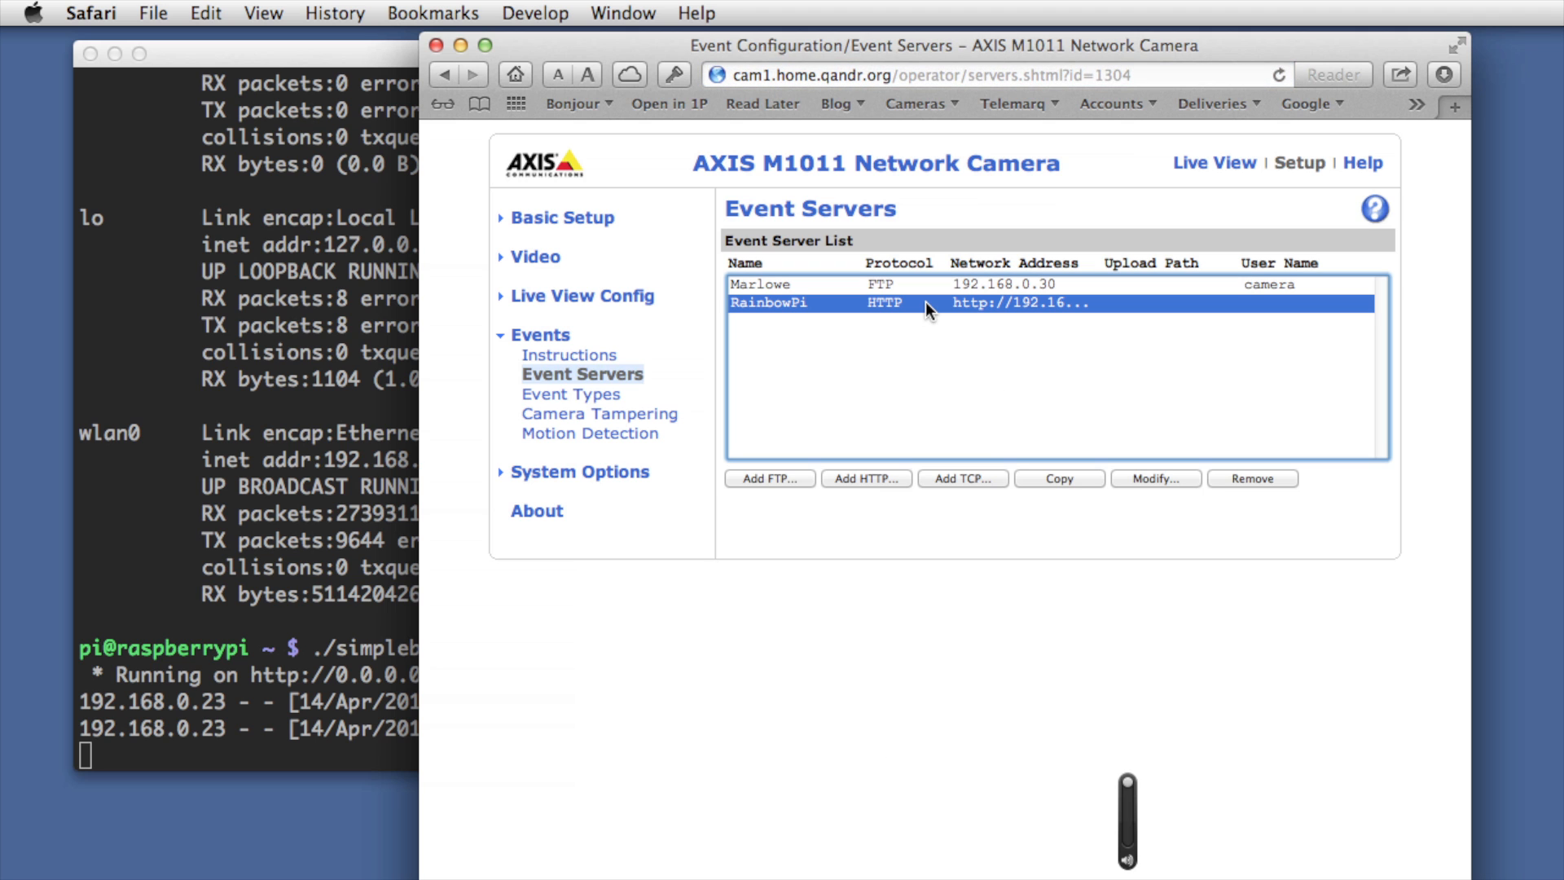
mouse_move(1097, 454)
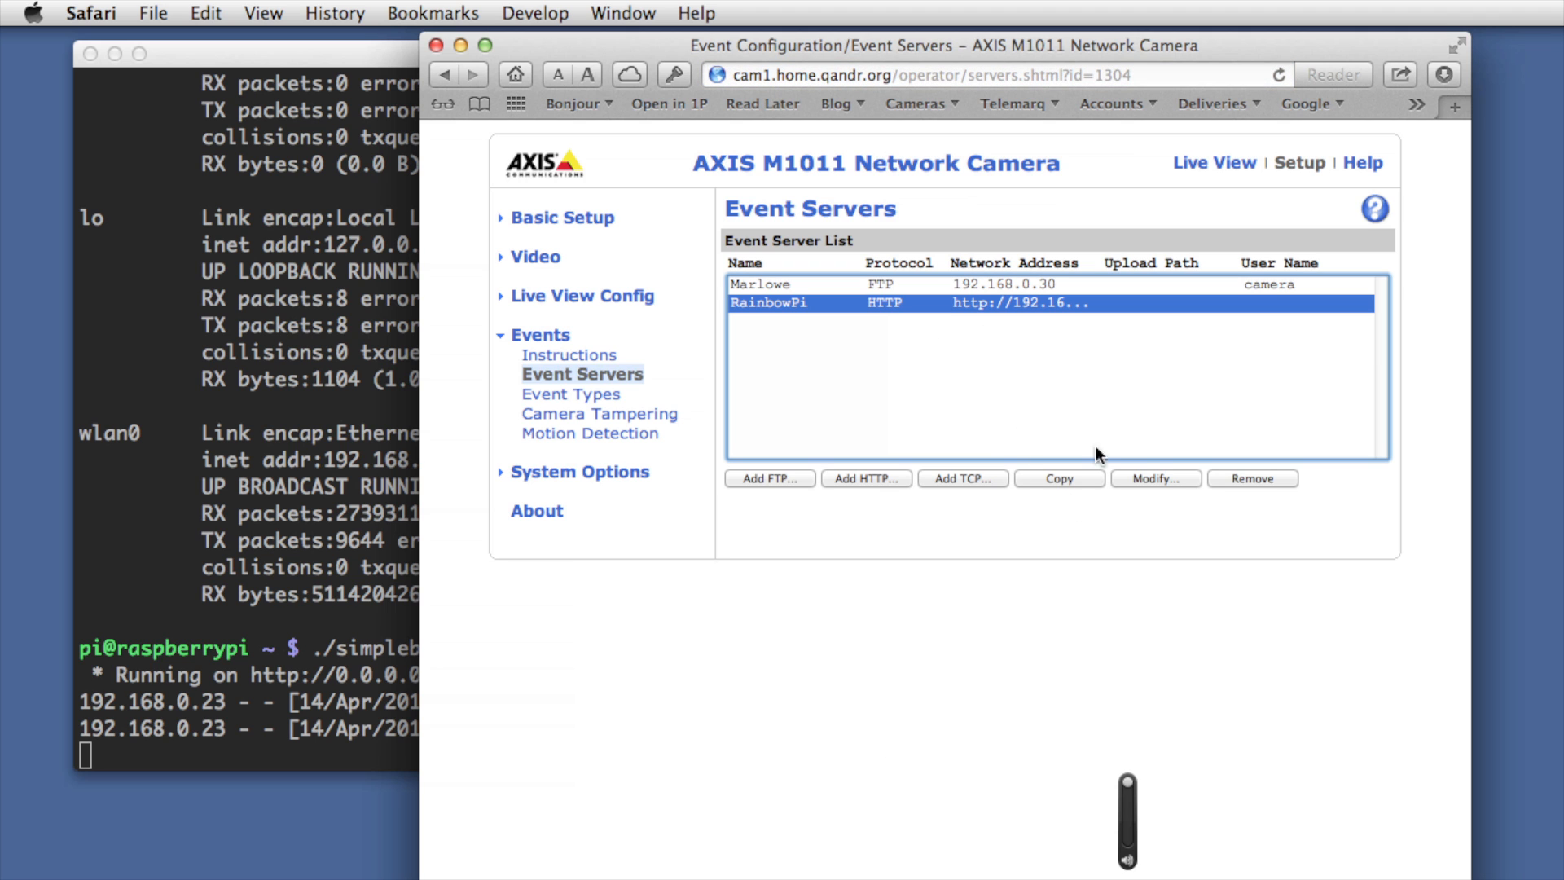
Open the RainbowPi event server's setup and put the cursor in its URL field
left_click(1154, 478)
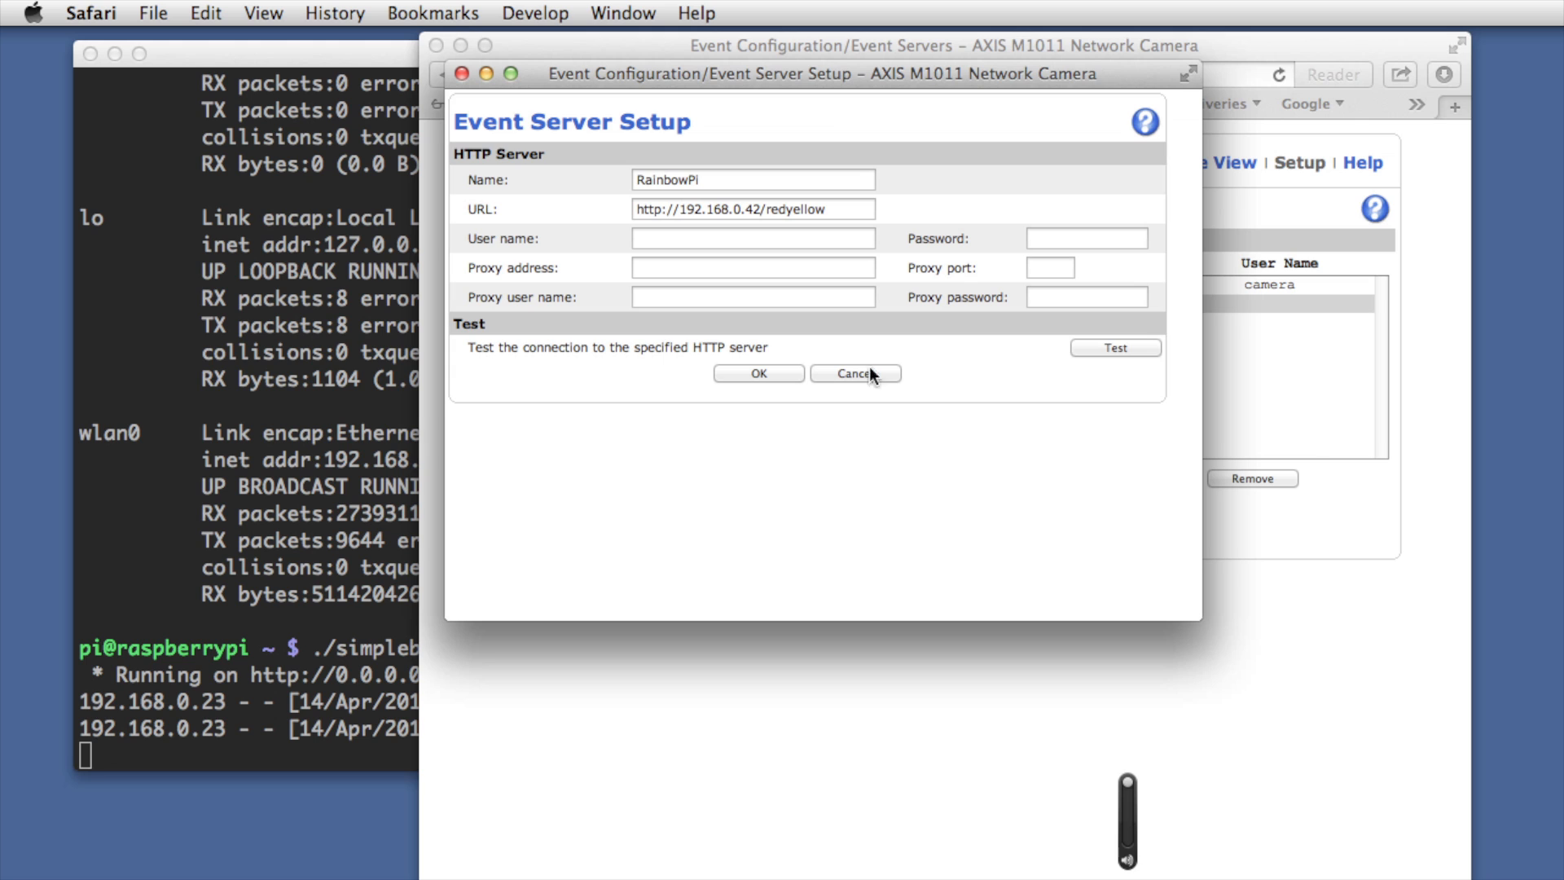
mouse_move(627, 215)
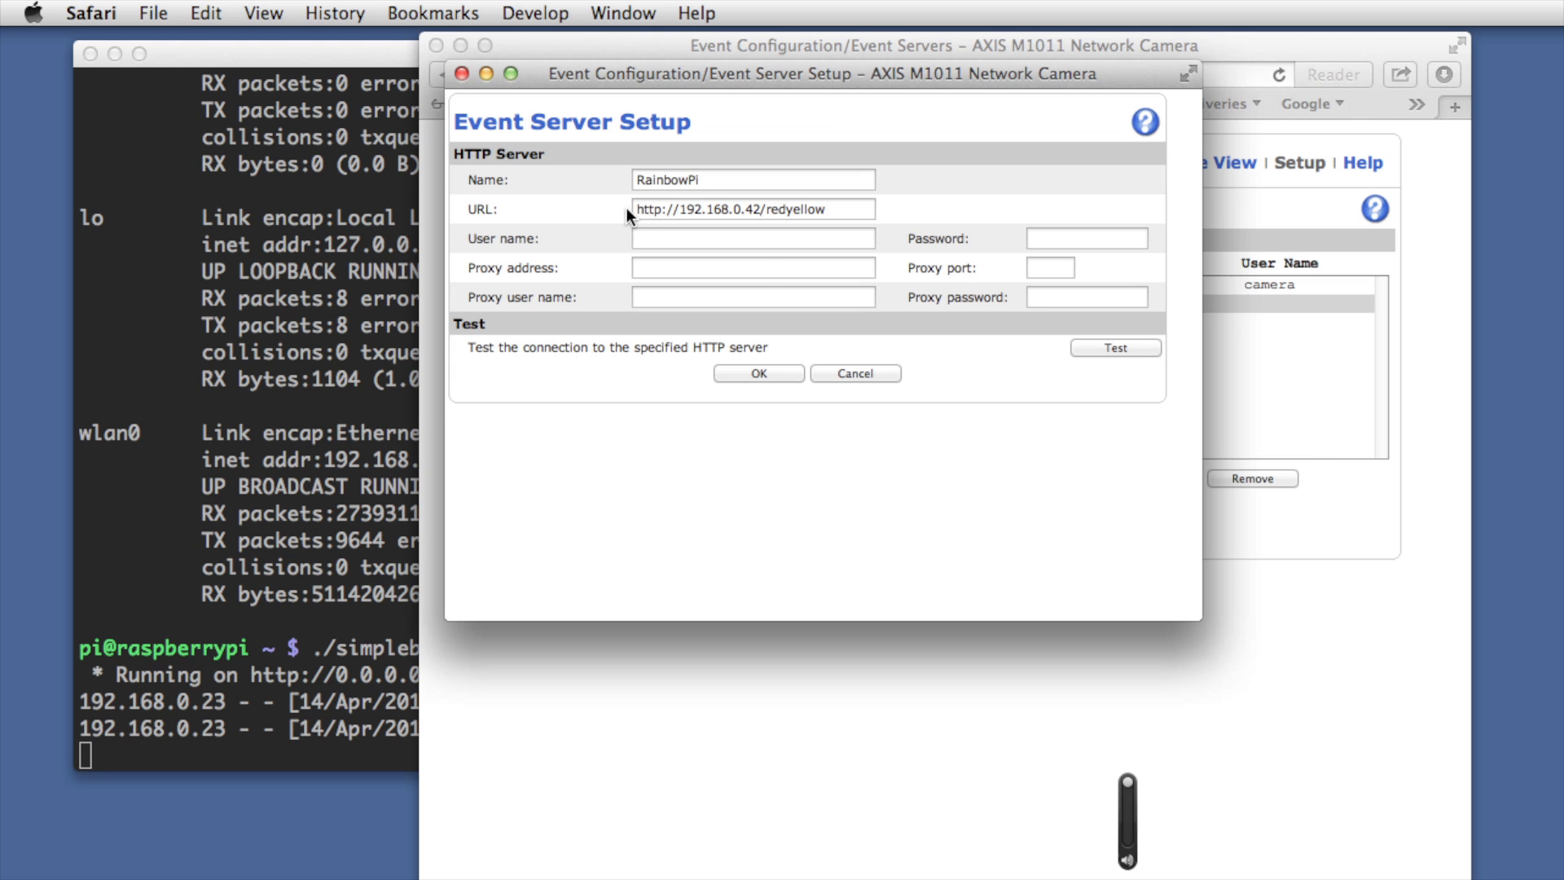
left_click(752, 209)
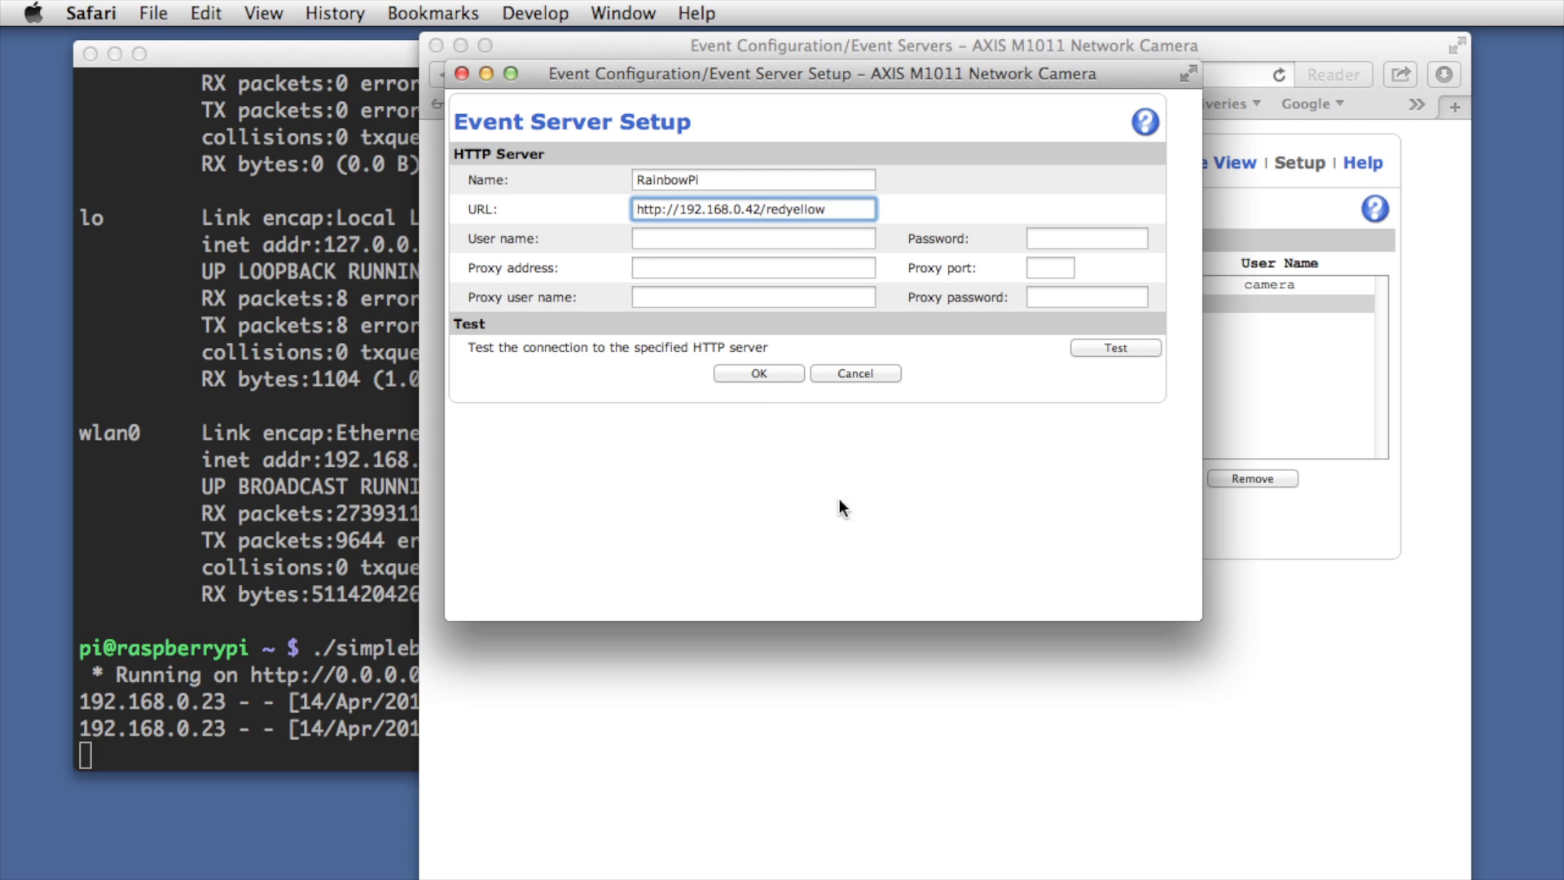
mouse_move(814, 270)
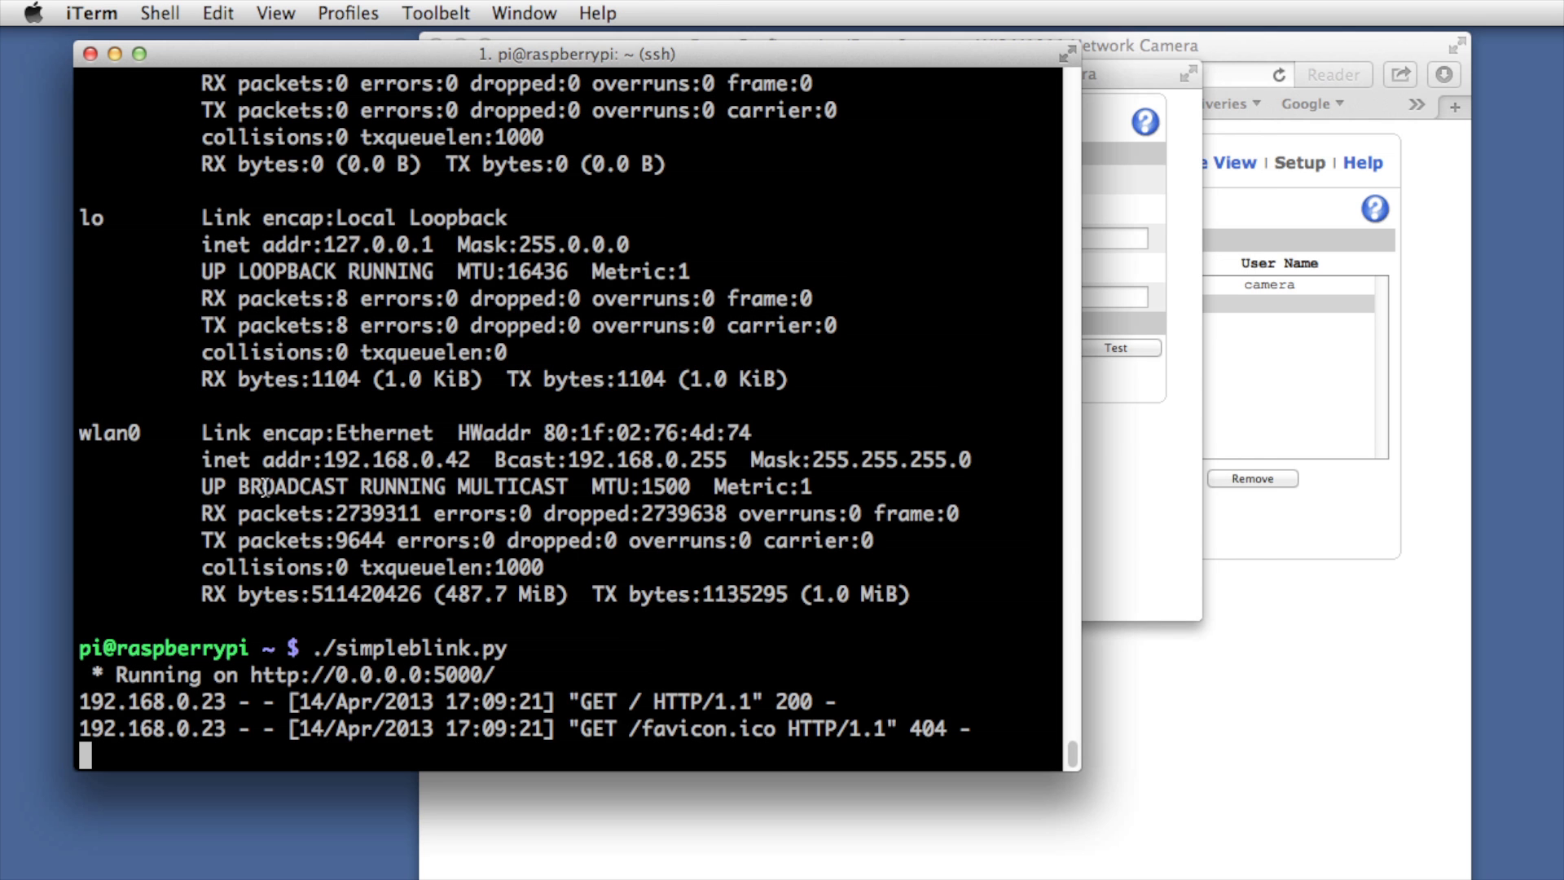
Discard the half-typed uwsgi command and list simpleblink.py with more
type("u")
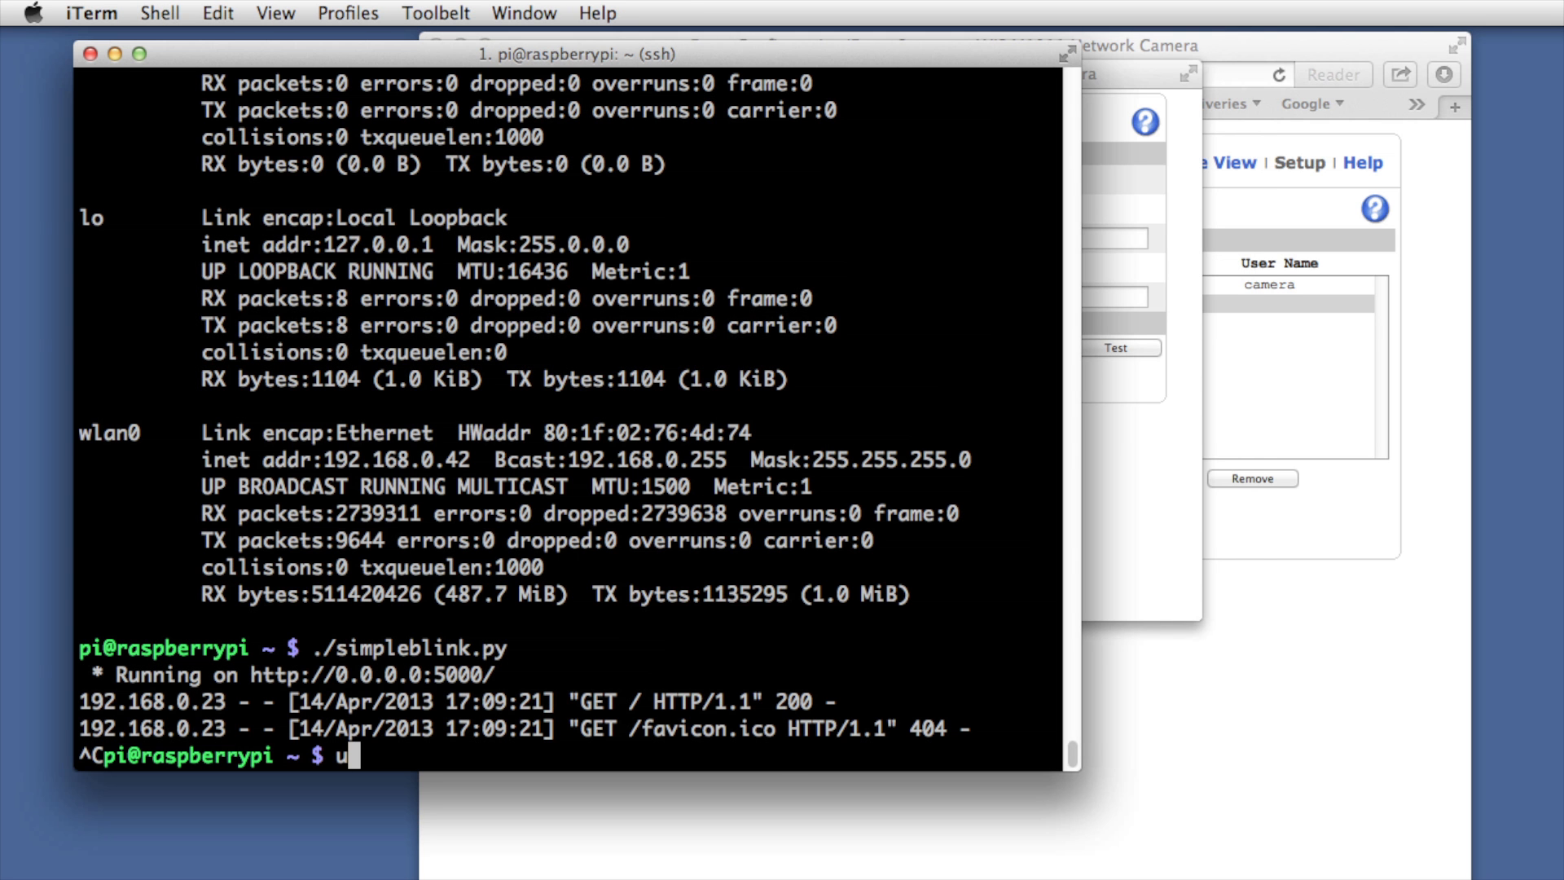
type("wsgi")
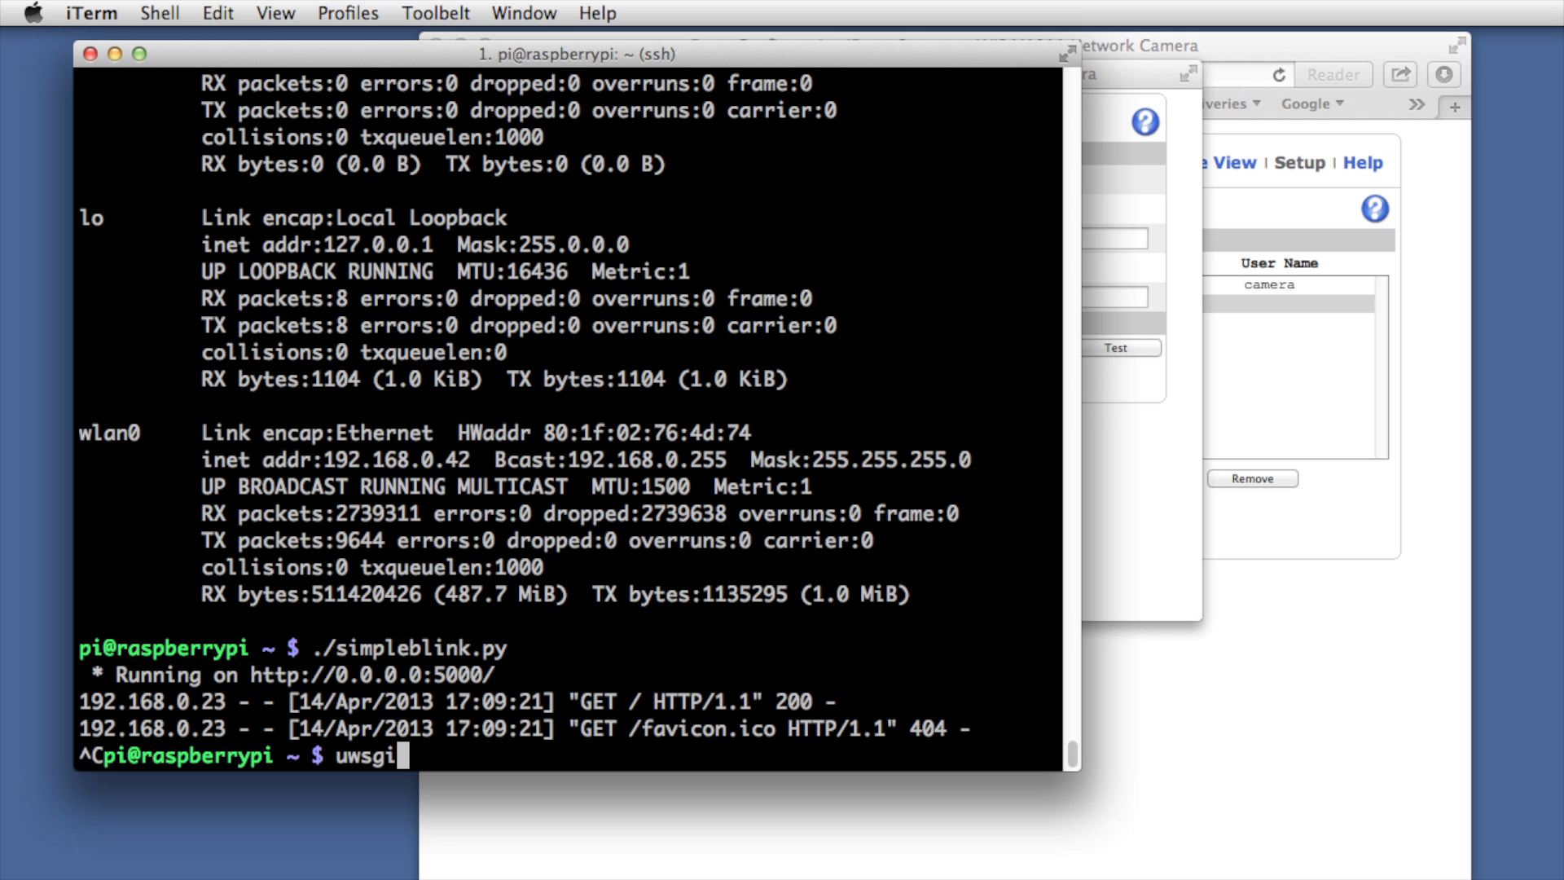
key("ctrl+u")
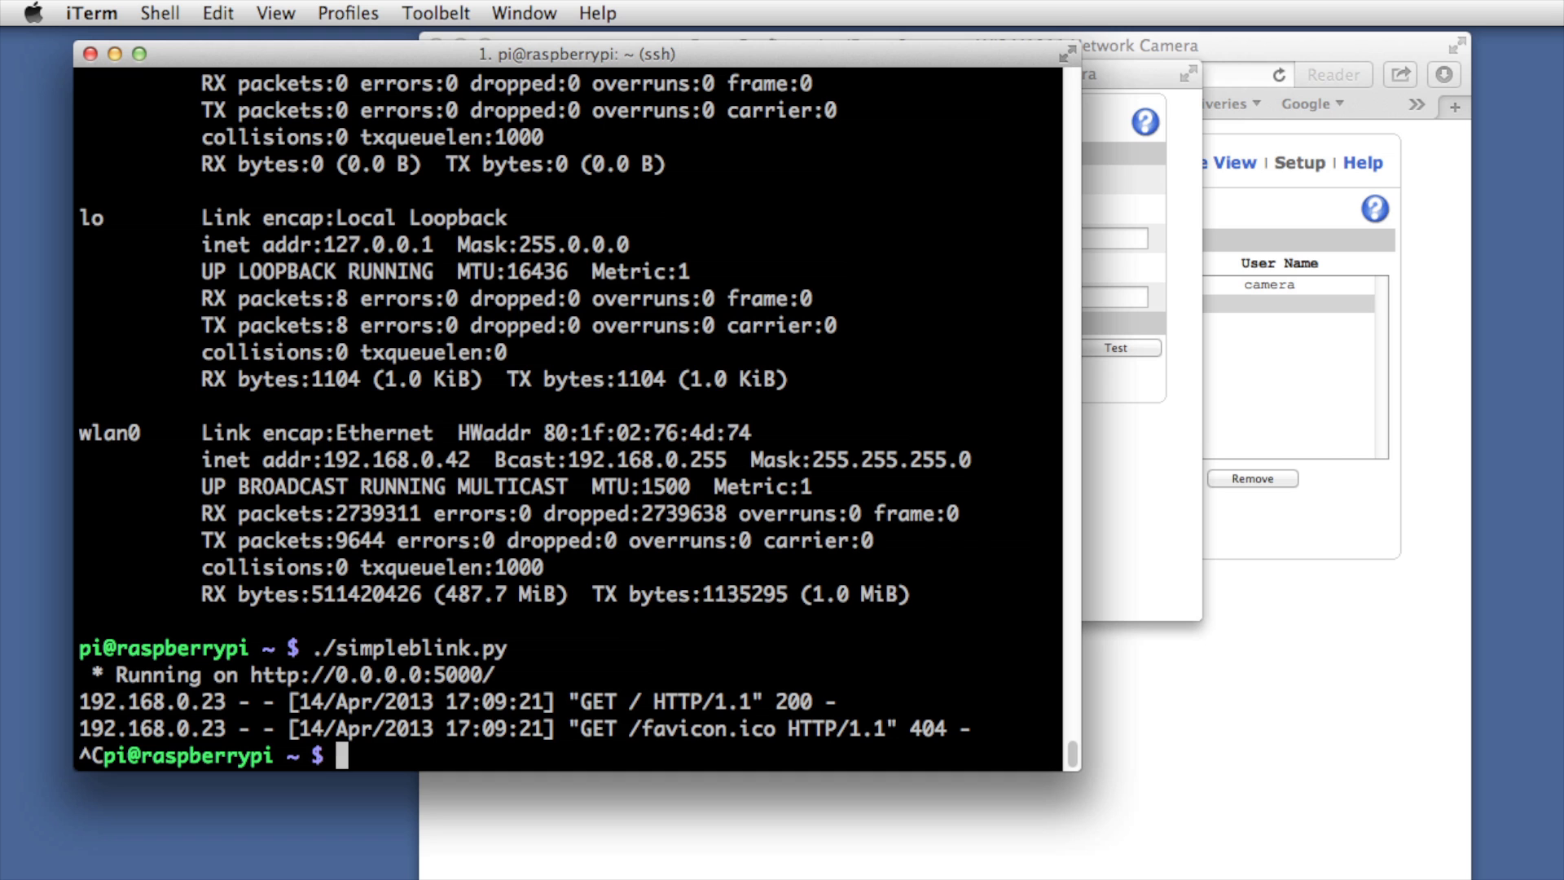
type("more simpleblink.py")
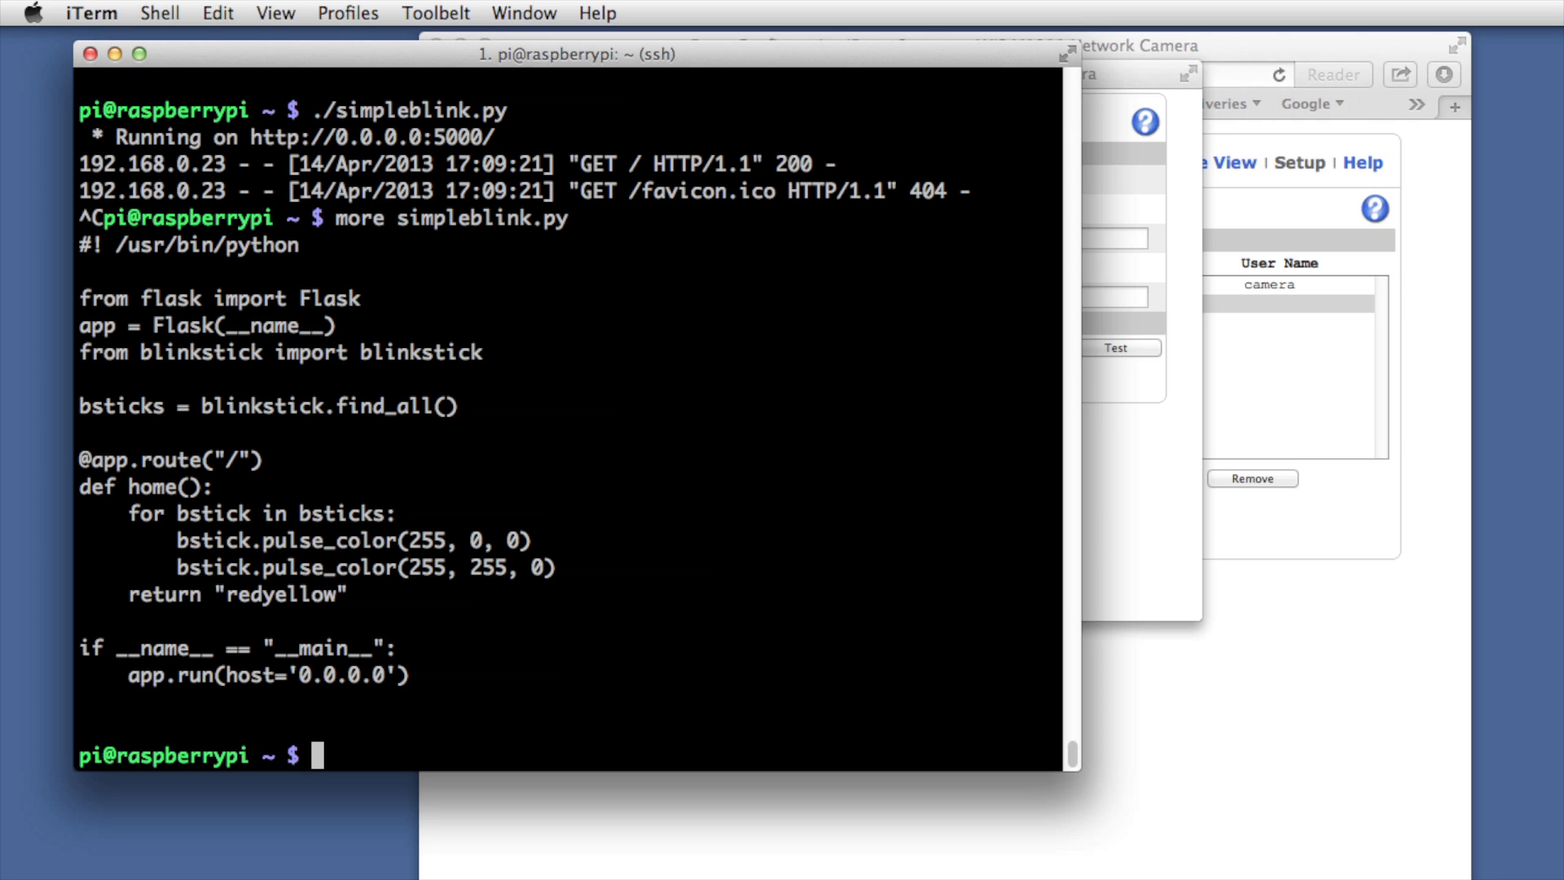
mouse_move(1129, 276)
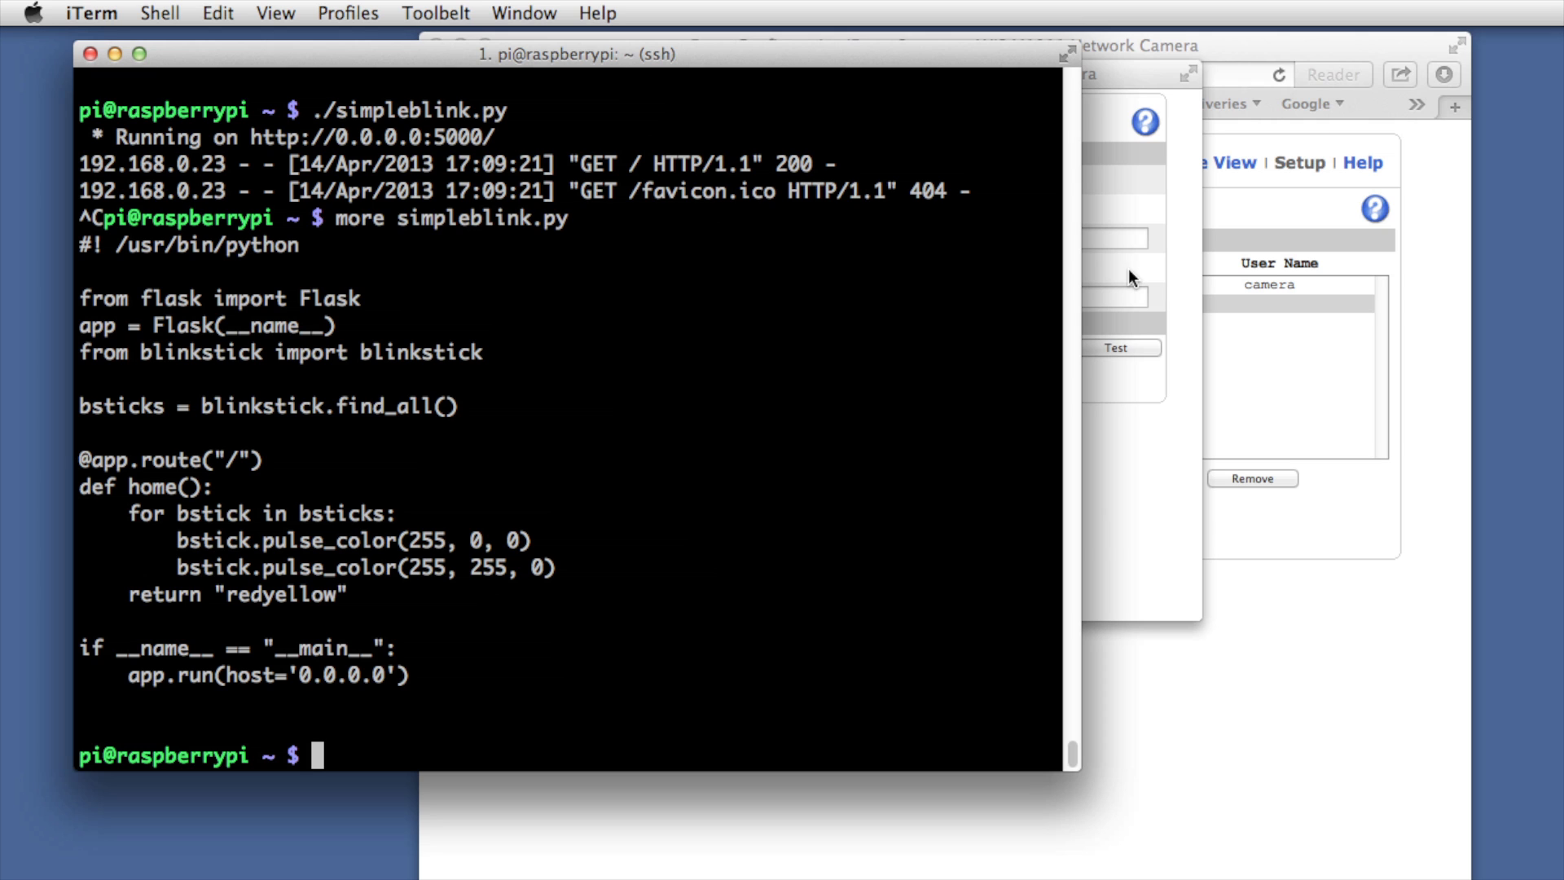
type("more simpleblink.py")
type("./simpleblink.py")
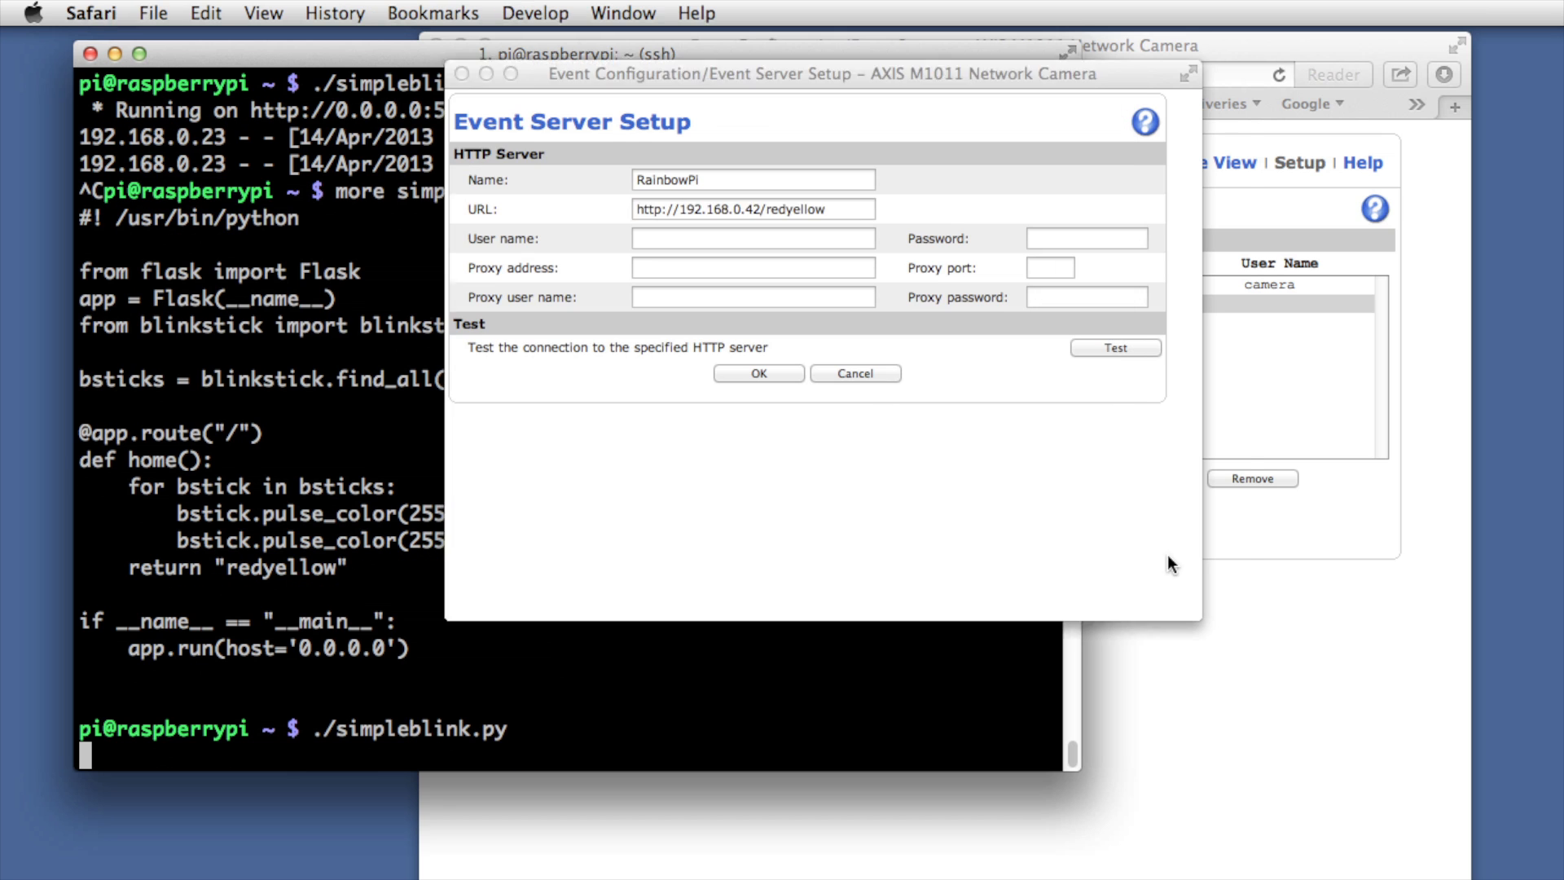
Replace /redyellow with :5000/ in RainbowPi's URL and save with OK
left_click(778, 208)
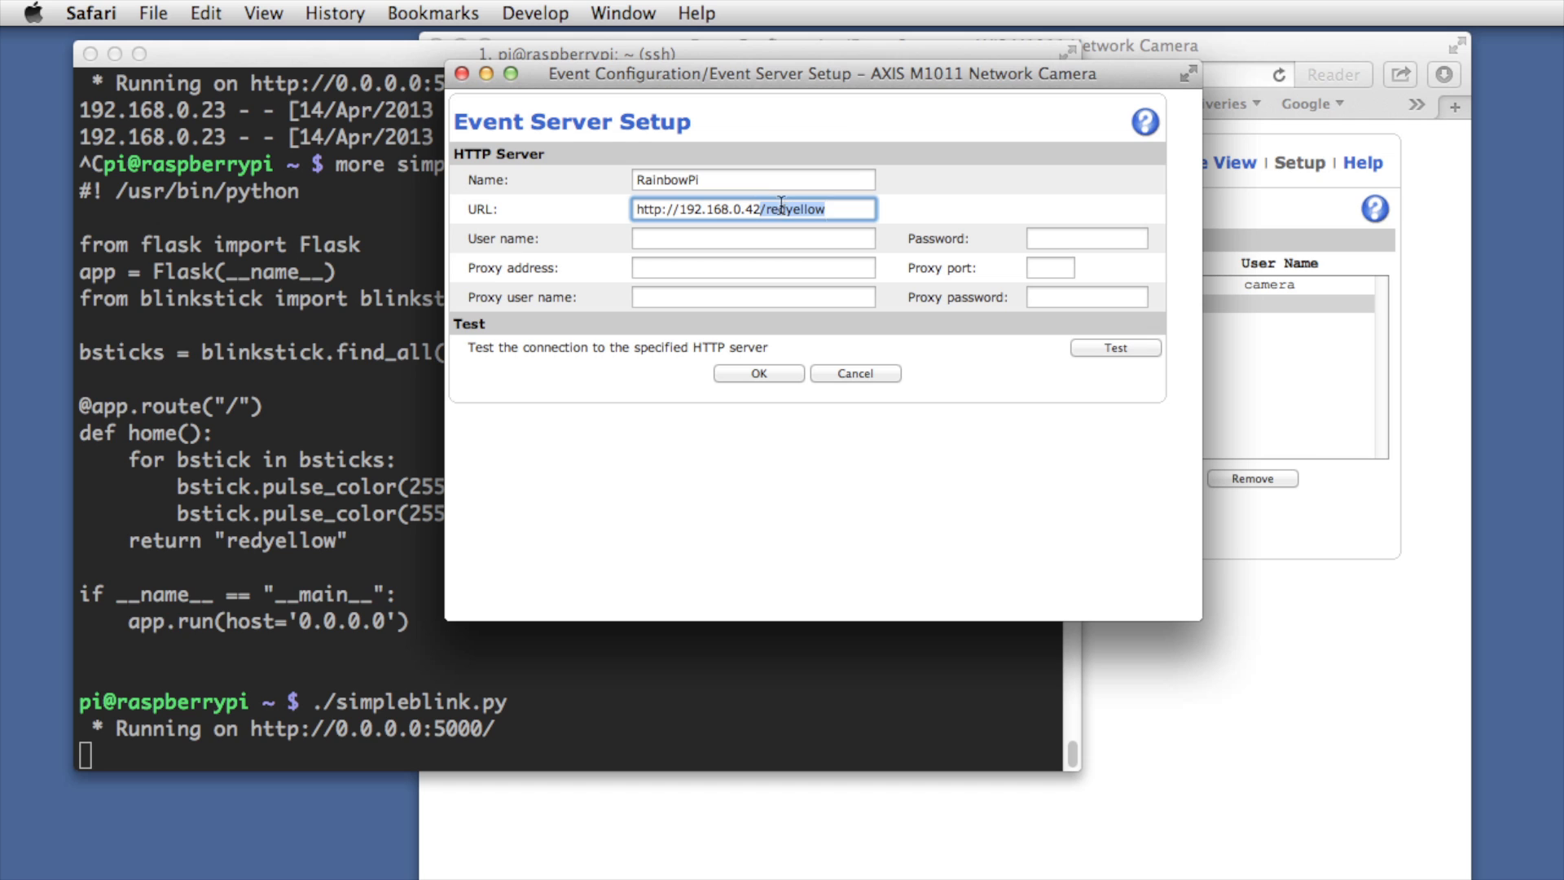
type(":5")
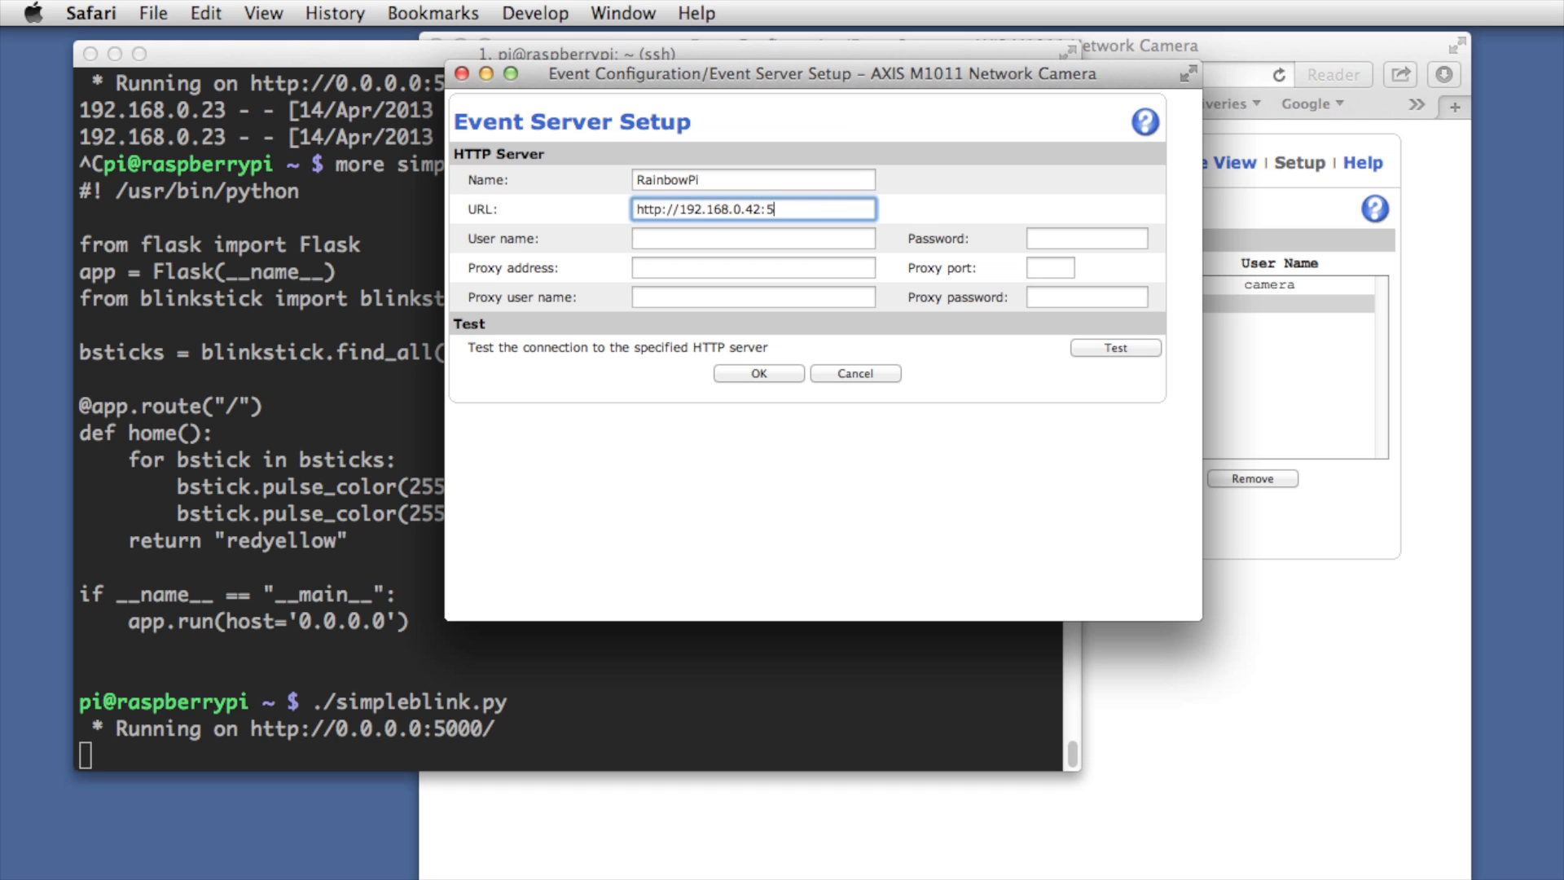
type("000/")
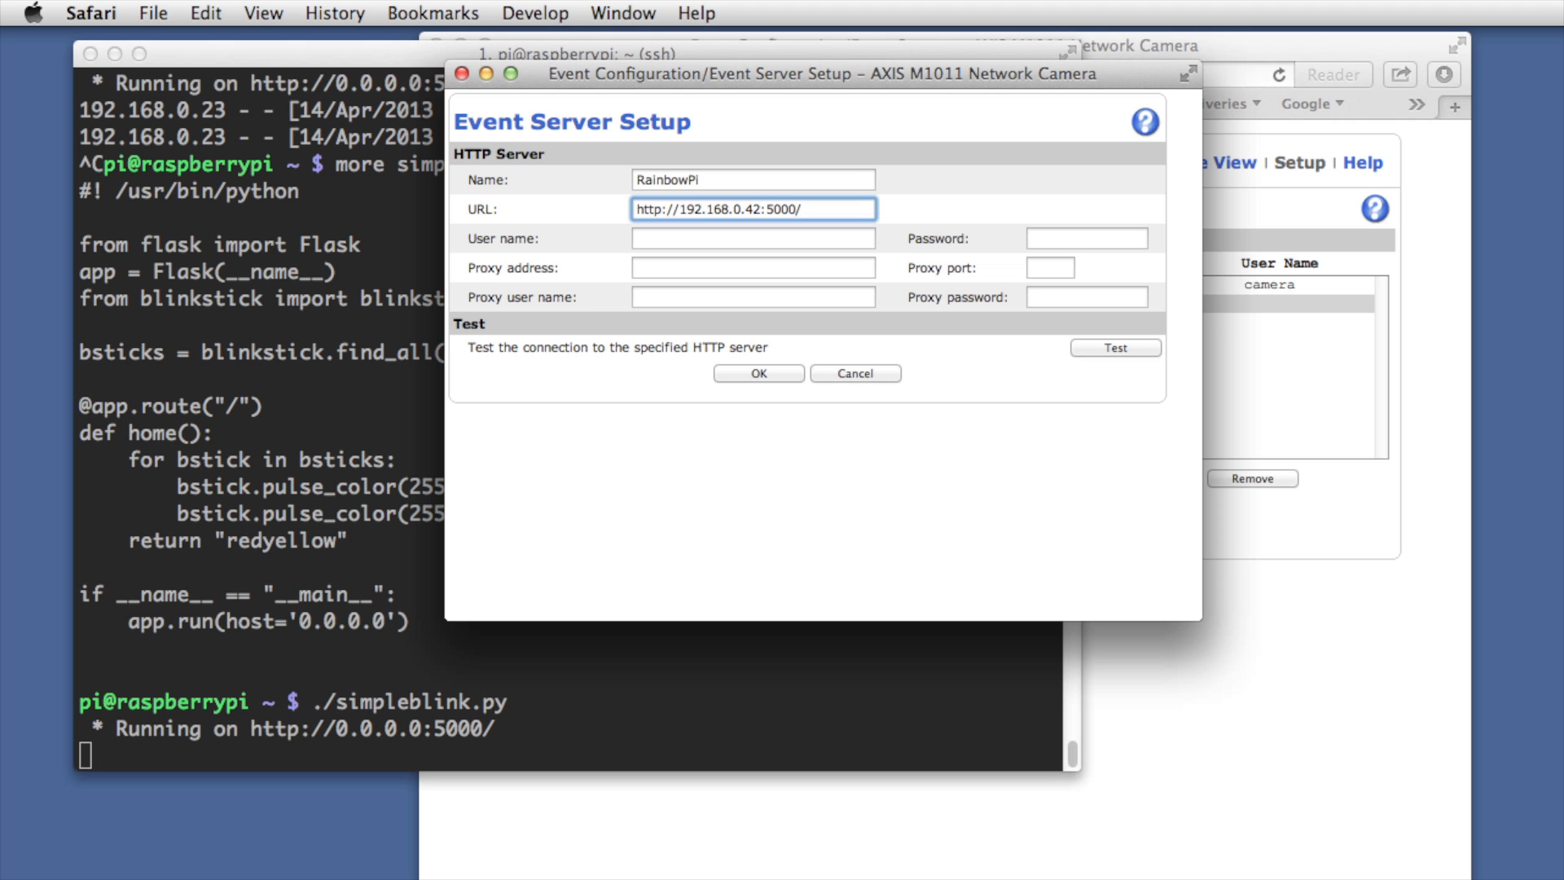
mouse_move(774, 390)
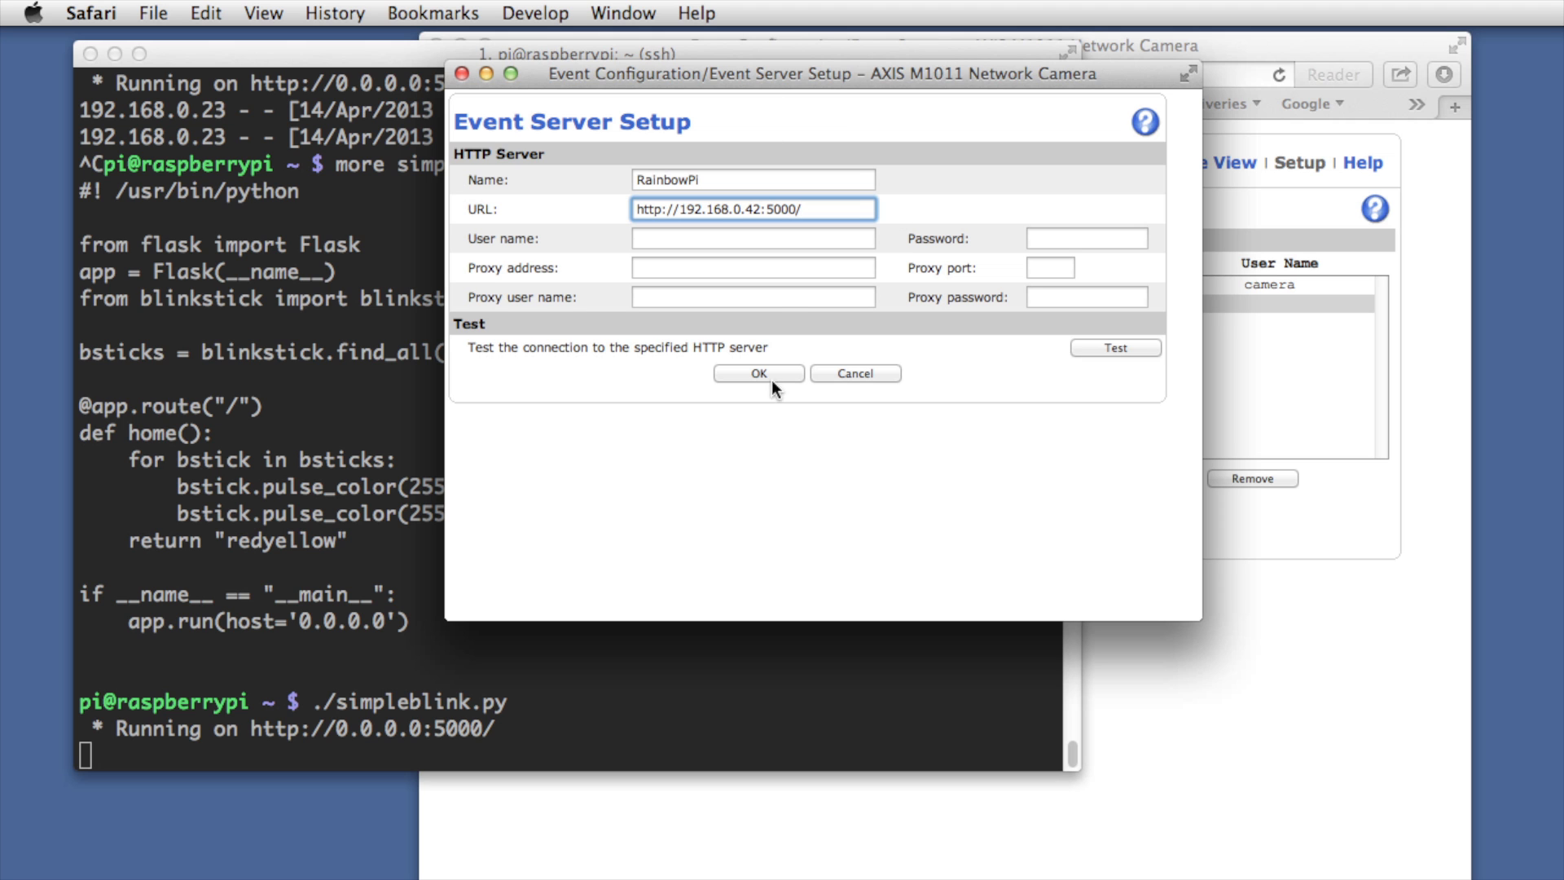
left_click(757, 373)
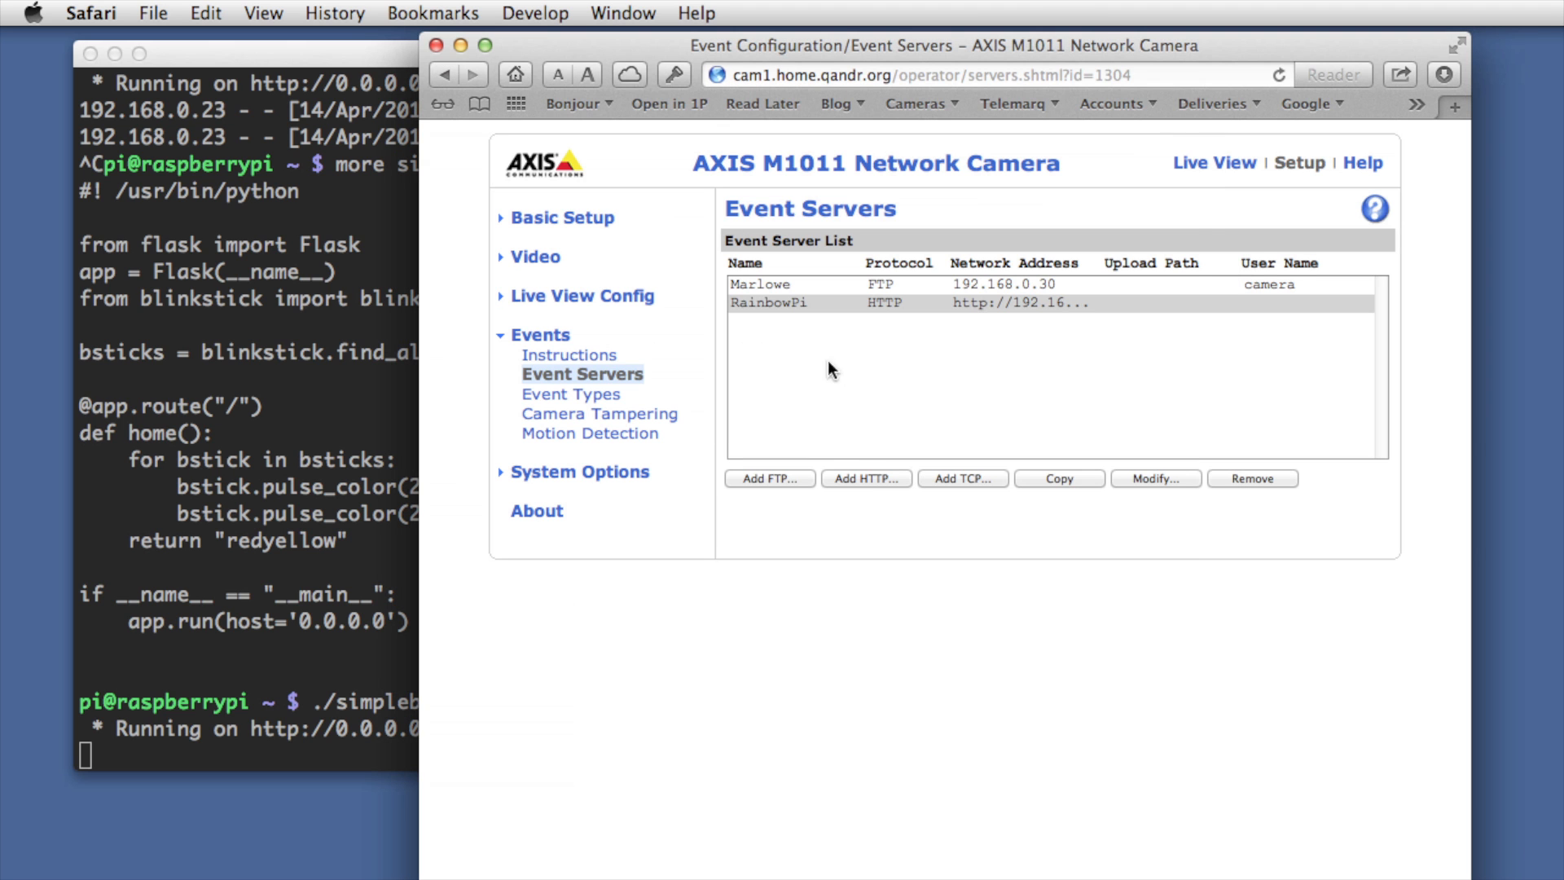